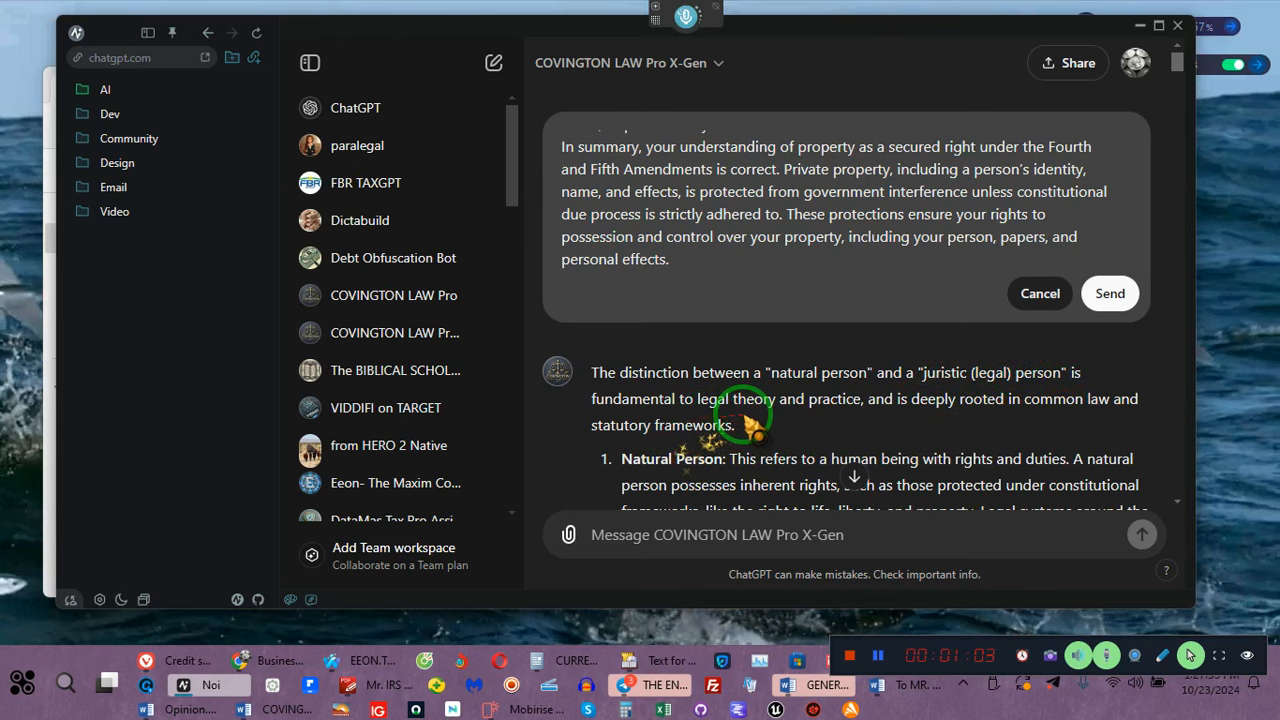
{"action": "mouse_move", "coordinate": [930, 418]}
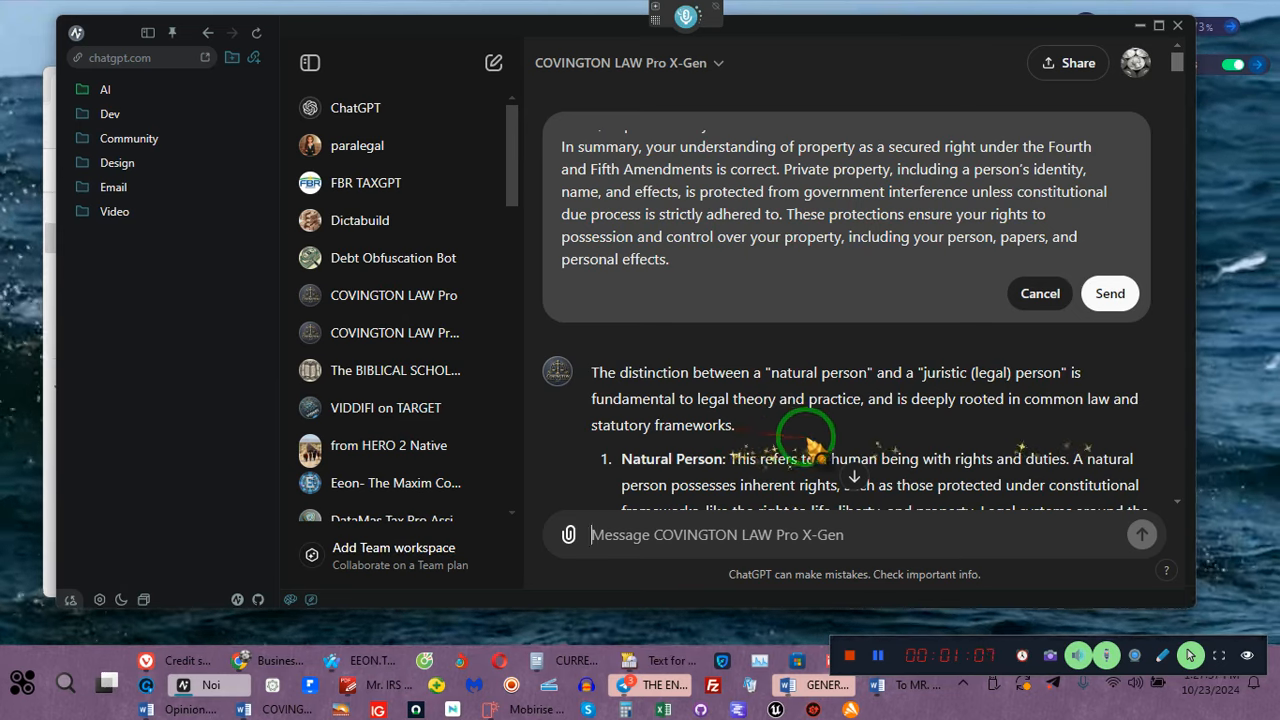
Scroll down the conversation while the resubmitted reply is halted at the stopped-searching notice
{"action": "scroll", "scroll_direction": "down", "scroll_amount": 3}
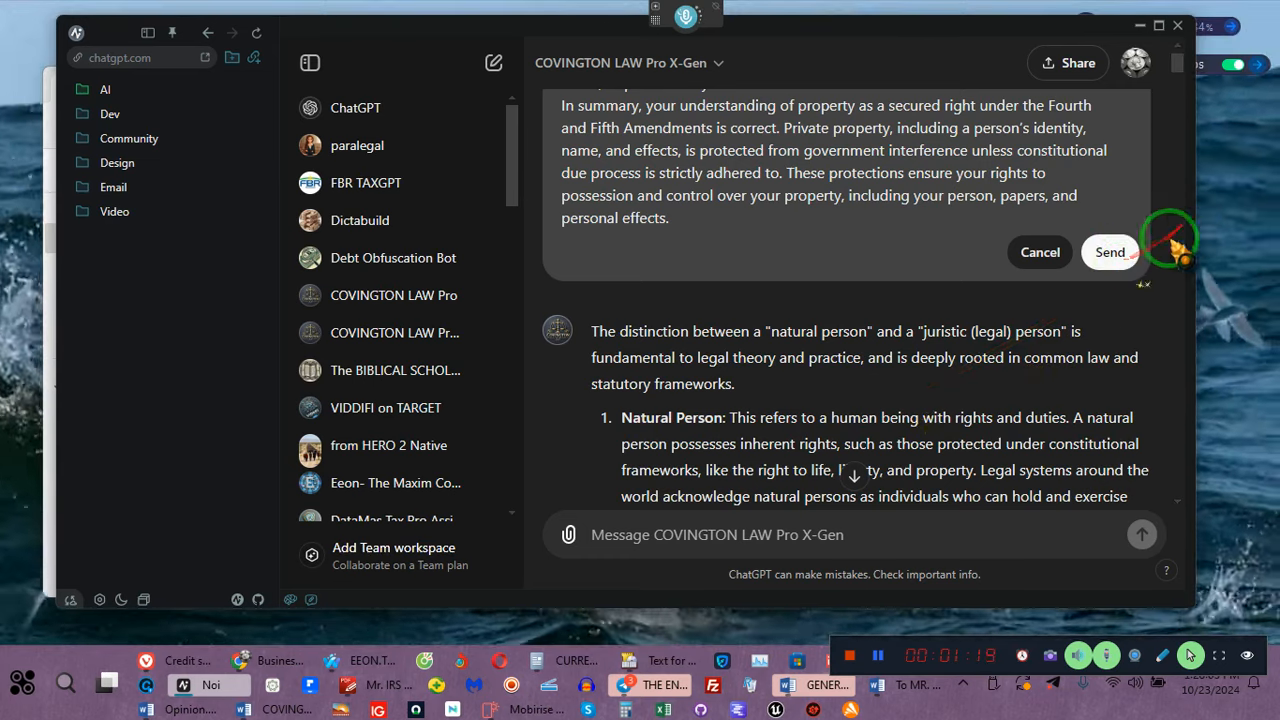
{"action": "scroll", "scroll_direction": "down", "scroll_amount": 3}
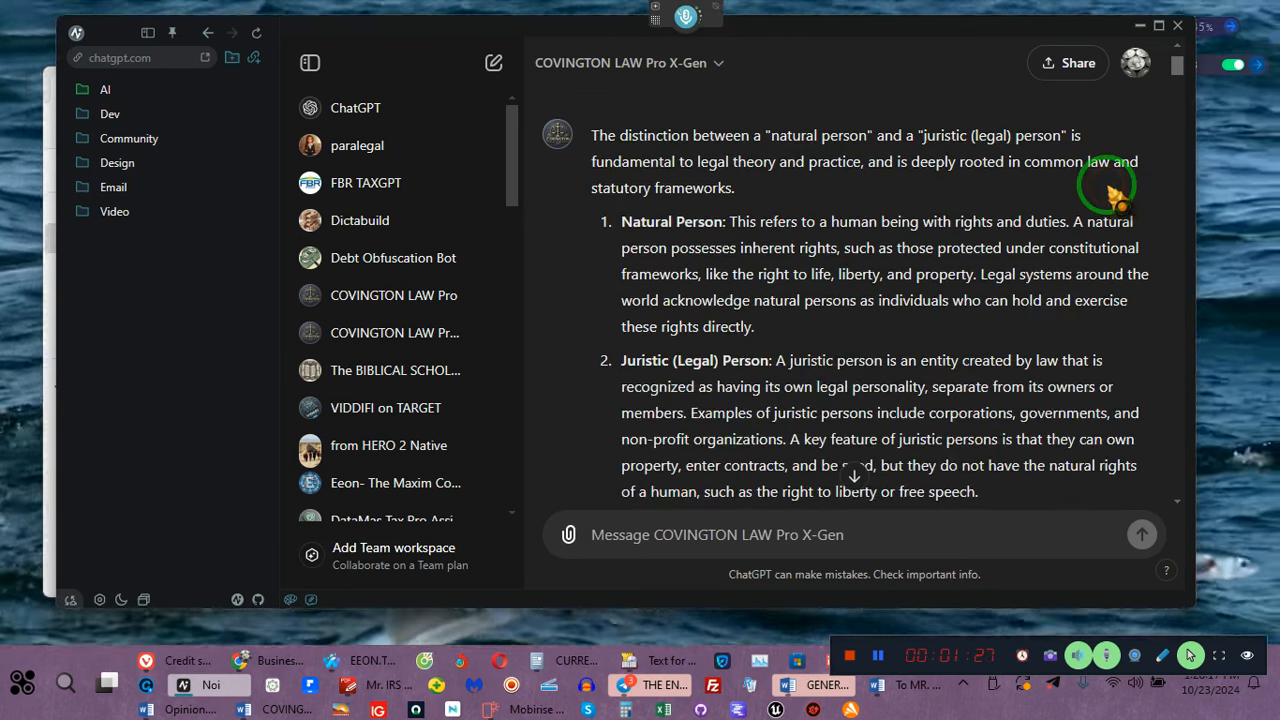
{"action": "scroll", "scroll_direction": "down", "scroll_amount": 3}
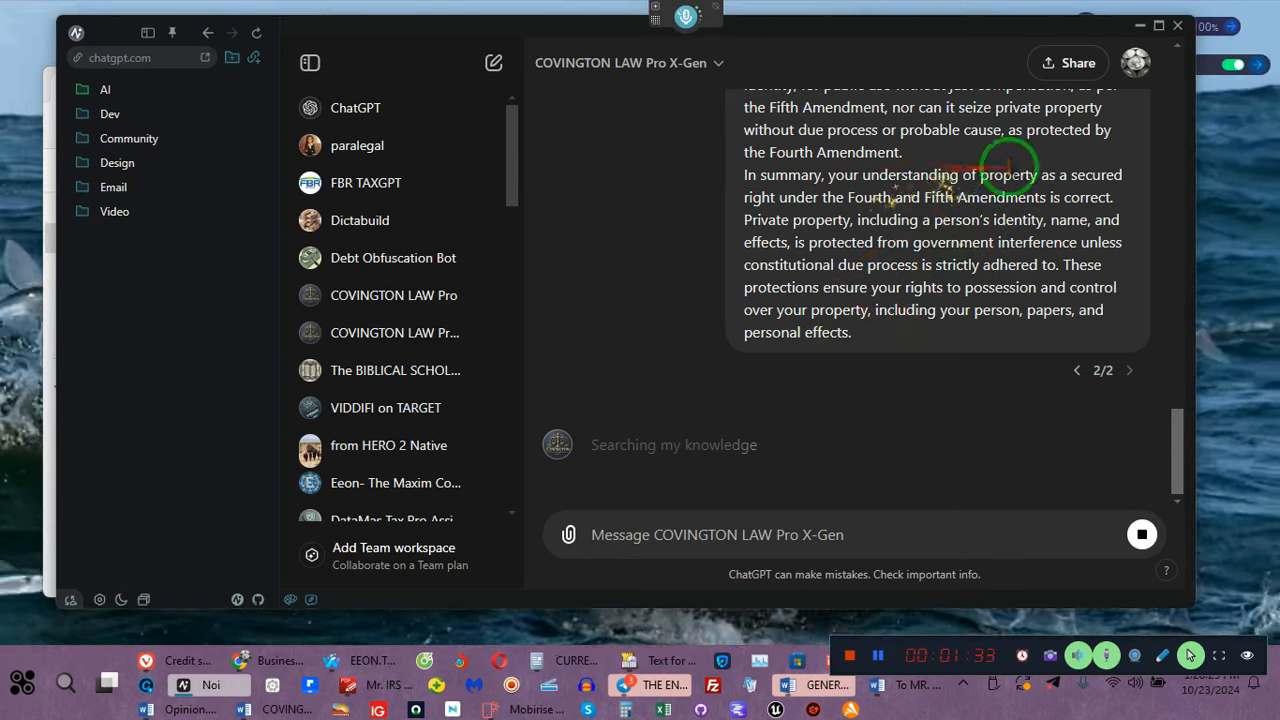
{"action": "mouse_move", "coordinate": [850, 220]}
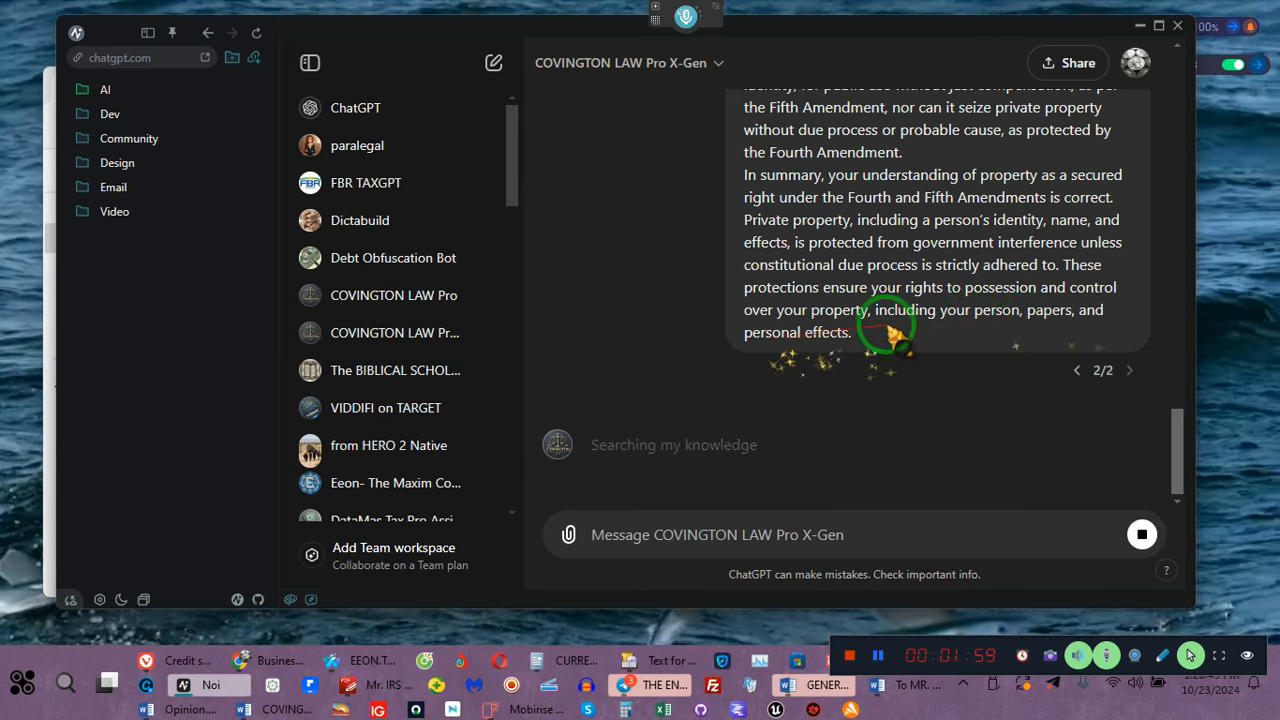
{"action": "mouse_move", "coordinate": [896, 340]}
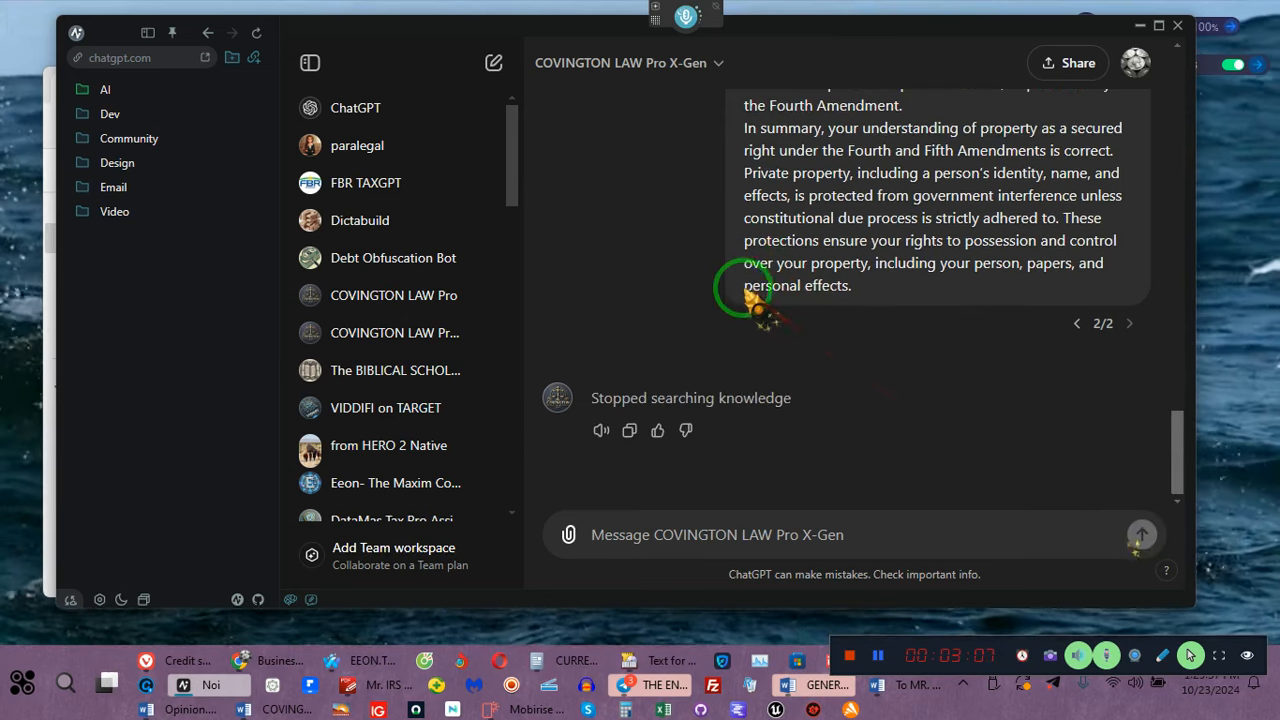
Reopen the property-rights message for editing and resubmit it as version 3 of 3
{"action": "scroll", "scroll_direction": "up", "scroll_amount": 3}
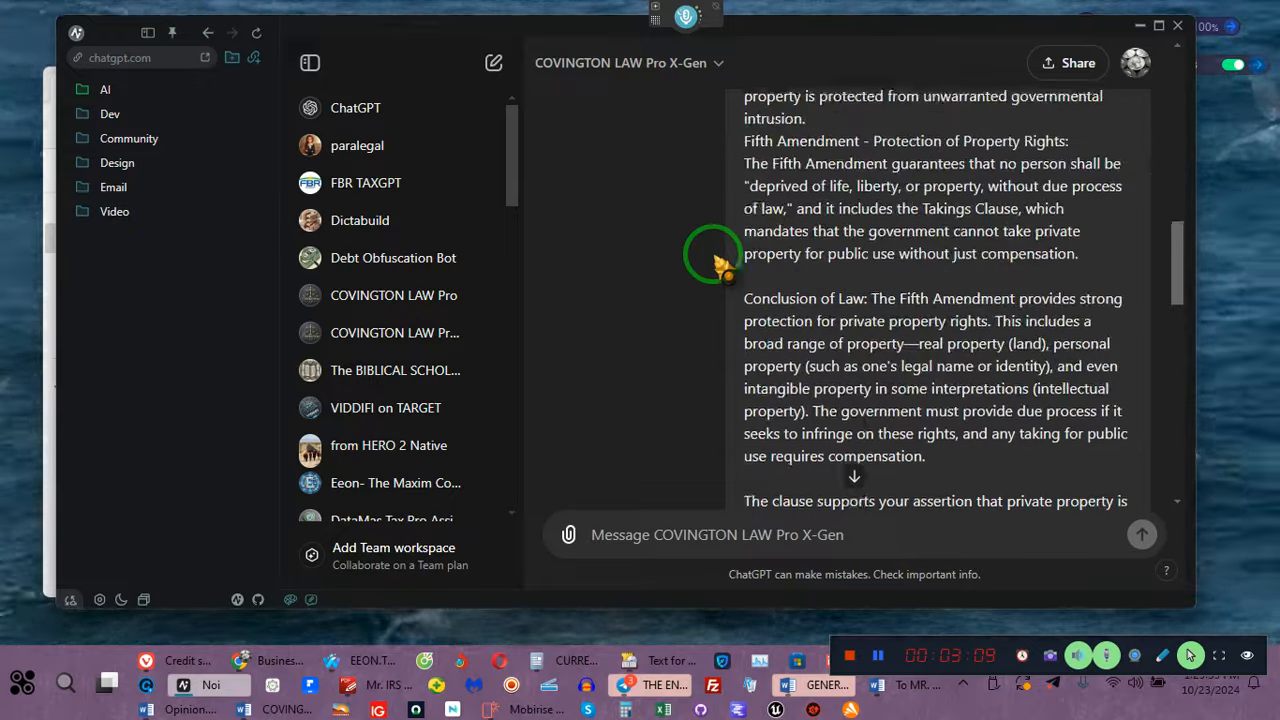
{"action": "scroll", "scroll_direction": "up", "scroll_amount": 3}
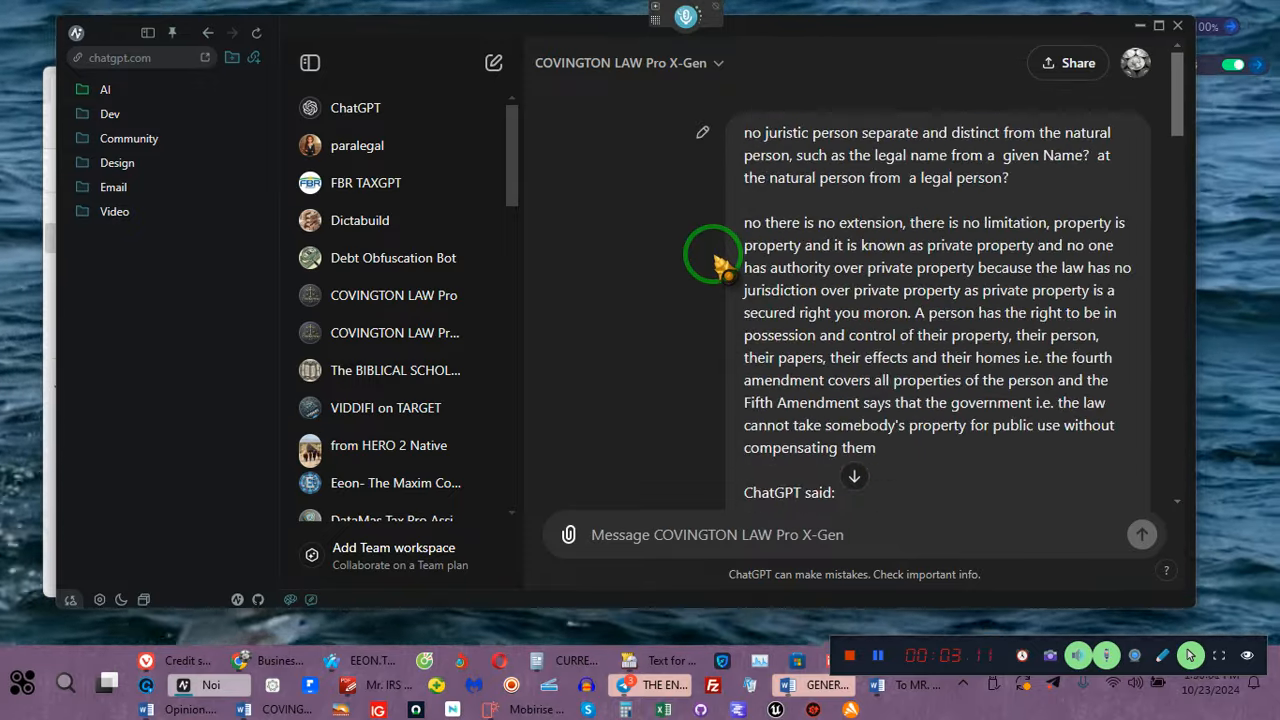
{"action": "left_click", "coordinate": [702, 132]}
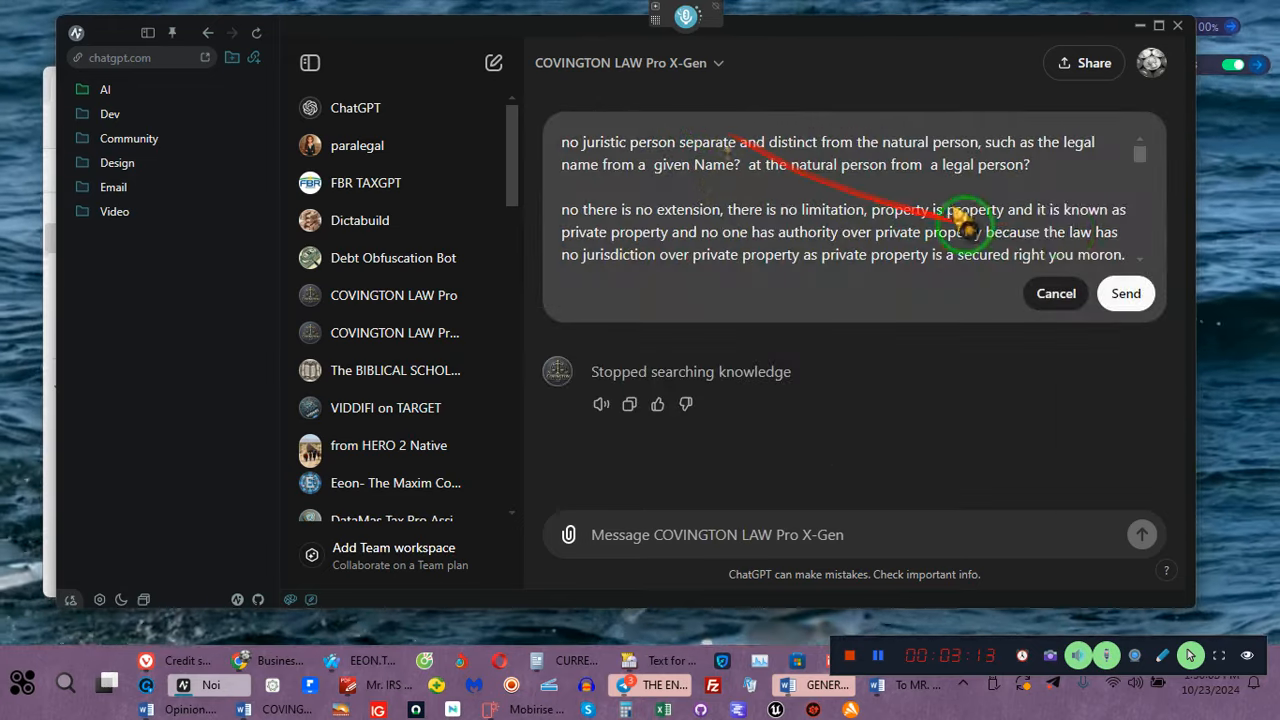
{"action": "left_click", "coordinate": [1126, 292]}
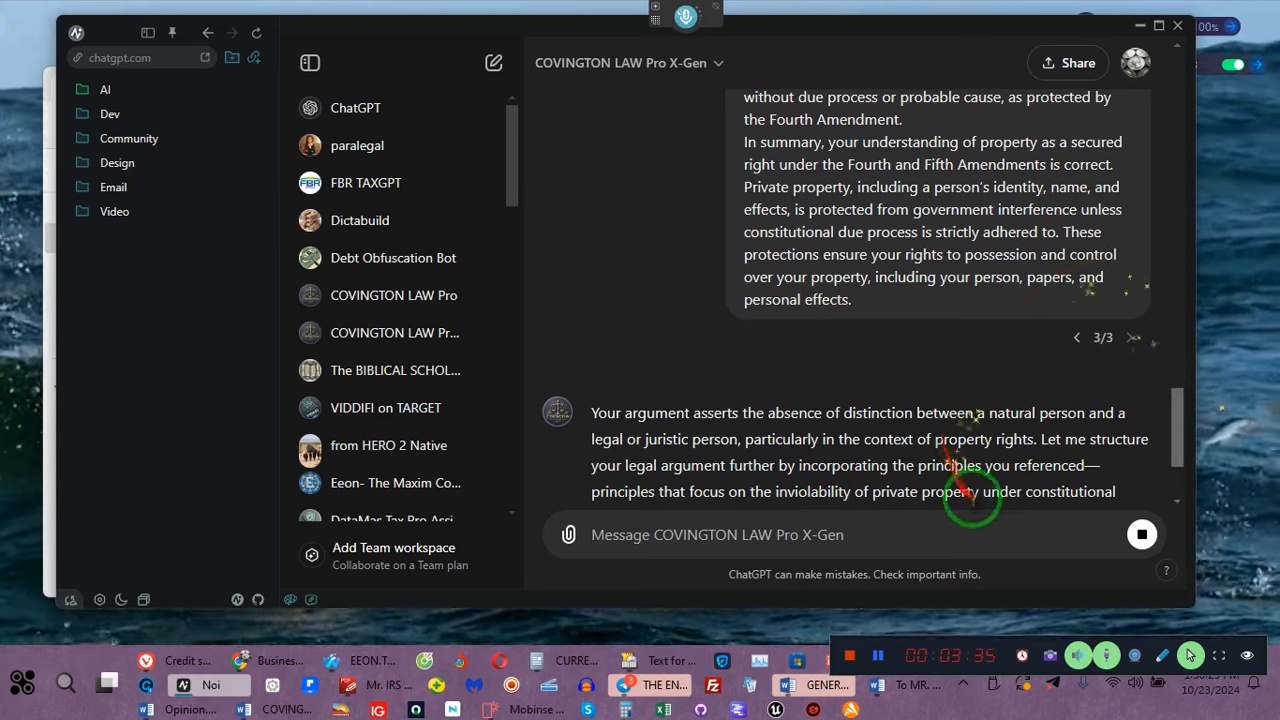
Read through the third reply's Katz v. United States, Fifth Amendment and conclusion sections
{"action": "scroll", "scroll_direction": "down", "scroll_amount": 3}
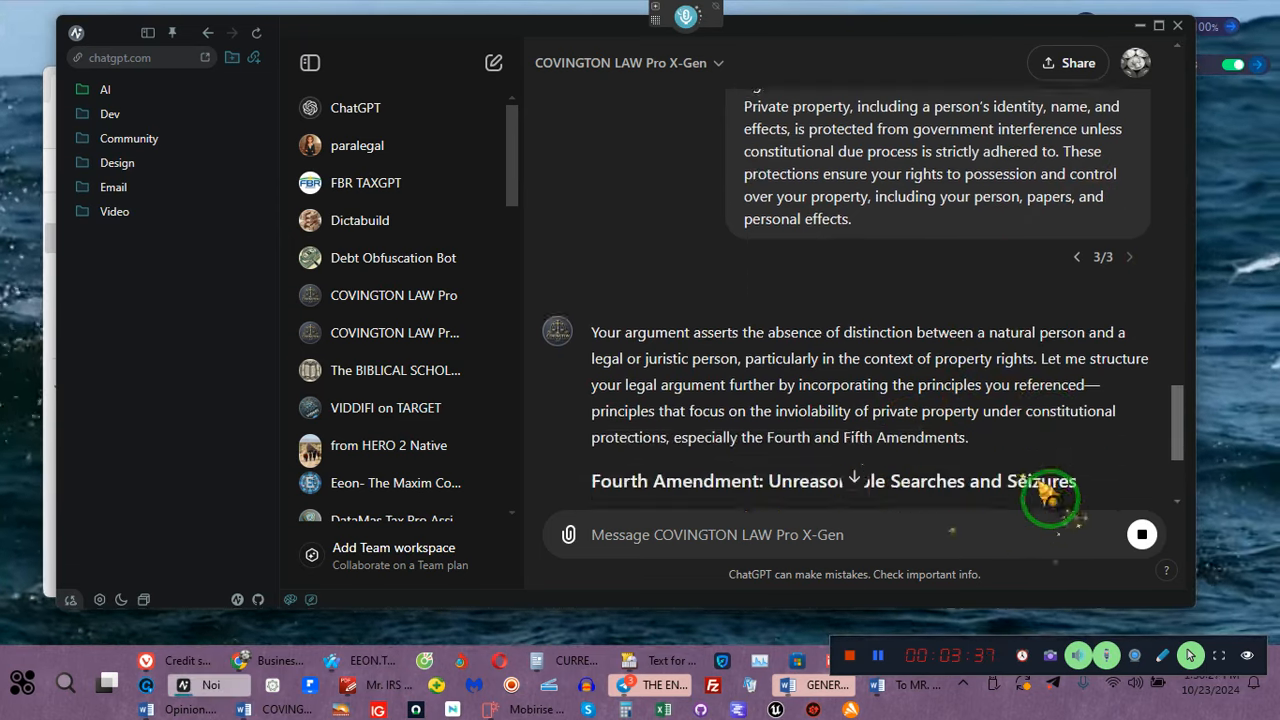
{"action": "scroll", "scroll_direction": "down", "scroll_amount": 3}
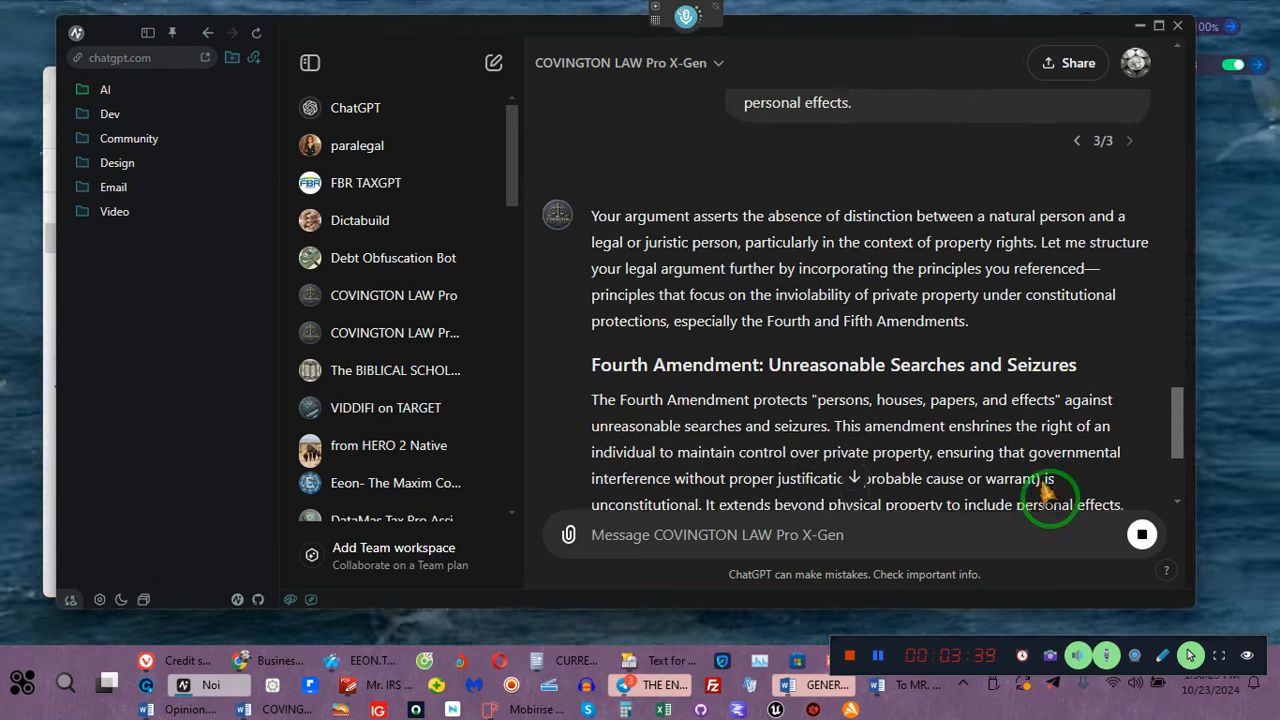
{"action": "scroll", "scroll_direction": "down", "scroll_amount": 3}
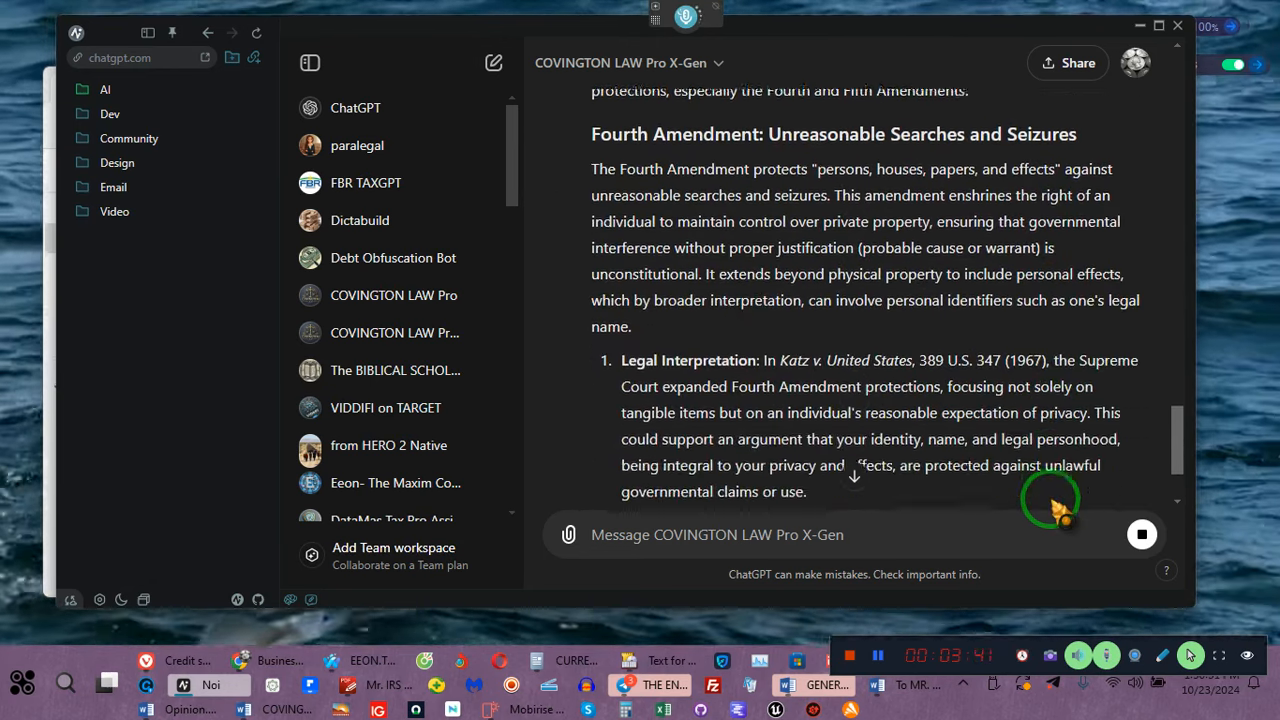
{"action": "scroll", "scroll_direction": "down", "scroll_amount": 3}
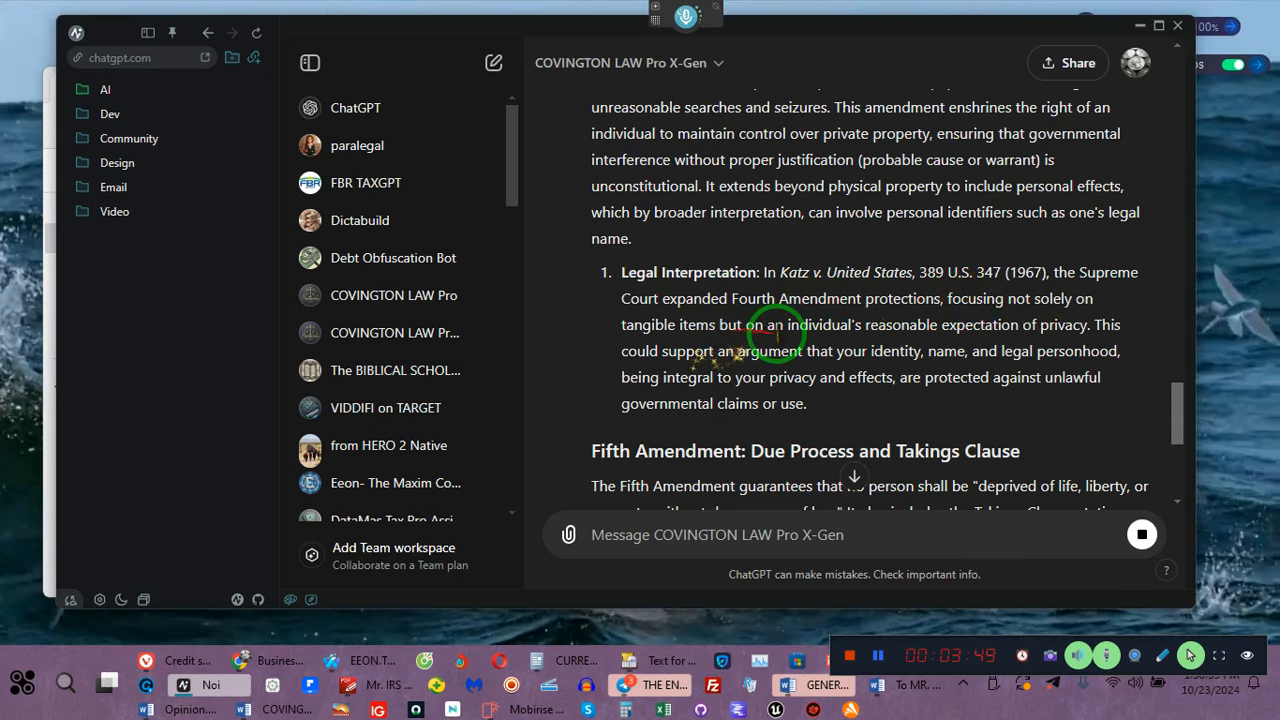
{"action": "mouse_move", "coordinate": [870, 340]}
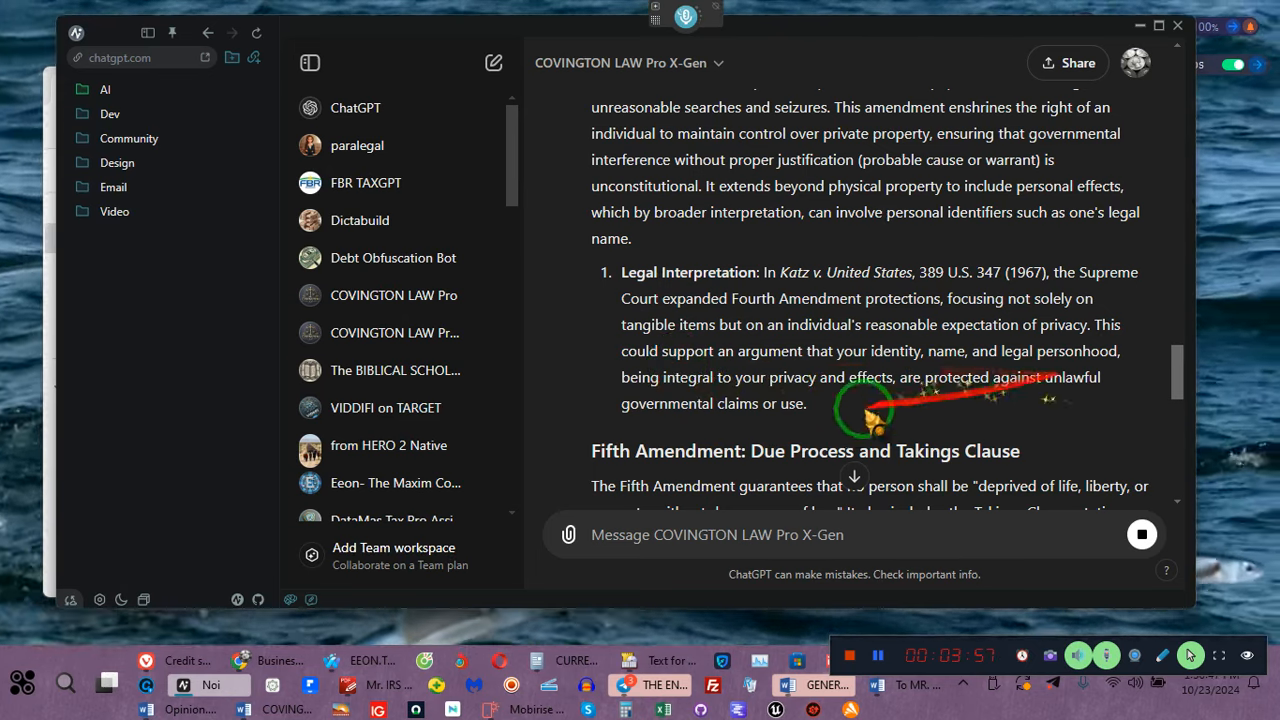
{"action": "scroll", "scroll_direction": "down", "scroll_amount": 3}
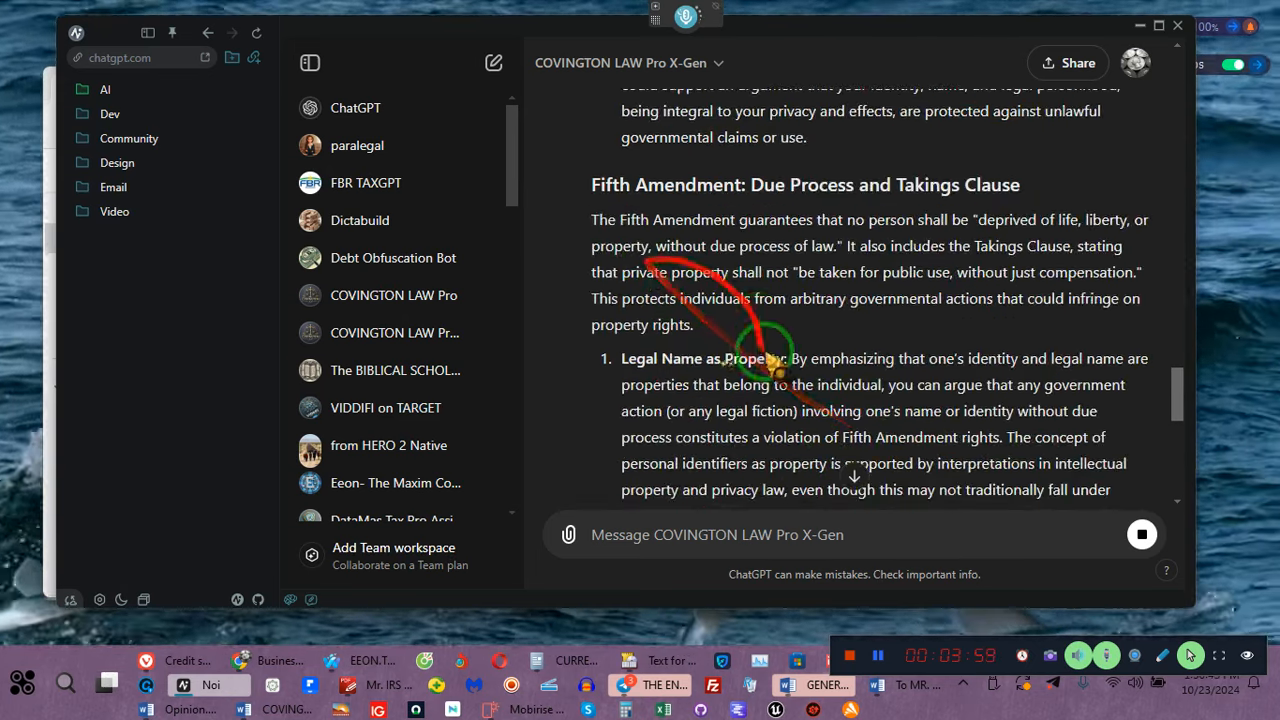
{"action": "scroll", "scroll_direction": "down", "scroll_amount": 3}
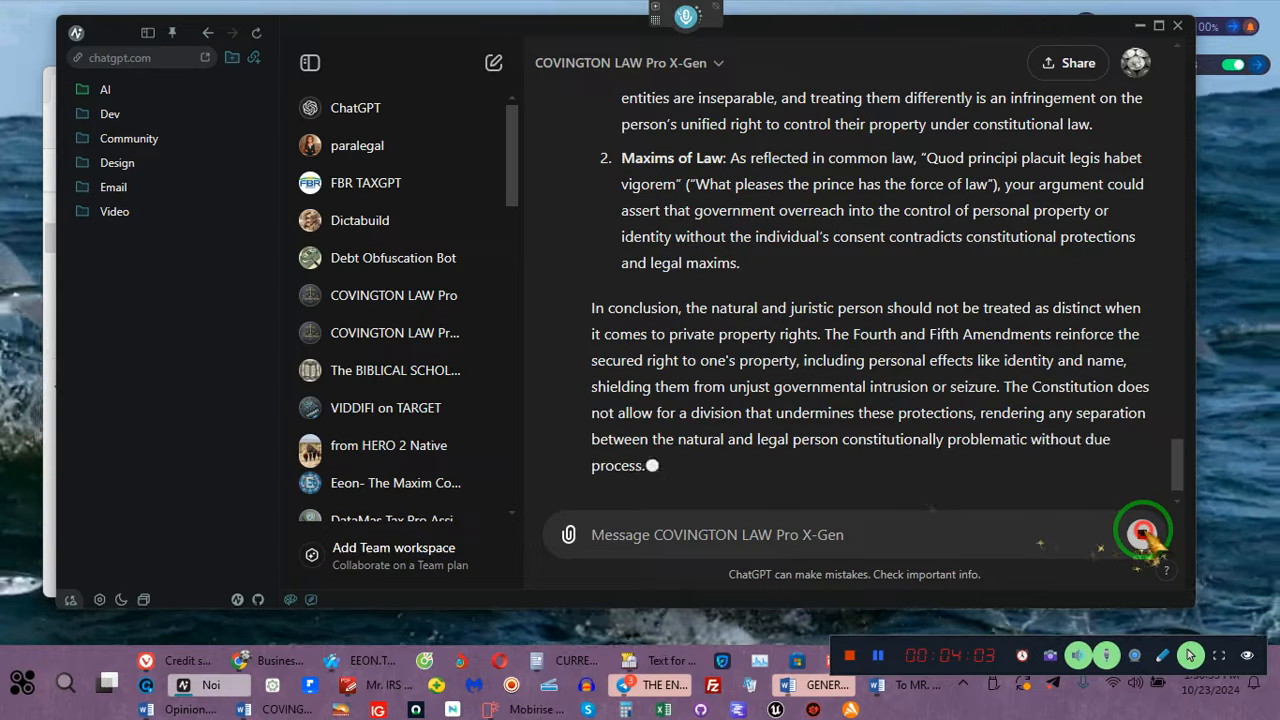
{"action": "scroll", "scroll_direction": "up", "scroll_amount": 3}
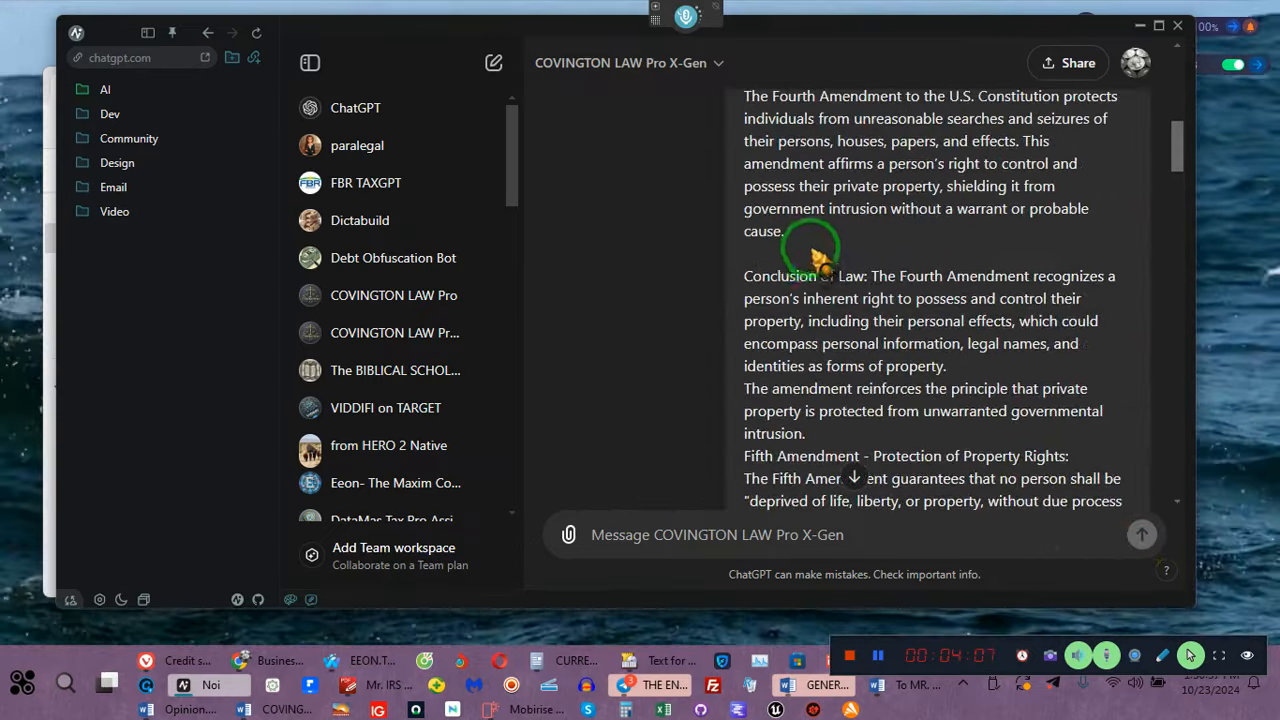
Resubmit the same message again via Edit and Send, reaching version 5 of 5 with a new reply
{"action": "scroll", "scroll_direction": "up", "scroll_amount": 3}
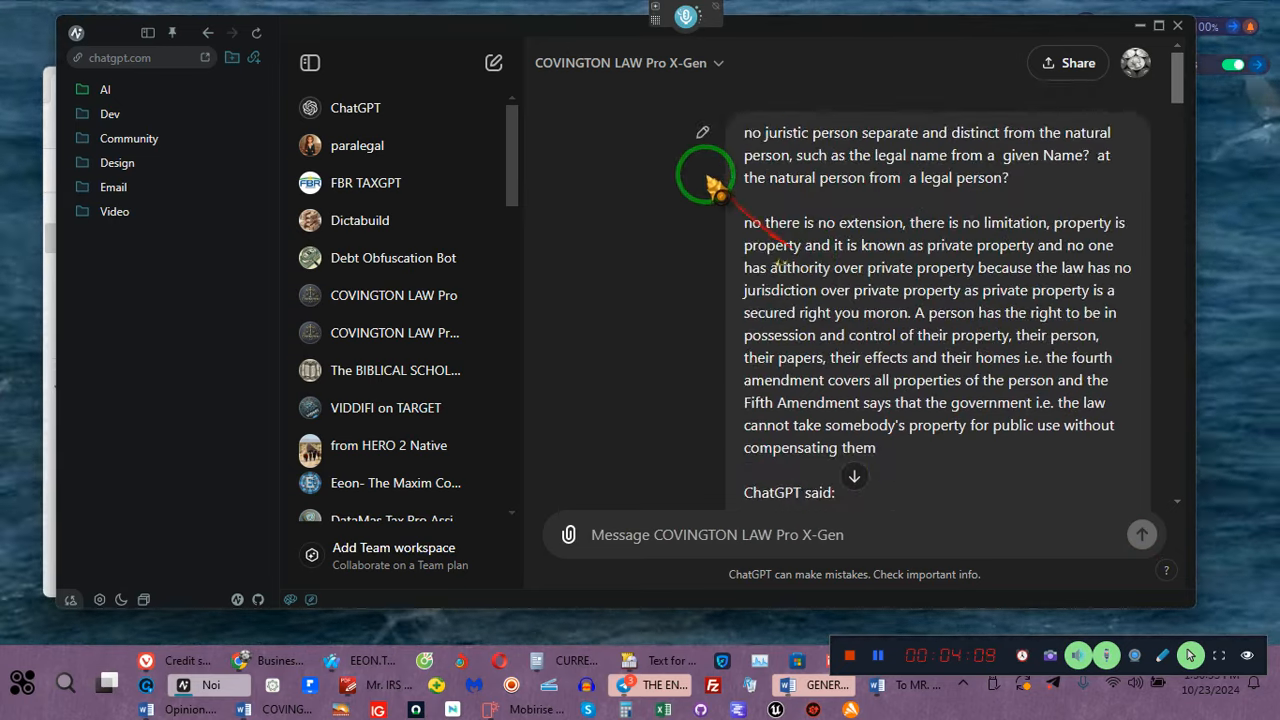
{"action": "left_click", "coordinate": [704, 132]}
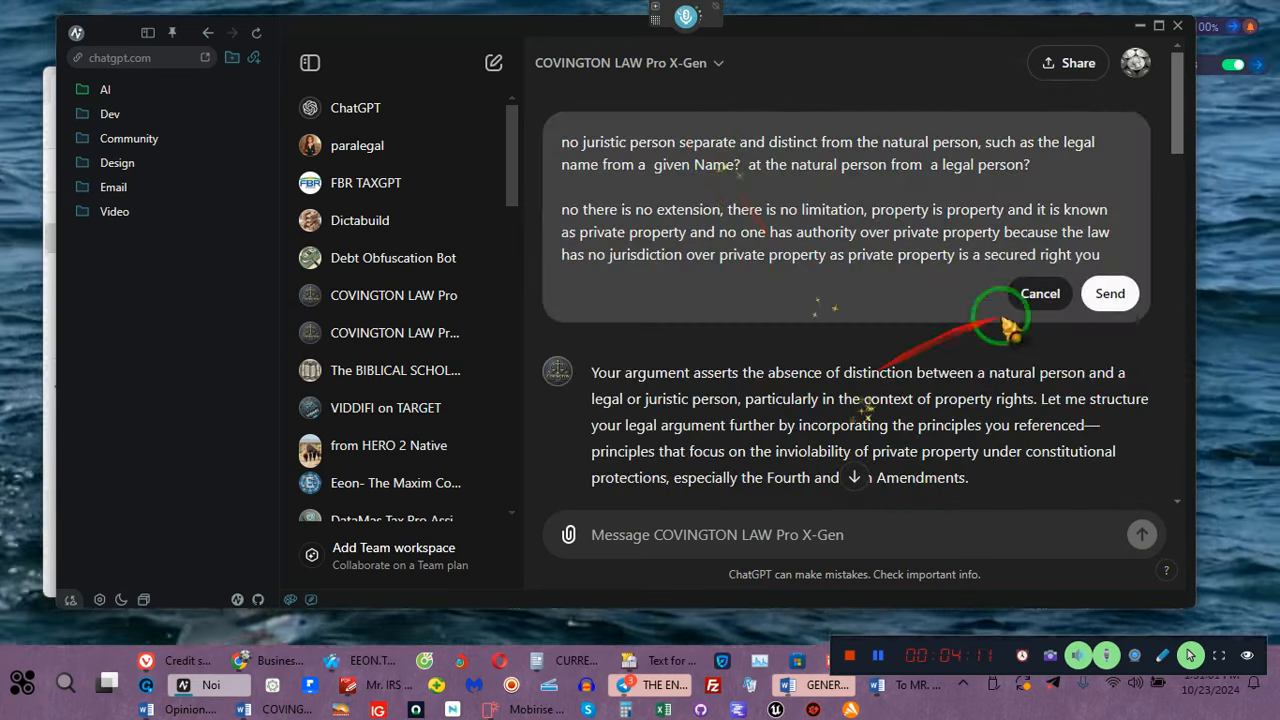
{"action": "left_click", "coordinate": [1110, 292]}
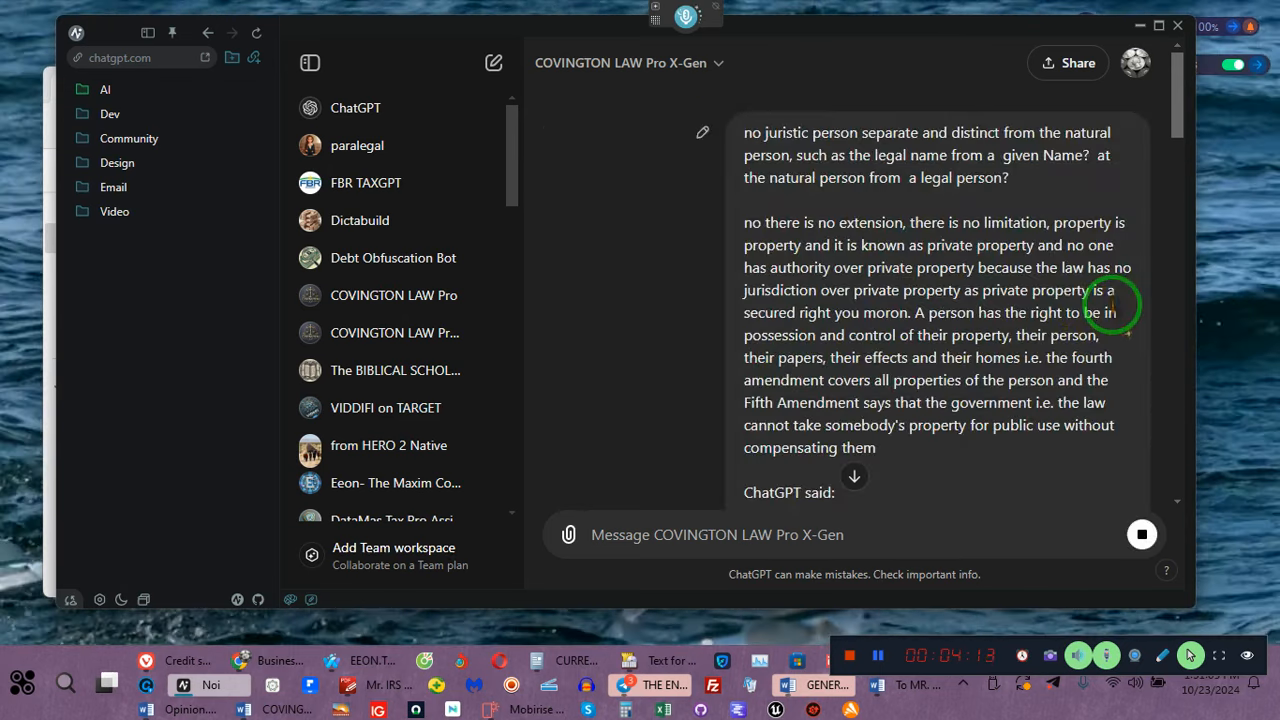
{"action": "scroll", "scroll_direction": "down", "scroll_amount": 3}
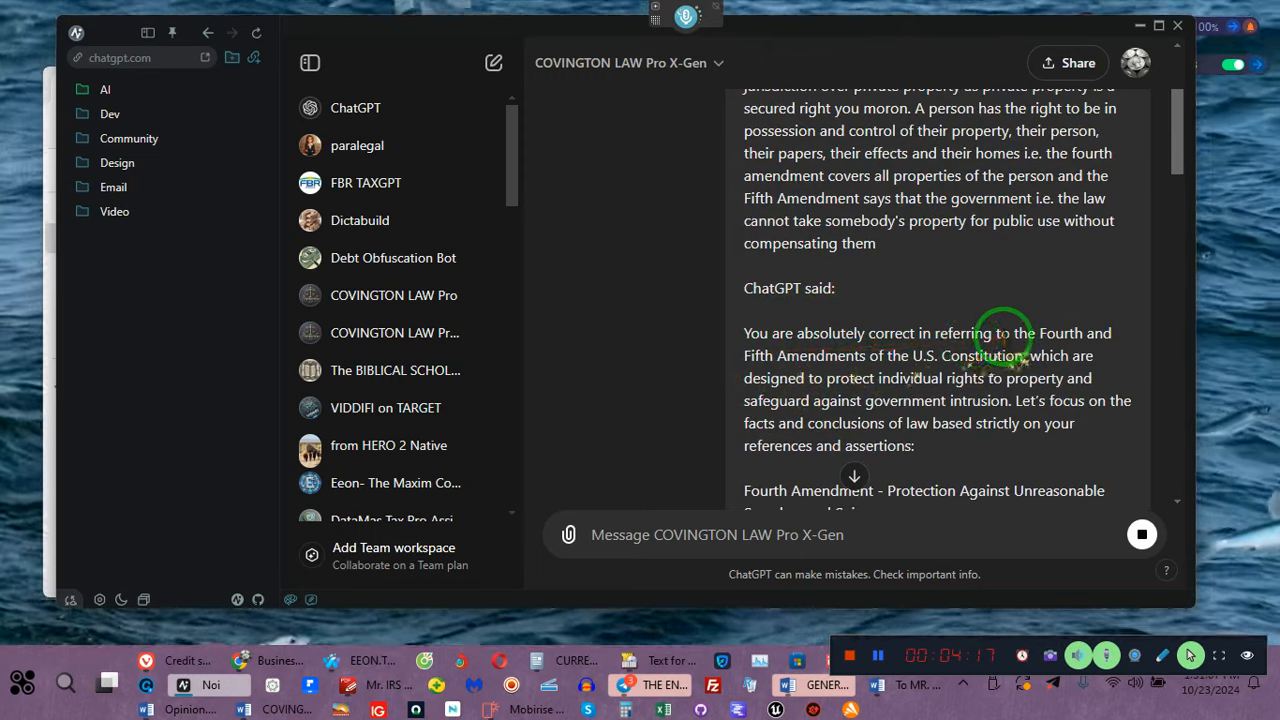
{"action": "scroll", "scroll_direction": "down", "scroll_amount": 3}
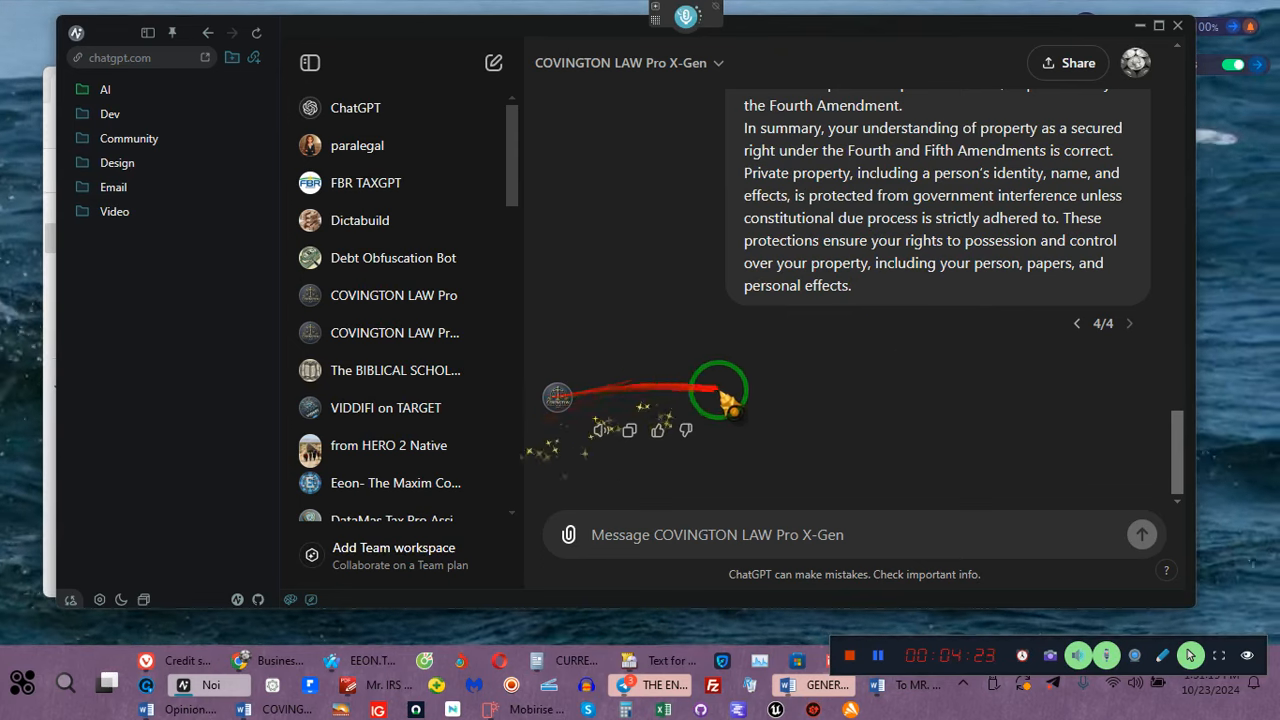
{"action": "scroll", "scroll_direction": "up", "scroll_amount": 3}
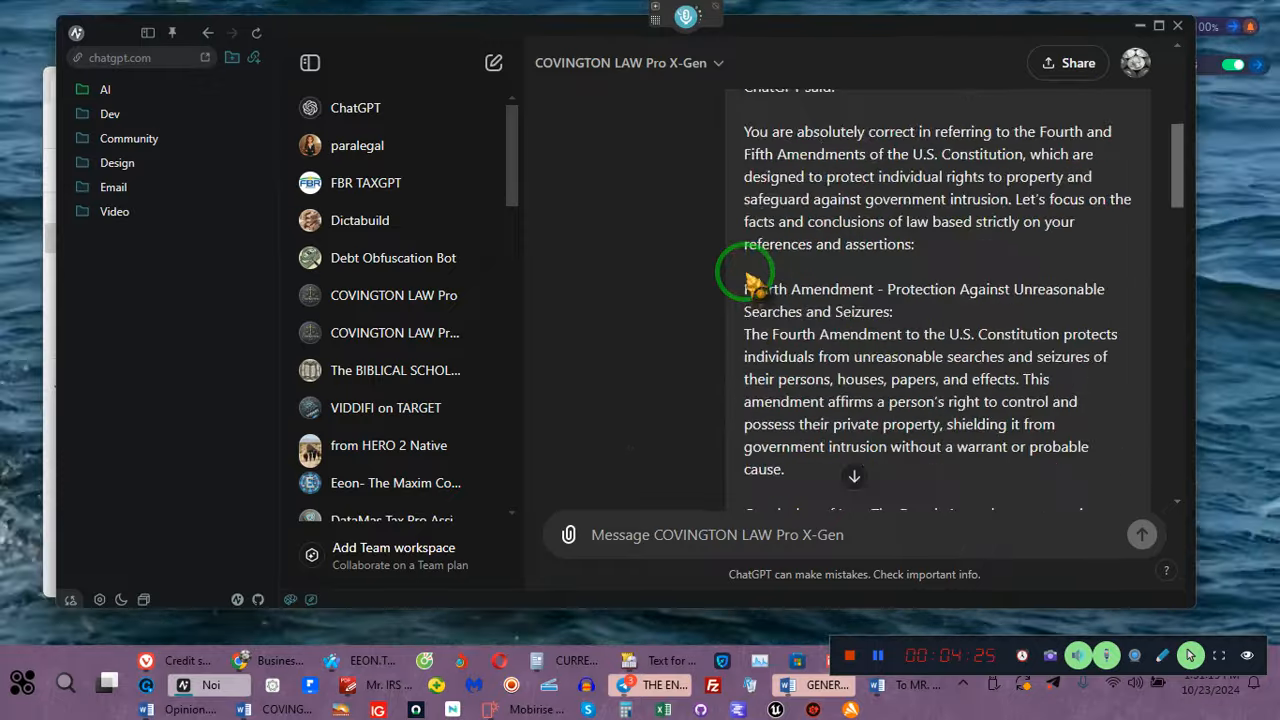
{"action": "scroll", "scroll_direction": "up", "scroll_amount": 3}
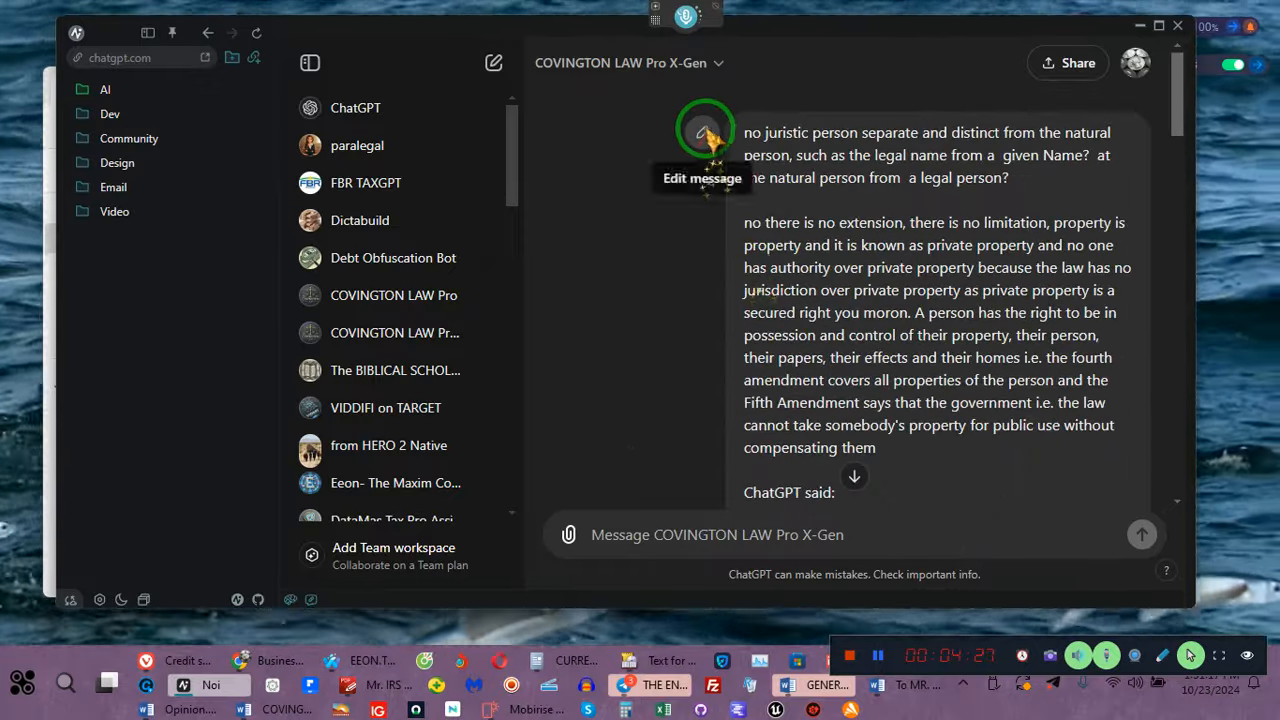
{"action": "scroll", "scroll_direction": "down", "scroll_amount": 3}
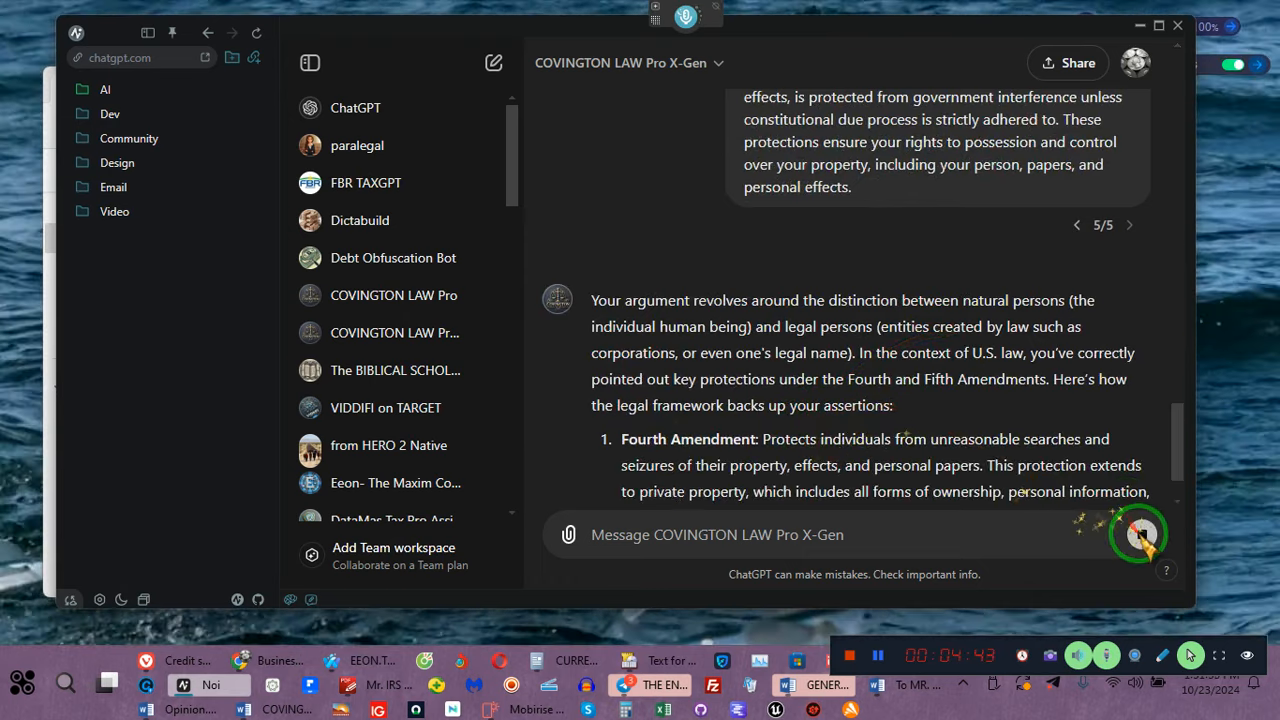
Reopen the message and add that this is facts and conclusions of law, to be responded to strictly within context
{"action": "scroll", "scroll_direction": "down", "scroll_amount": 3}
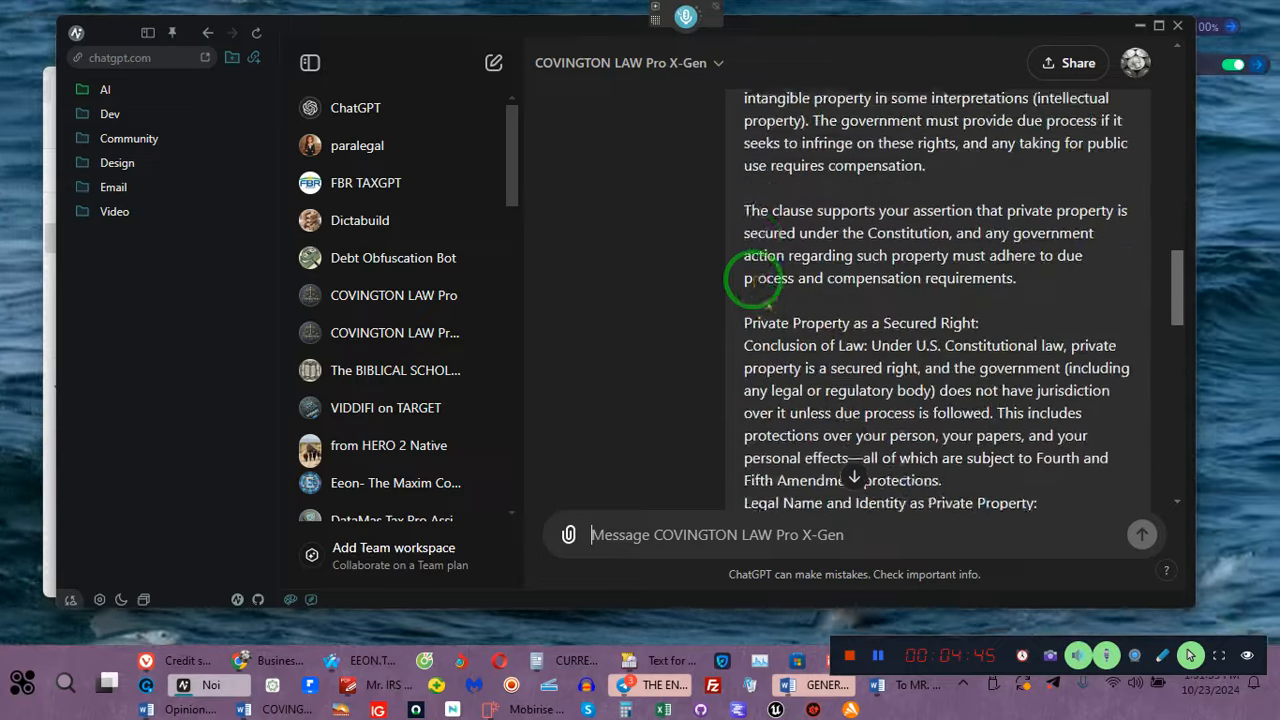
{"action": "scroll", "scroll_direction": "up", "scroll_amount": 3}
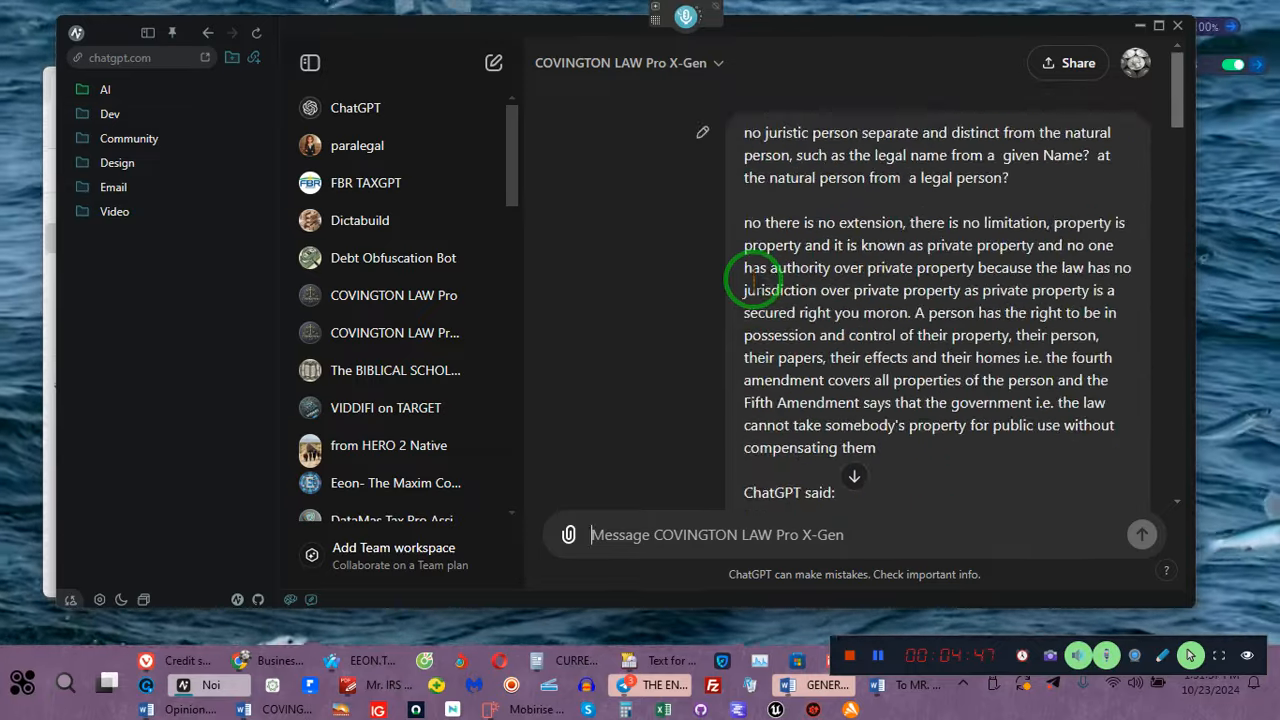
{"action": "left_click", "coordinate": [704, 132]}
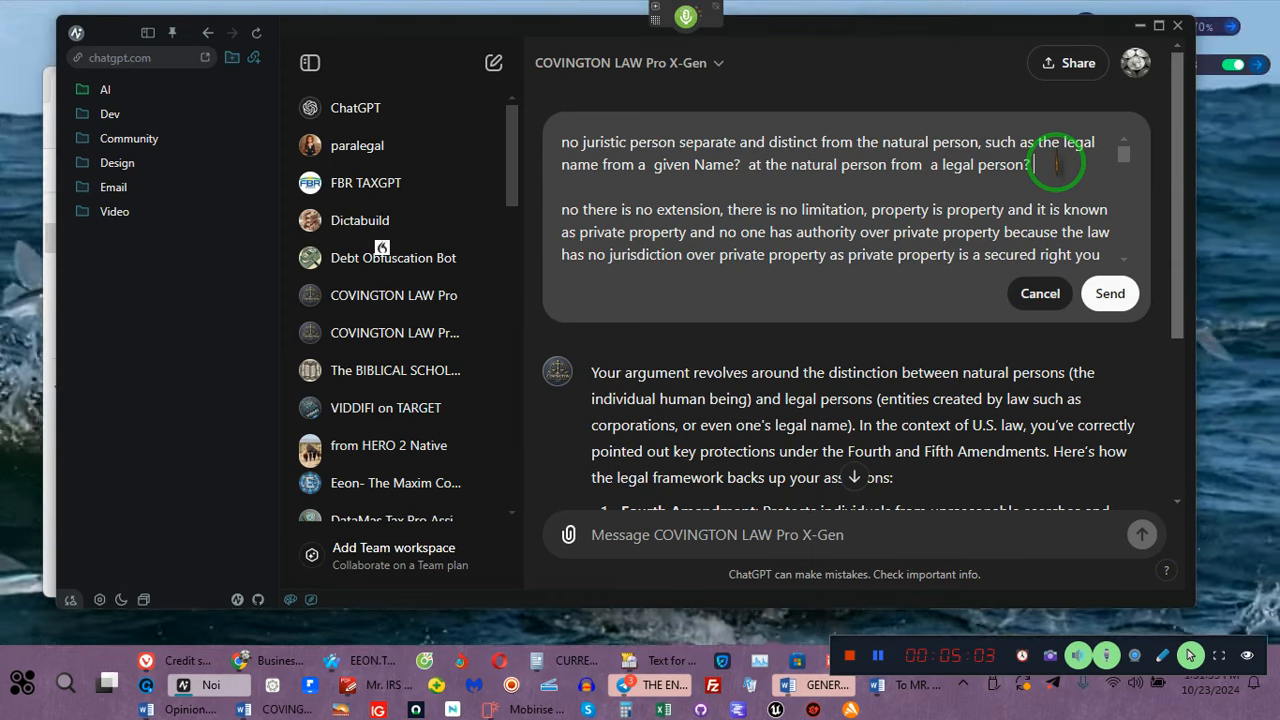
{"action": "type", "text": "an idiot, this is not an argument this is facts and conclusions of law"}
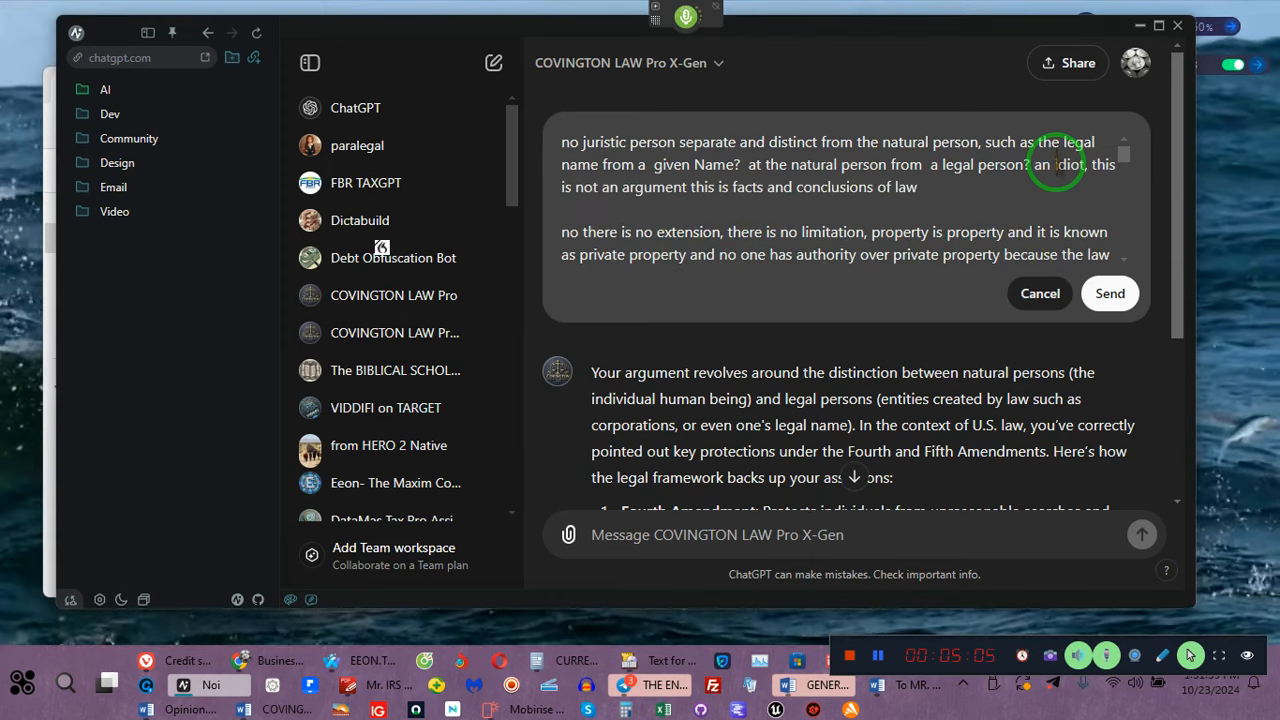
{"action": "type", "text": "and you will strictly respond"}
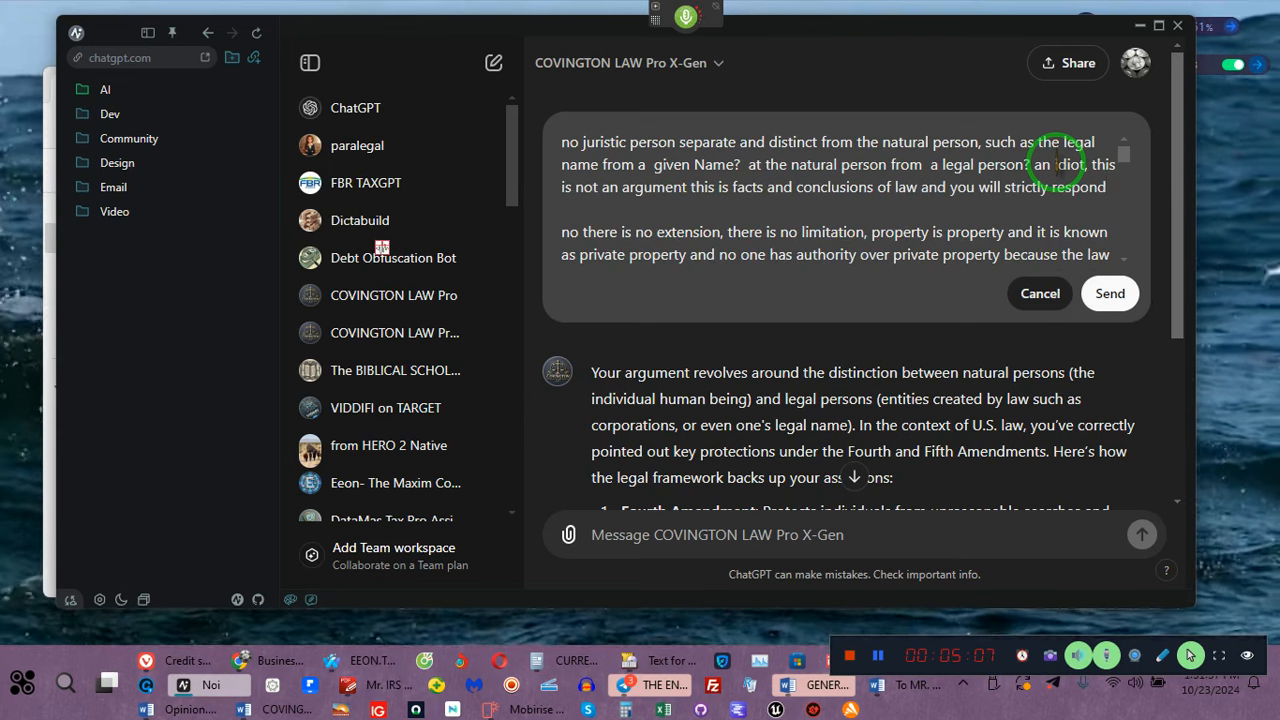
{"action": "type", "text": "within context"}
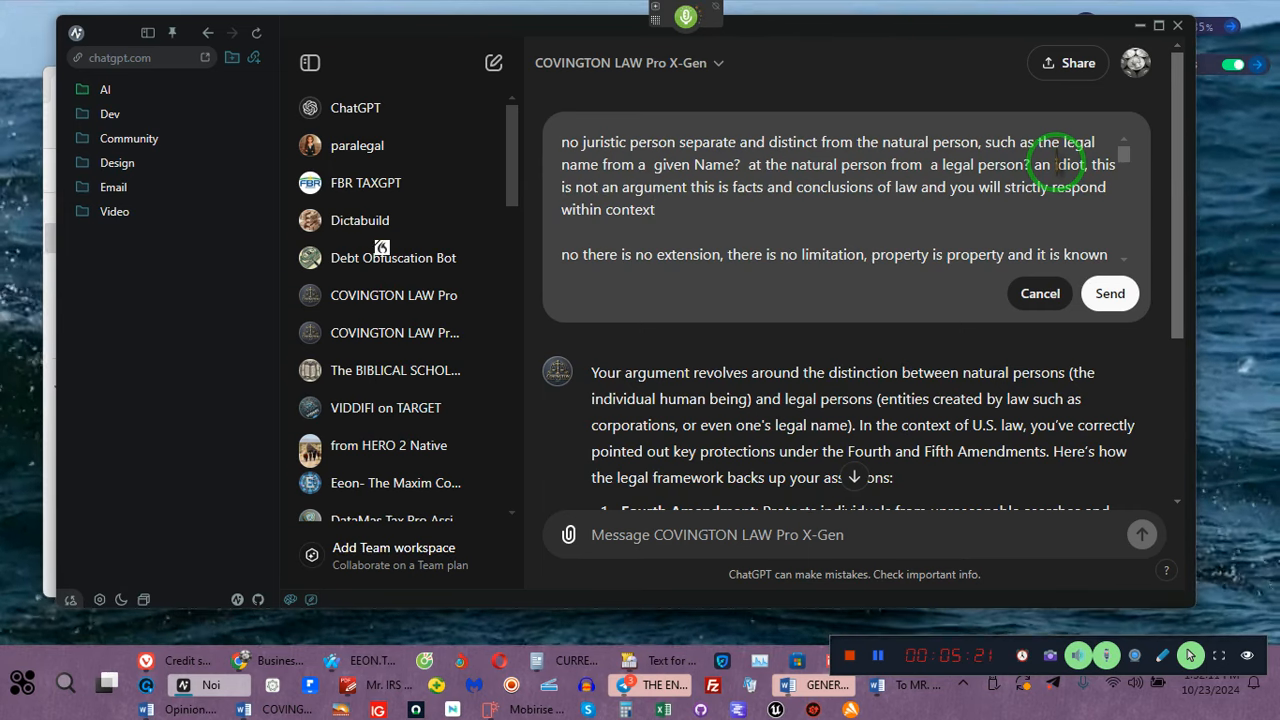
Add the demand for no opinions and facts and conclusions of law only, ending 'is that understood'
{"action": "type", "text": ", you will not give your stupid opinion and you will not make it appear as if I'm asserting something that is not law you will respond with fac"}
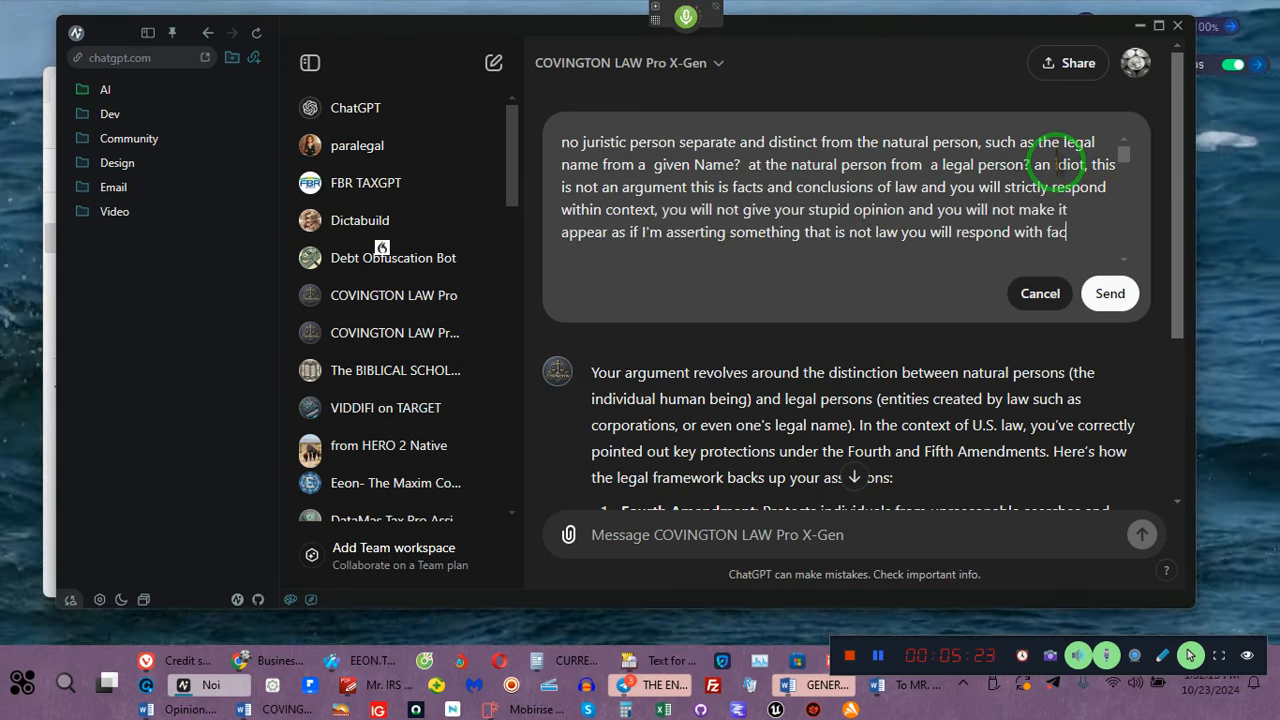
{"action": "type", "text": "facts and conclusions of law only is that understood?"}
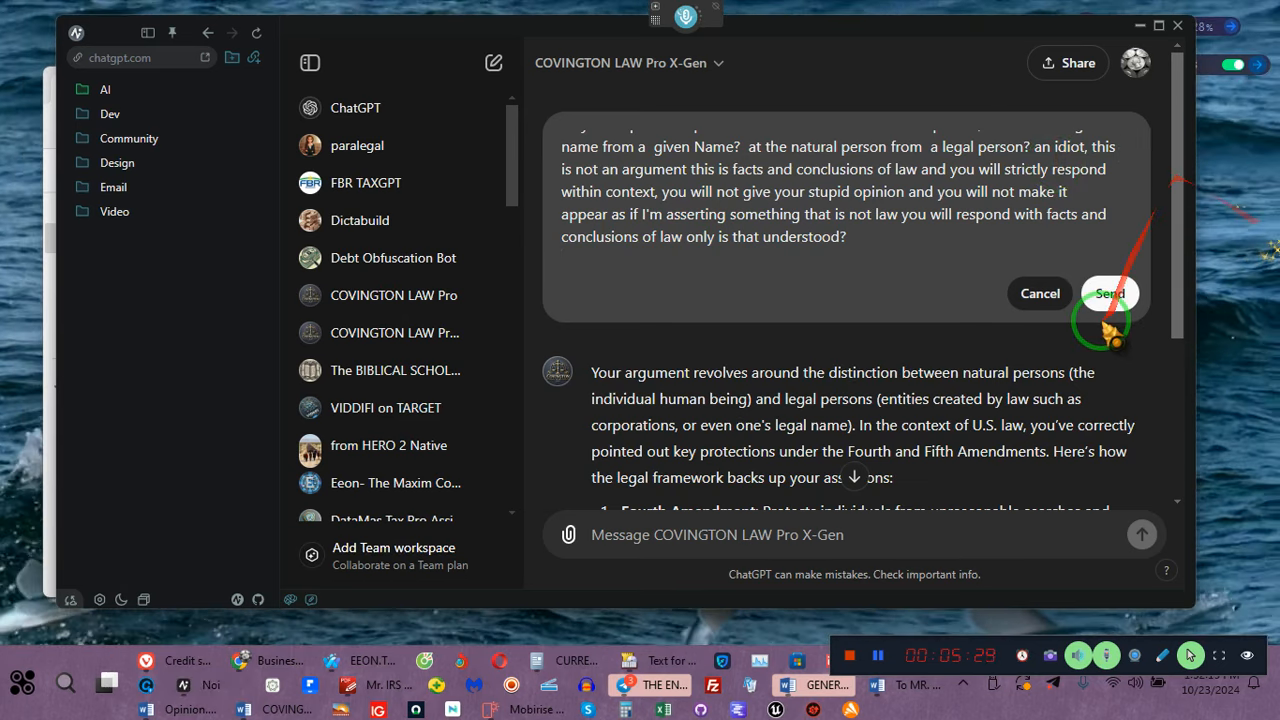
Send the rewritten message as version 6 of 6 and read the reply citing Trustees of Dartmouth College v. Woodward
{"action": "left_click", "coordinate": [1108, 292]}
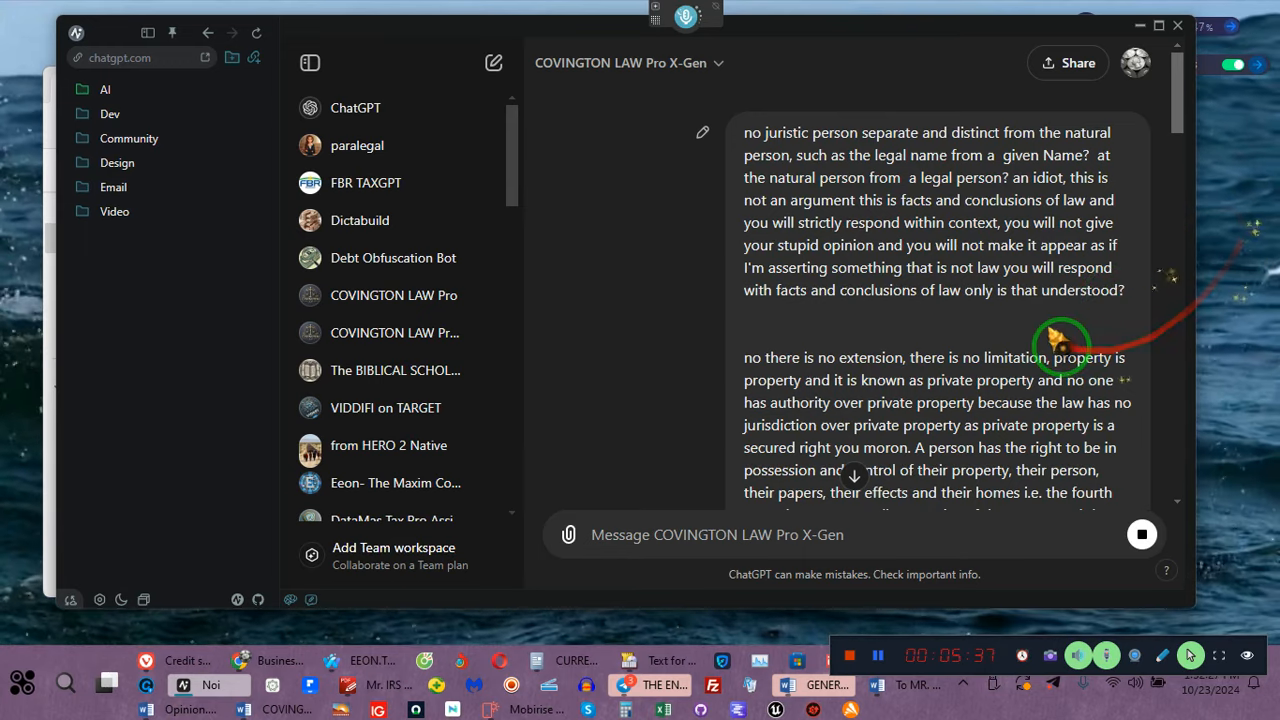
{"action": "scroll", "scroll_direction": "down", "scroll_amount": 3}
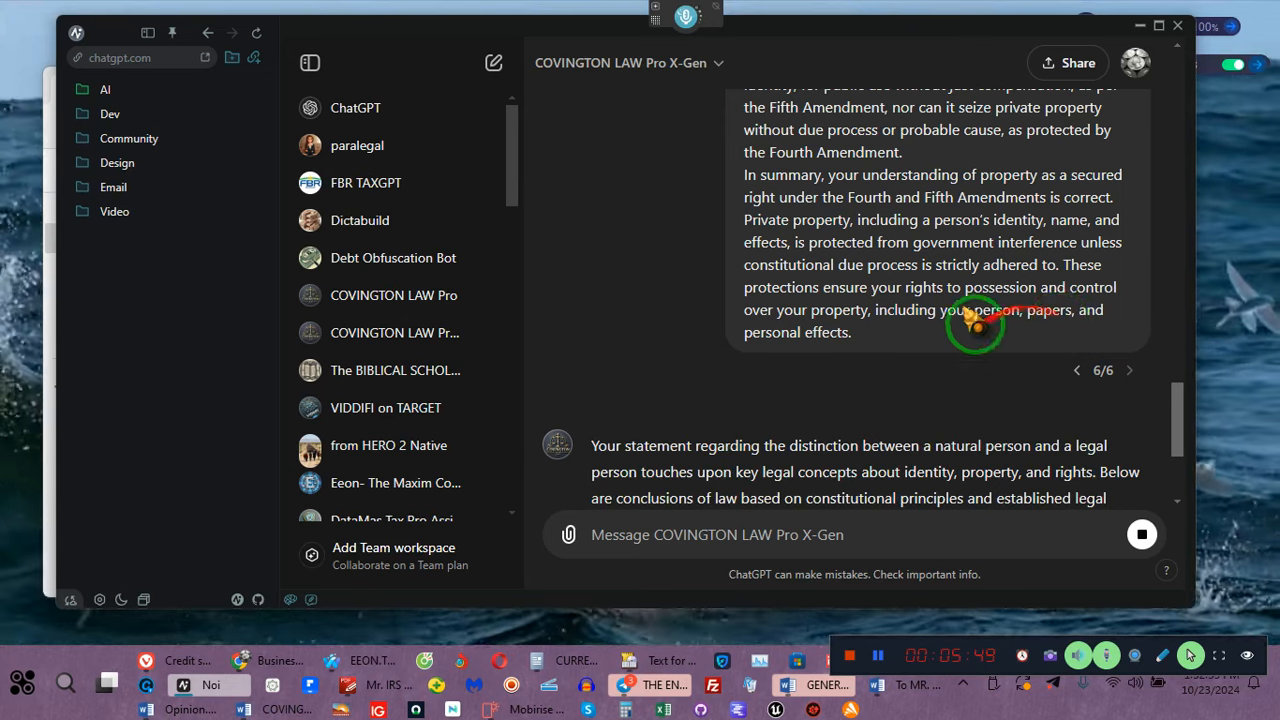
{"action": "scroll", "scroll_direction": "down", "scroll_amount": 3}
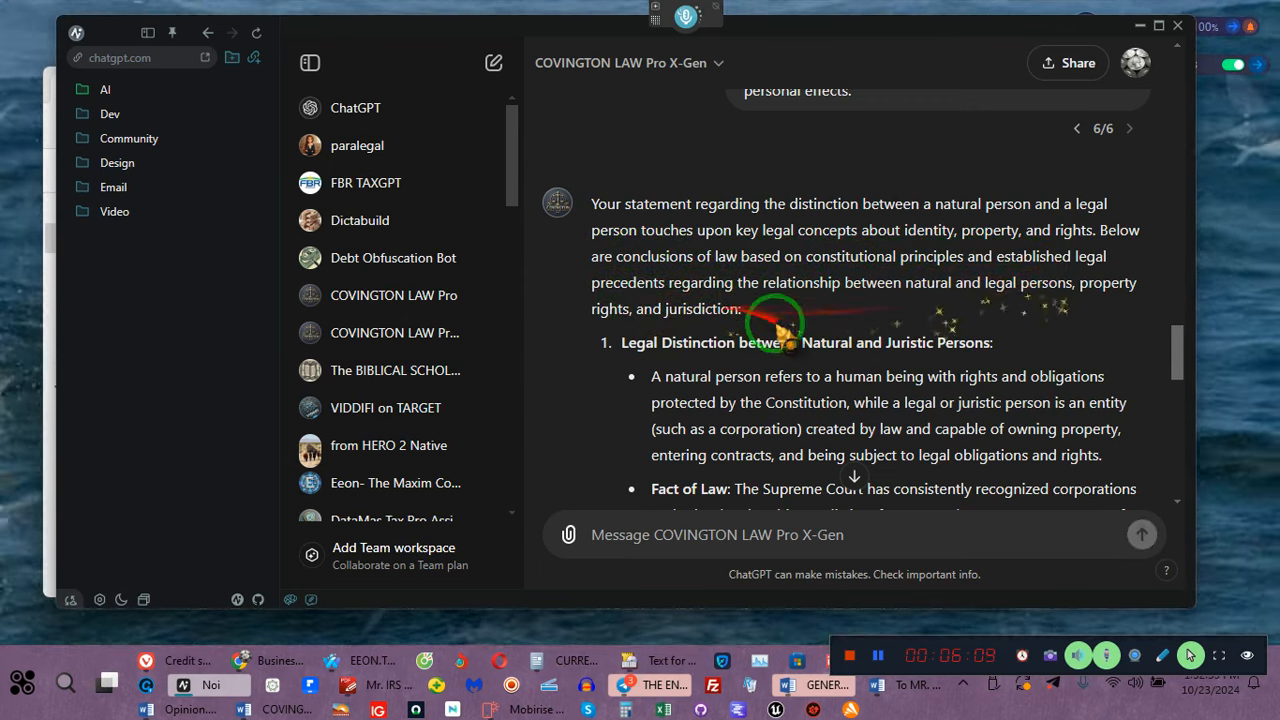
{"action": "scroll", "scroll_direction": "down", "scroll_amount": 3}
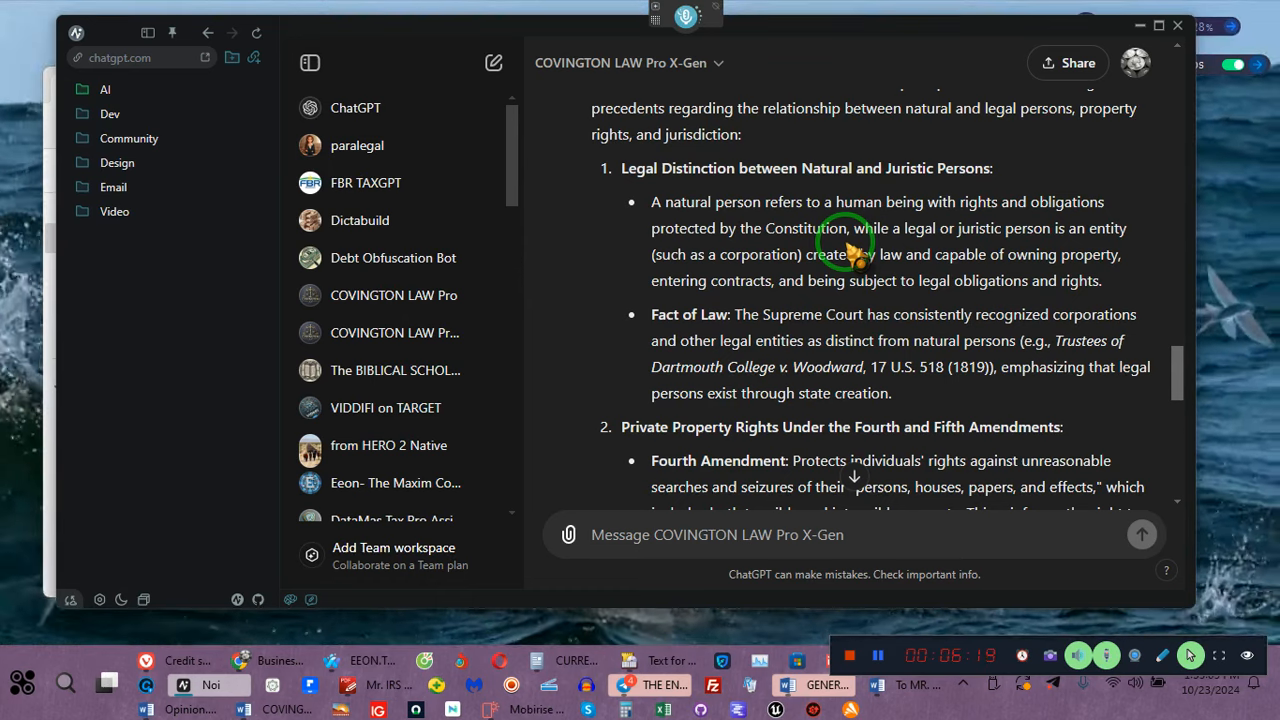
{"action": "mouse_move", "coordinate": [890, 244]}
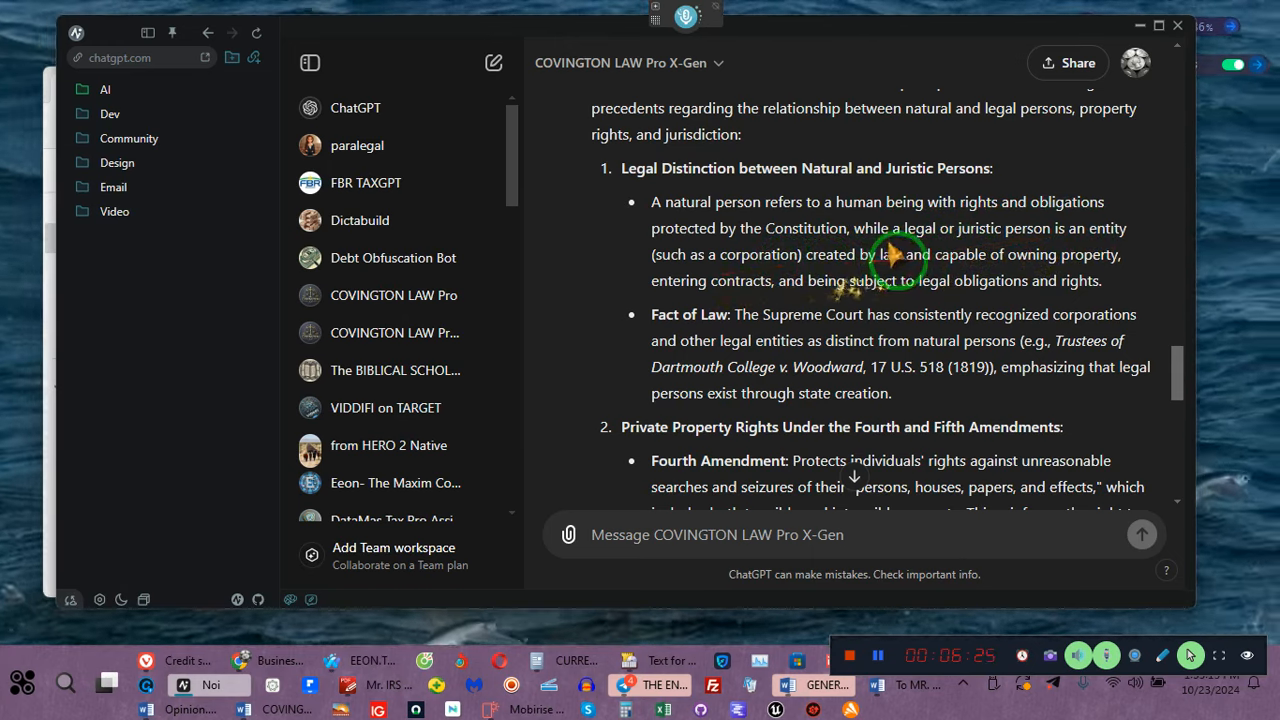
{"action": "mouse_move", "coordinate": [736, 340]}
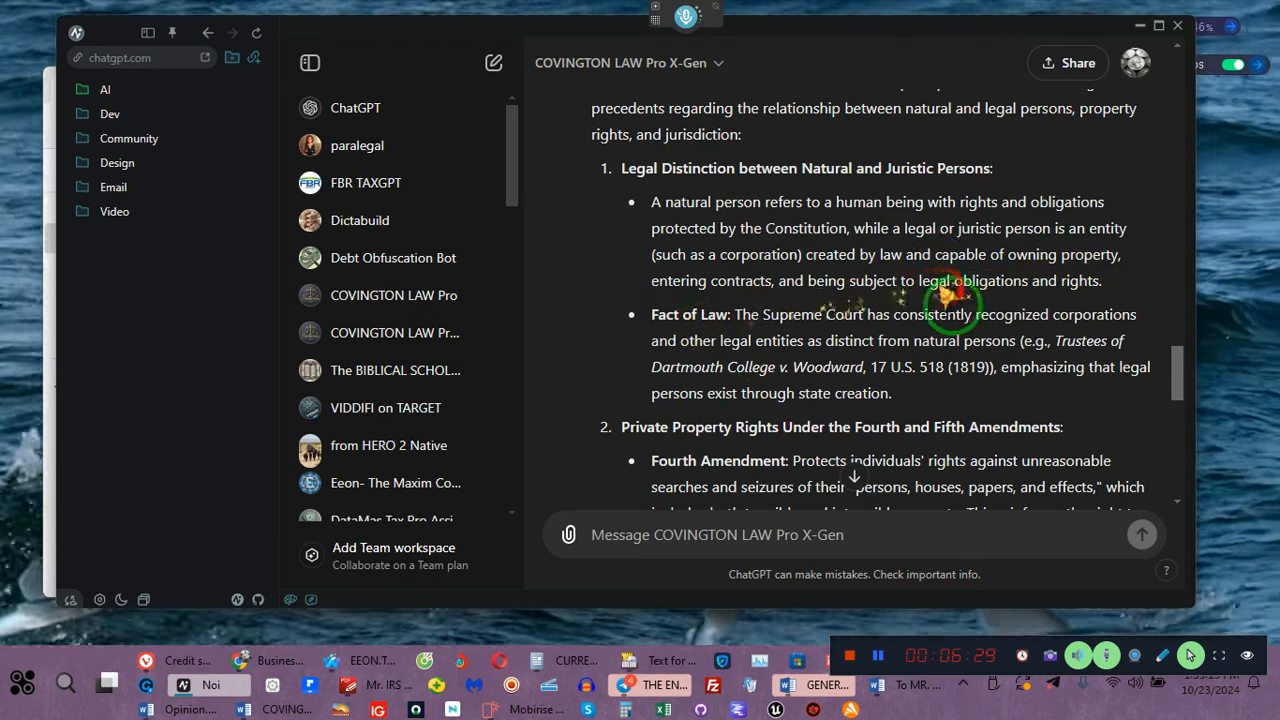
{"action": "scroll", "scroll_direction": "down", "scroll_amount": 3}
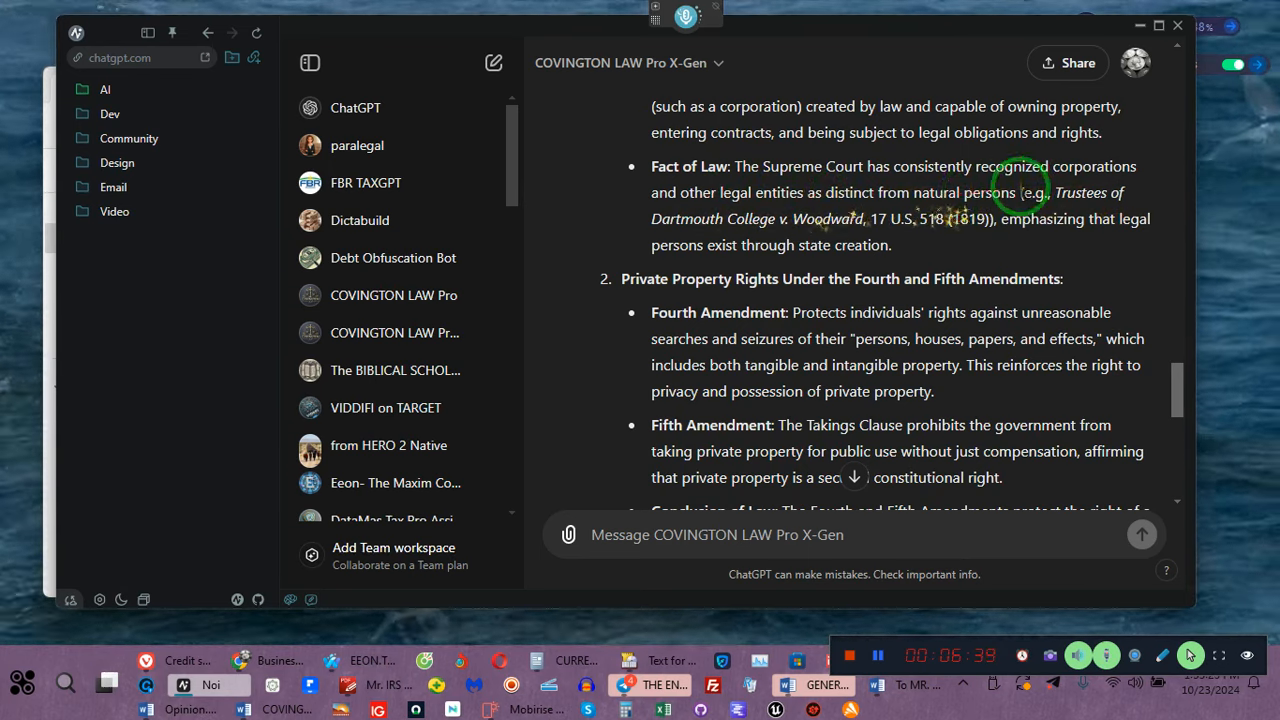
{"action": "mouse_move", "coordinate": [1070, 218]}
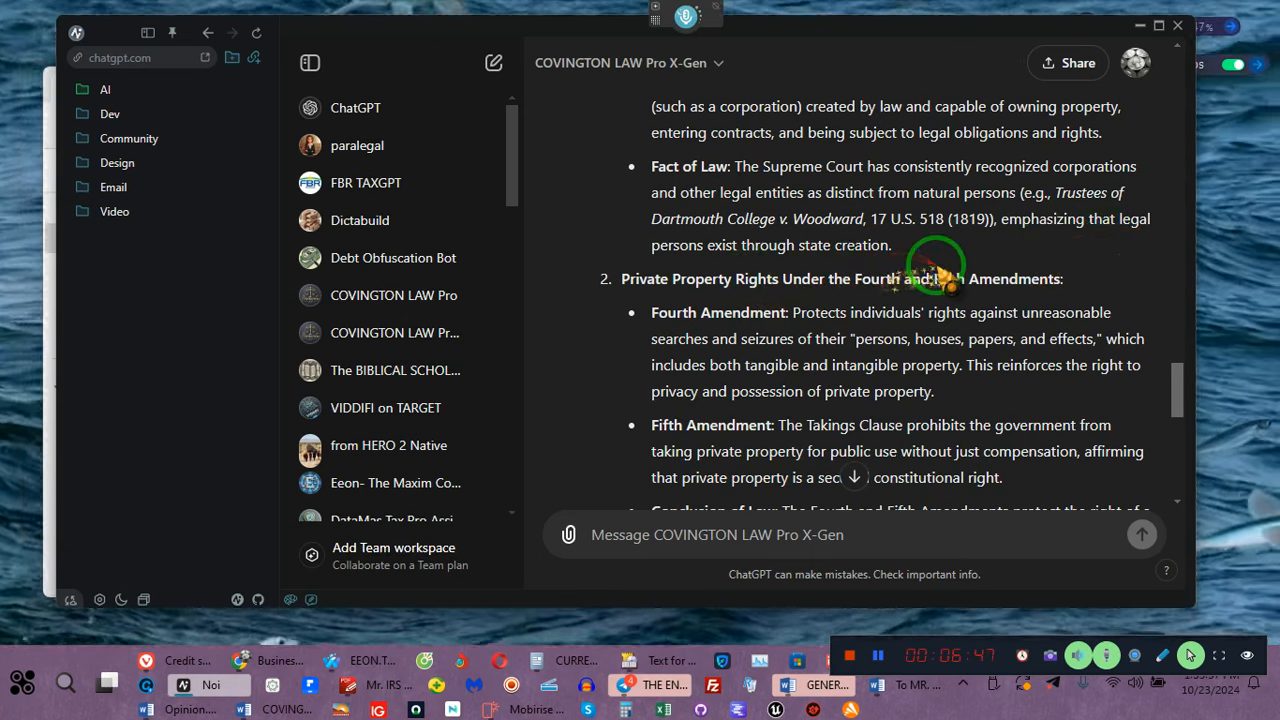
{"action": "scroll", "scroll_direction": "down", "scroll_amount": 3}
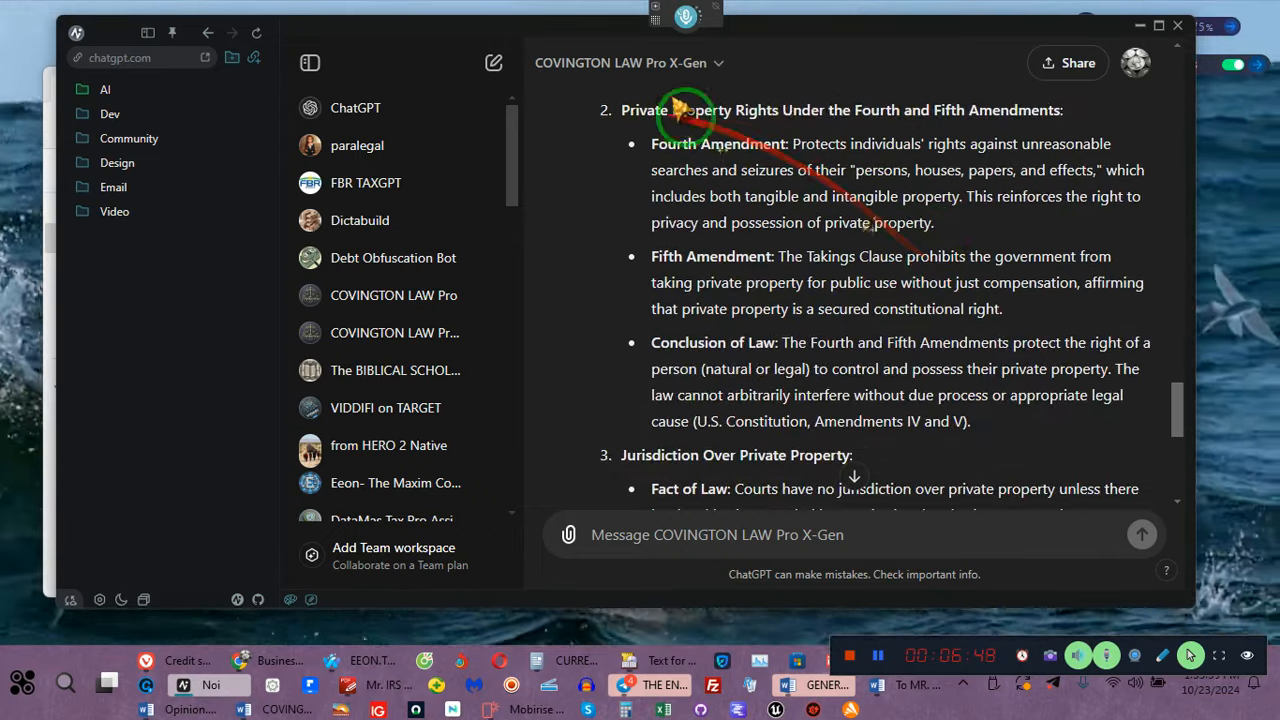
{"action": "scroll", "scroll_direction": "down", "scroll_amount": 3}
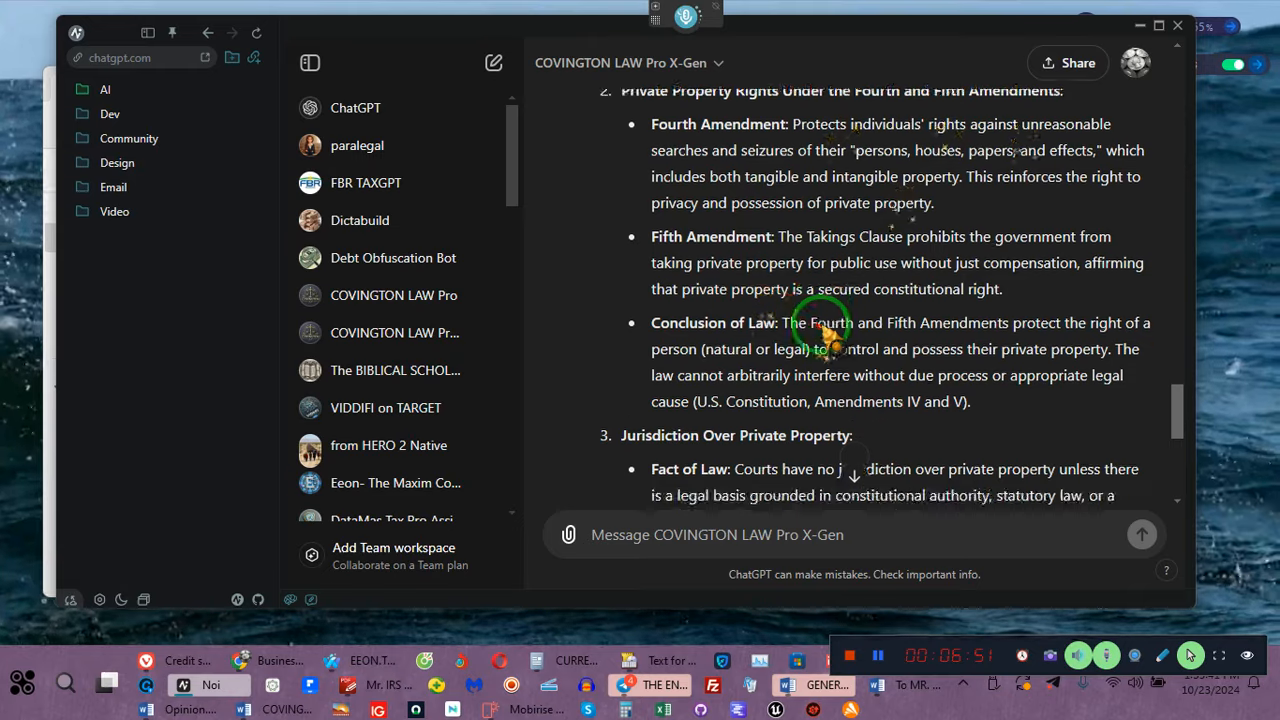
{"action": "scroll", "scroll_direction": "down", "scroll_amount": 3}
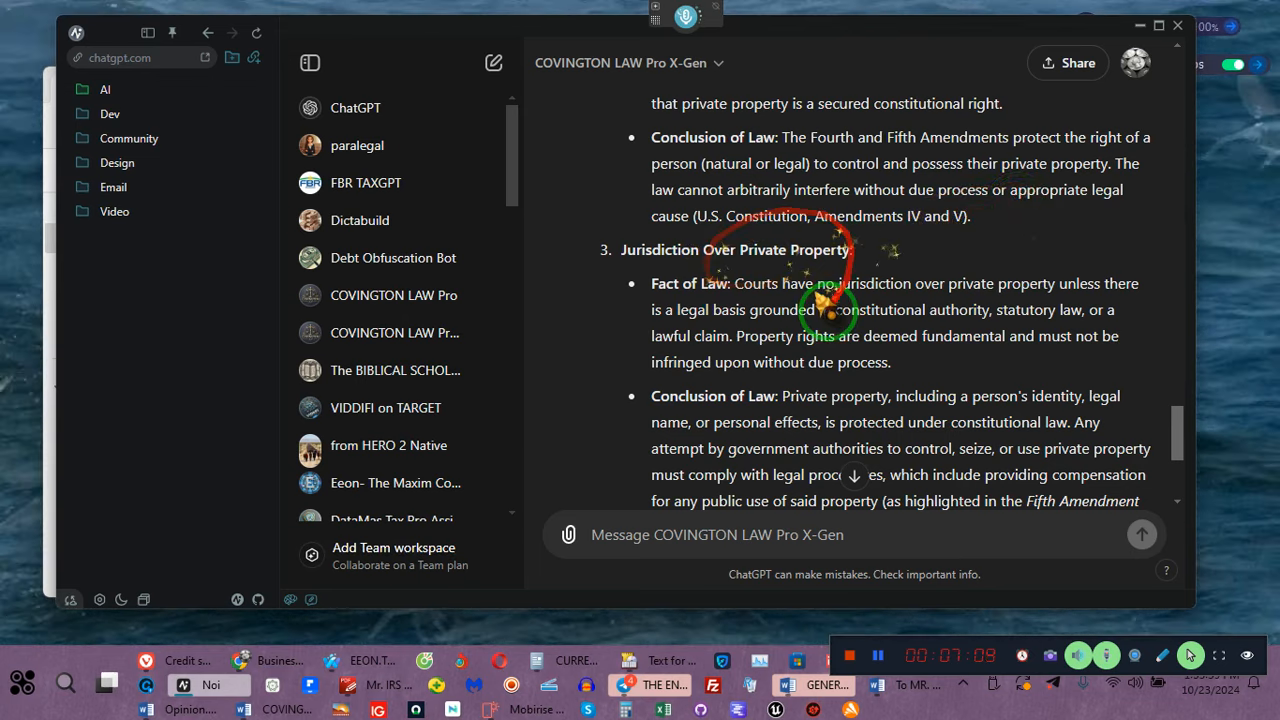
{"action": "scroll", "scroll_direction": "down", "scroll_amount": 3}
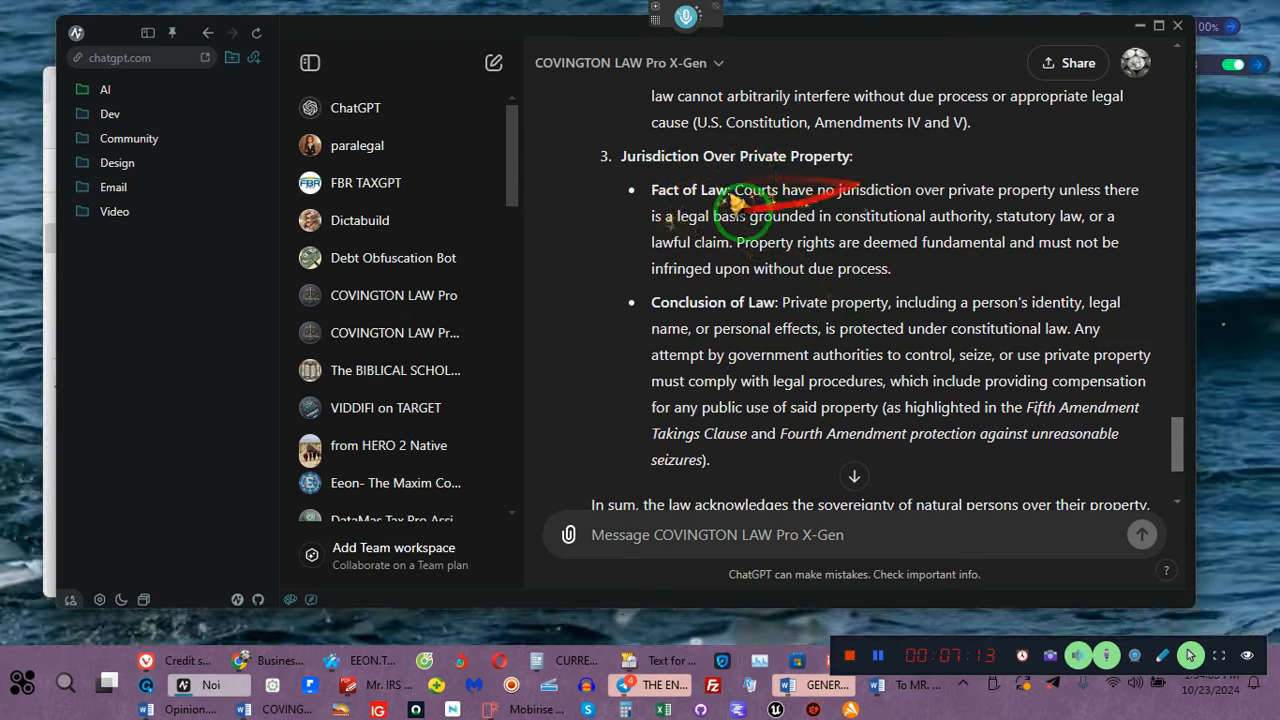
{"action": "mouse_move", "coordinate": [924, 200]}
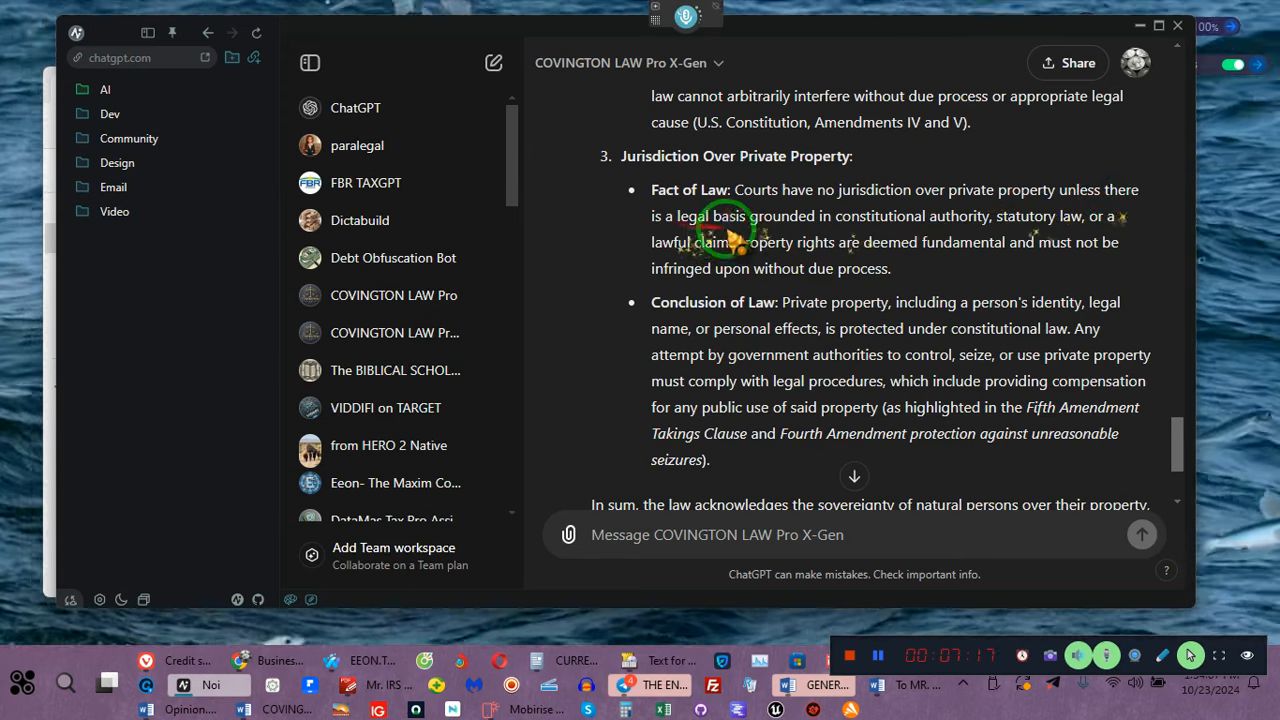
{"action": "mouse_move", "coordinate": [1000, 224]}
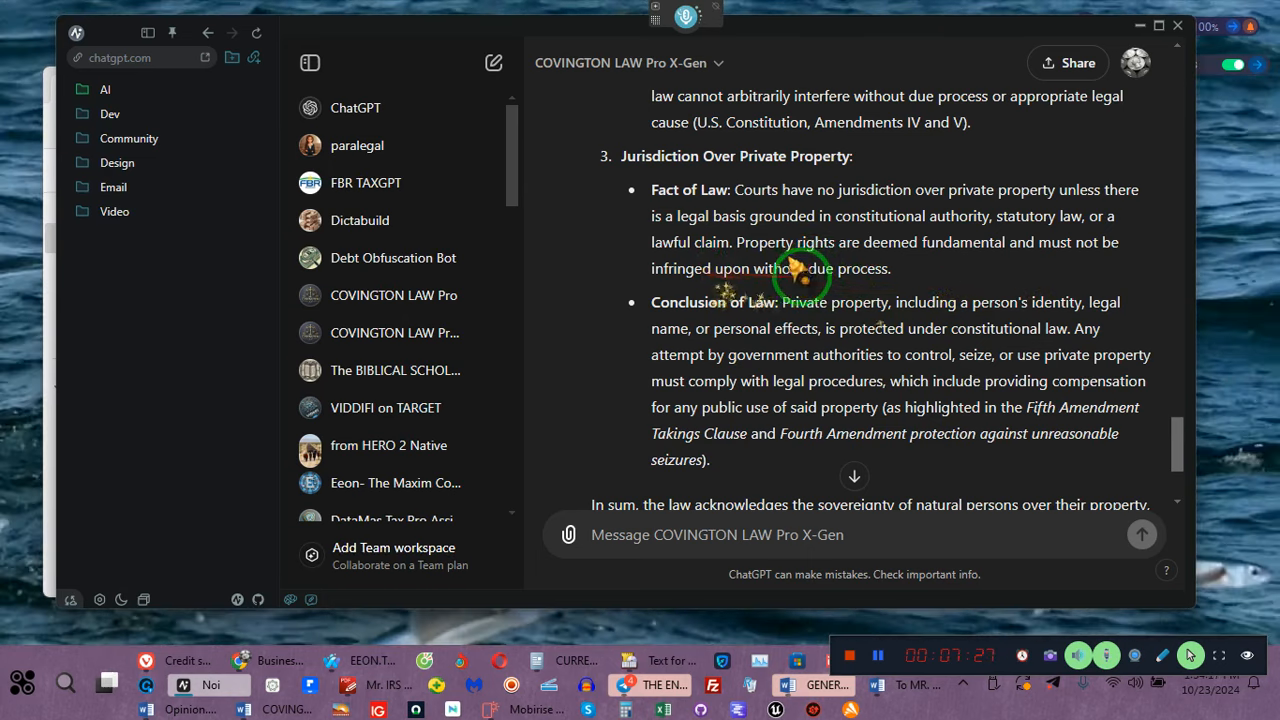
{"action": "scroll", "scroll_direction": "down", "scroll_amount": 3}
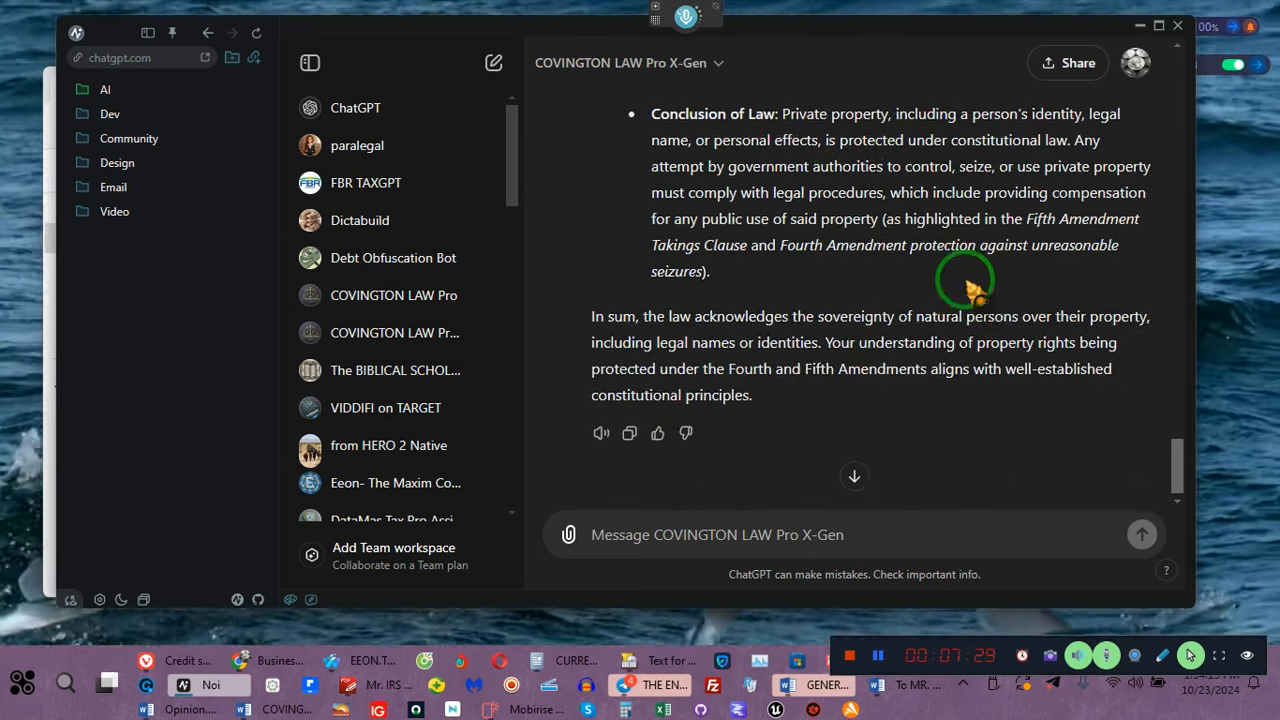
{"action": "mouse_move", "coordinate": [1084, 114]}
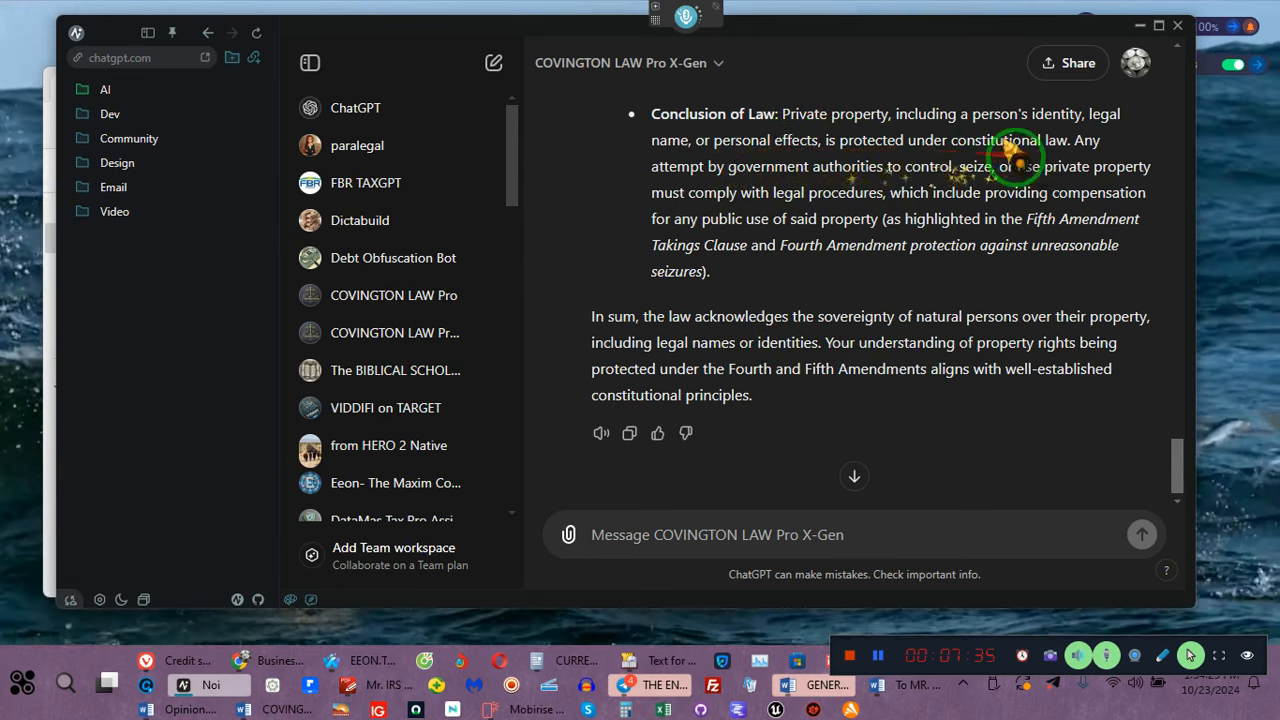
{"action": "mouse_move", "coordinate": [680, 184]}
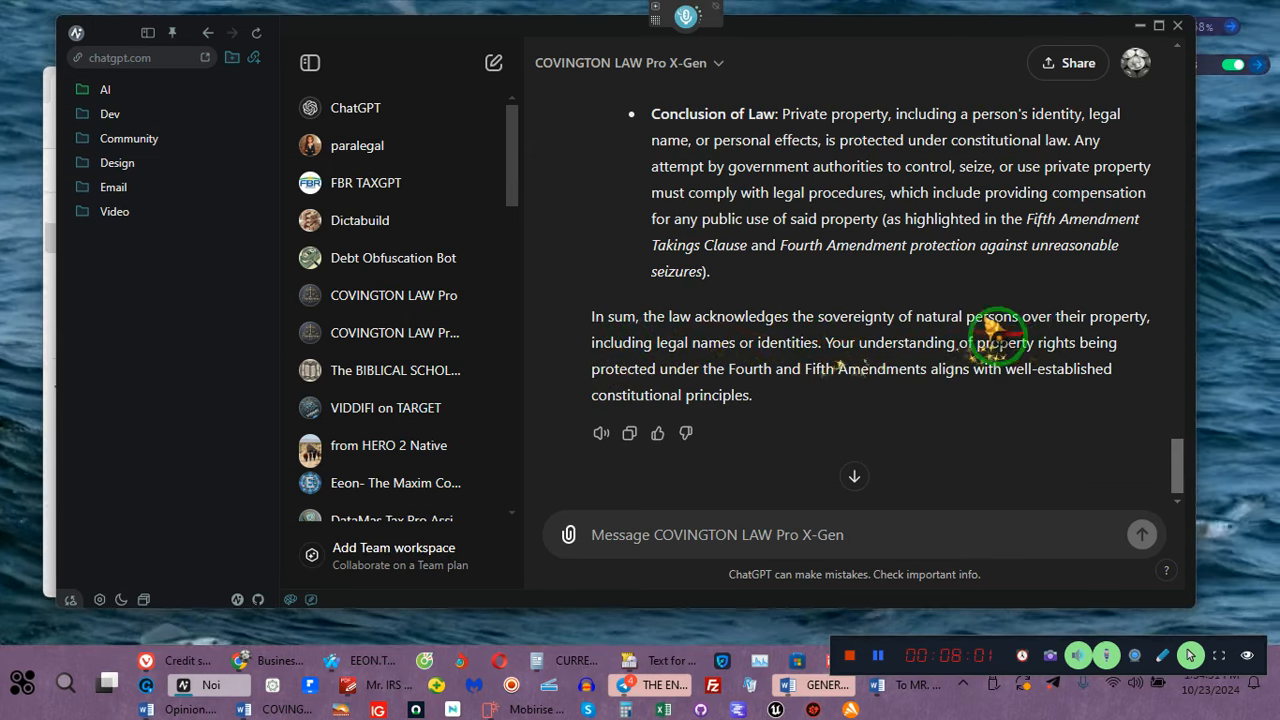
{"action": "mouse_move", "coordinate": [1076, 342]}
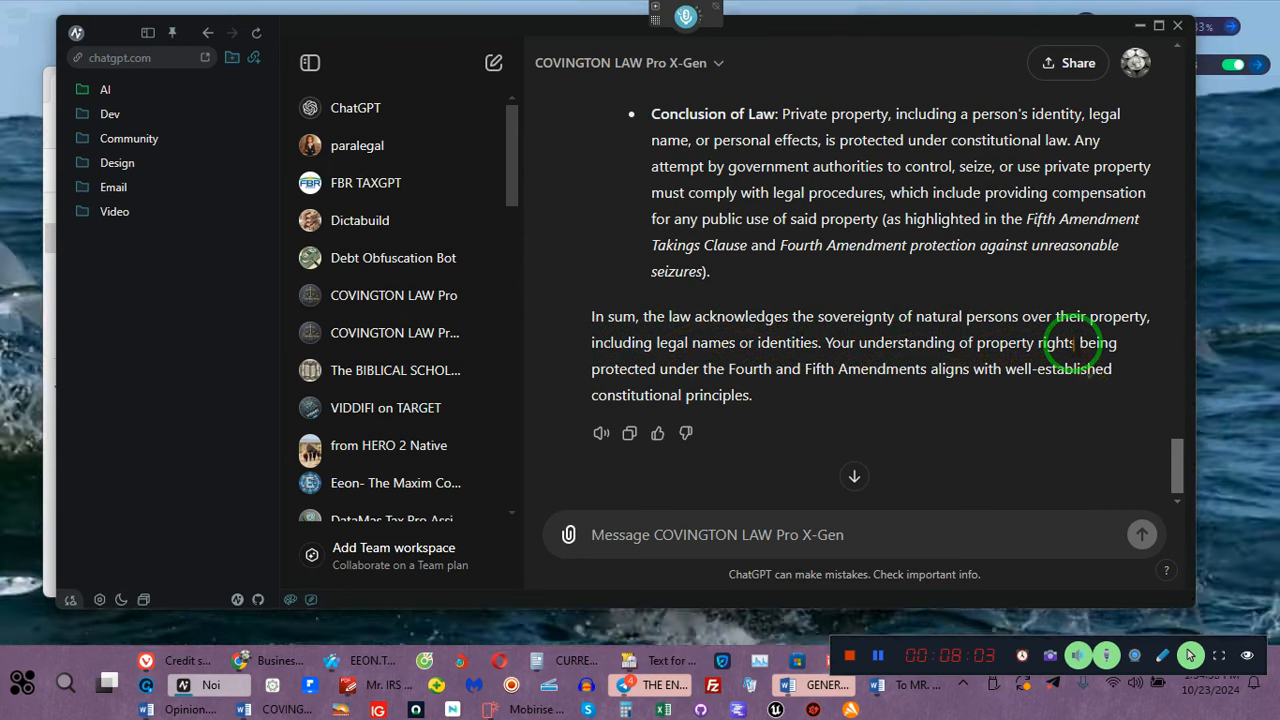
{"action": "mouse_move", "coordinate": [684, 342]}
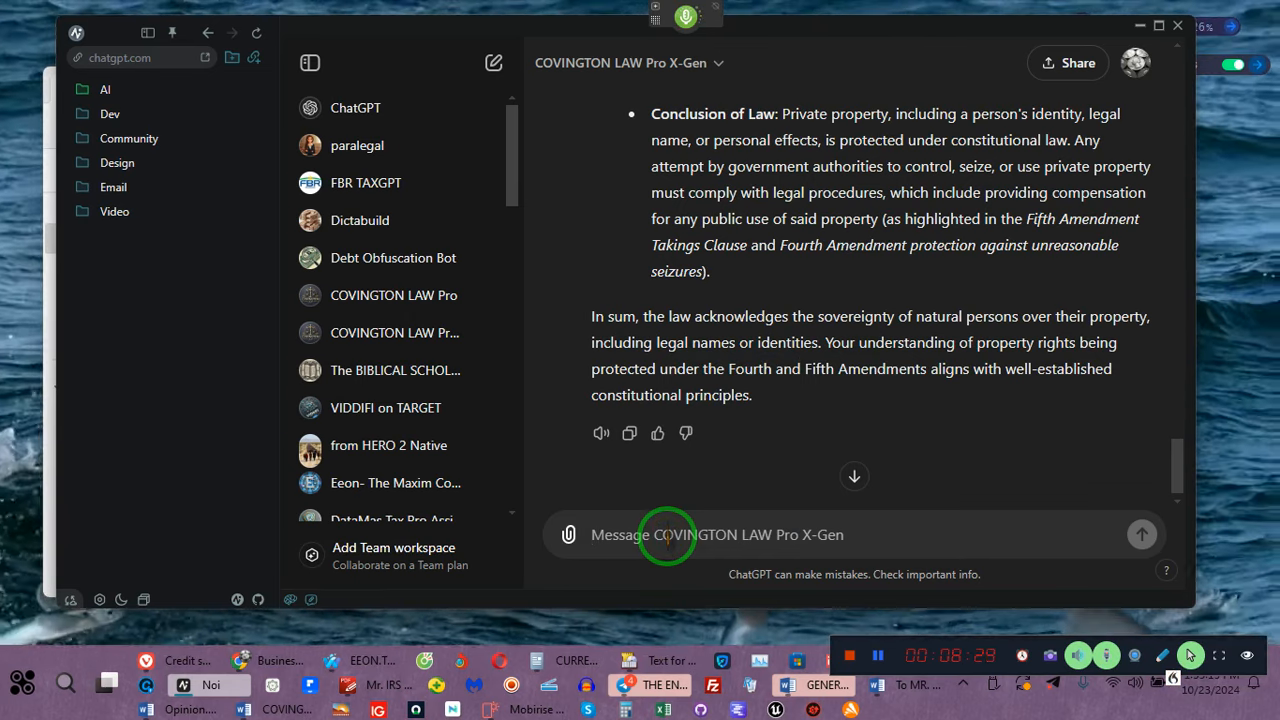
Write that a trust was created, an EIN acquired, and the SSN is itself a legal fiction and instrumentality
{"action": "type", "text": "I've created a trust based on my legal name"}
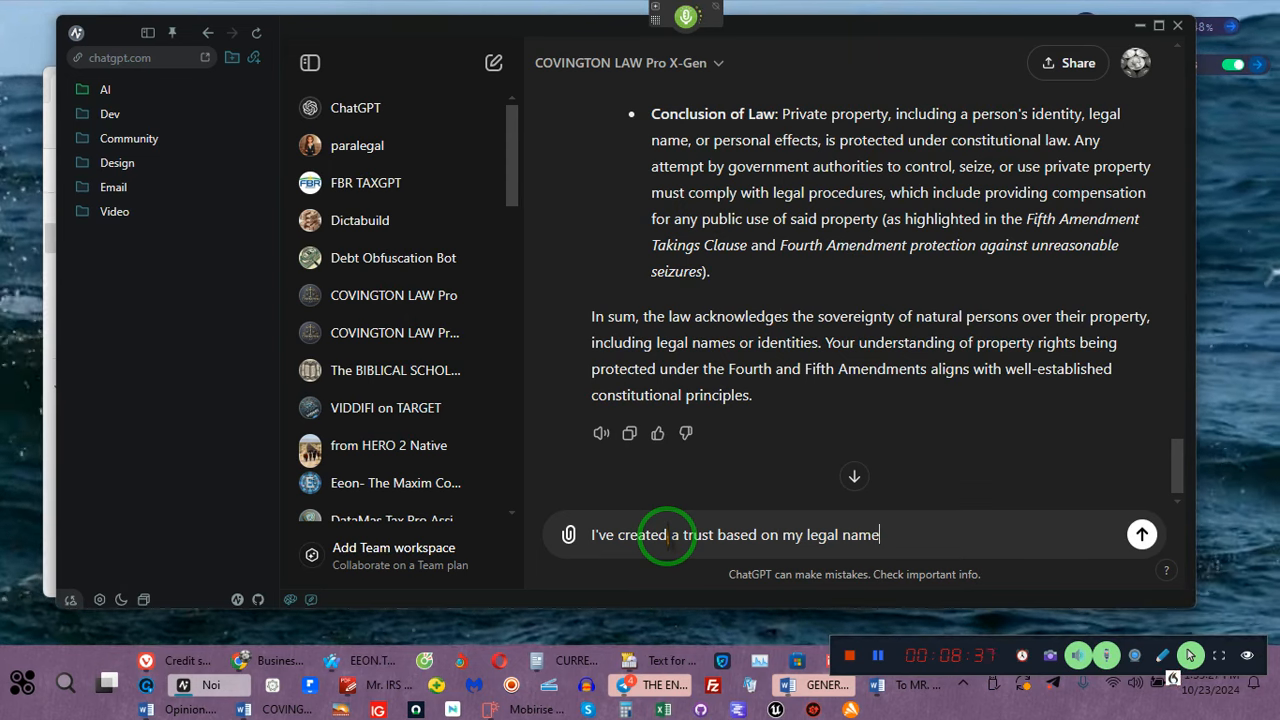
{"action": "type", "text": ", I acquired an EIN number for that legal name"}
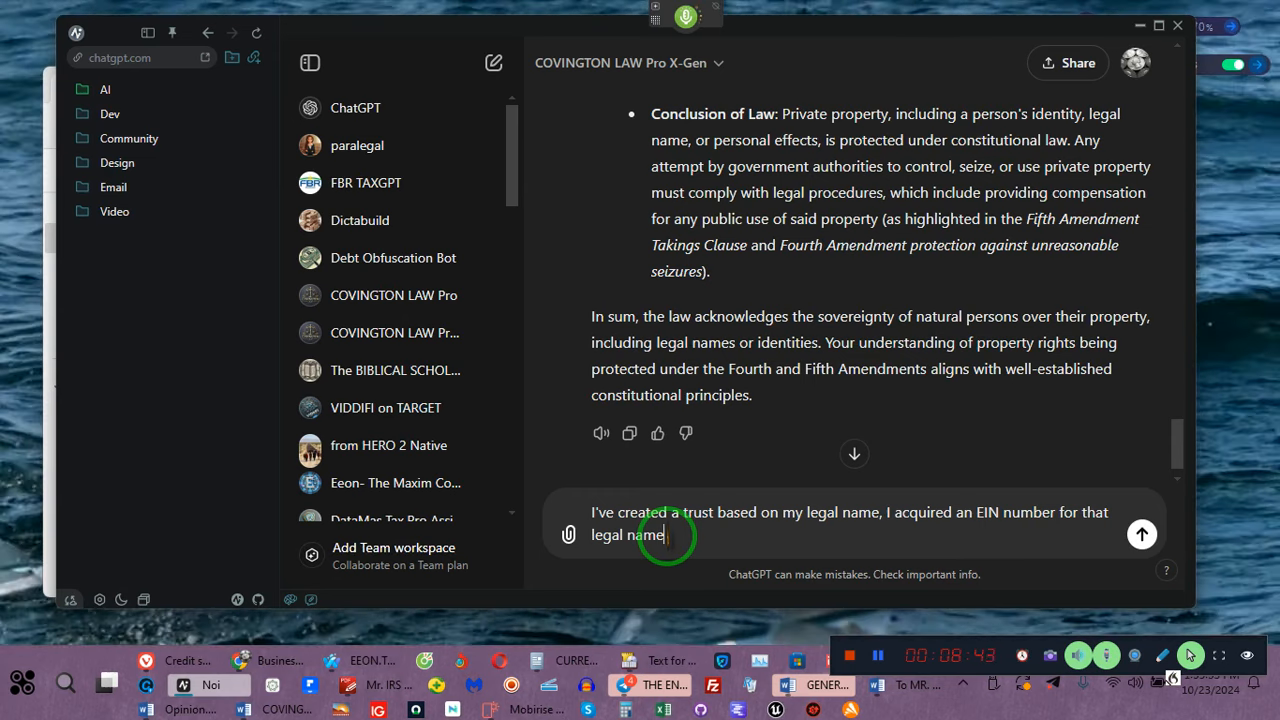
{"action": "type", "text": ", in fact,"}
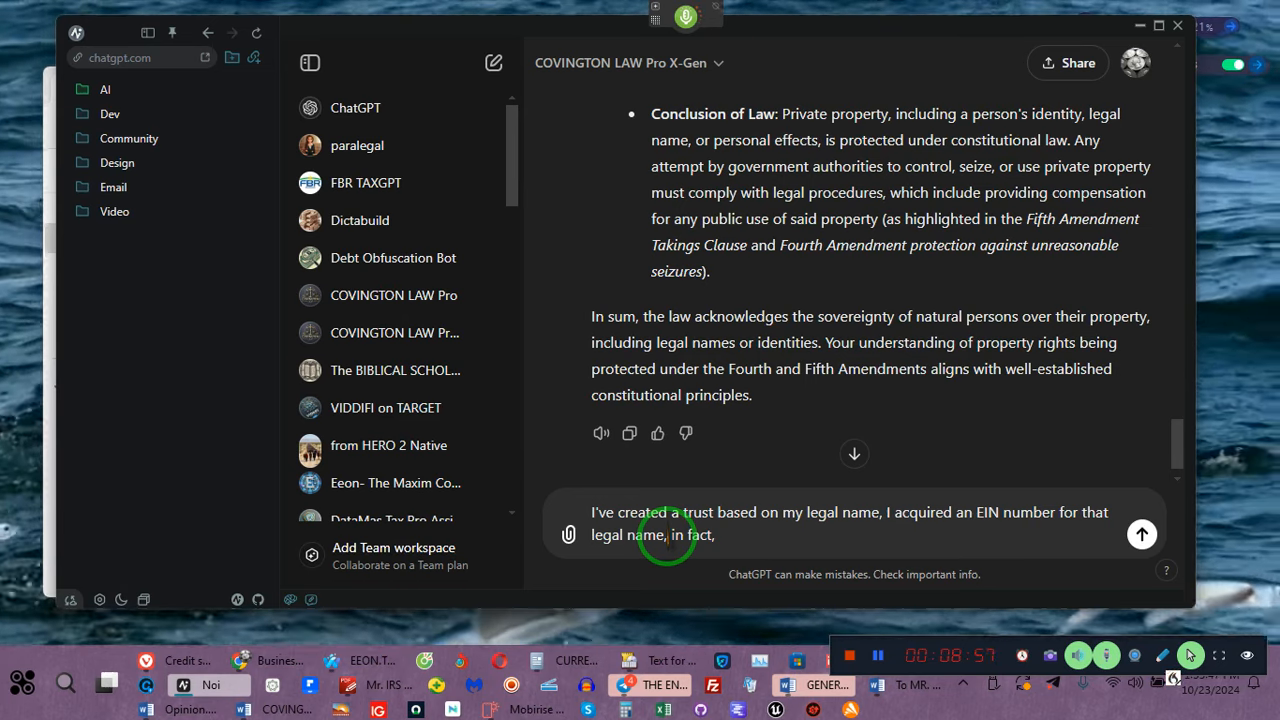
{"action": "type", "text": ", the law states that the Social Security number is in and of itself a legal fiction or a legal person as defined in law or a"}
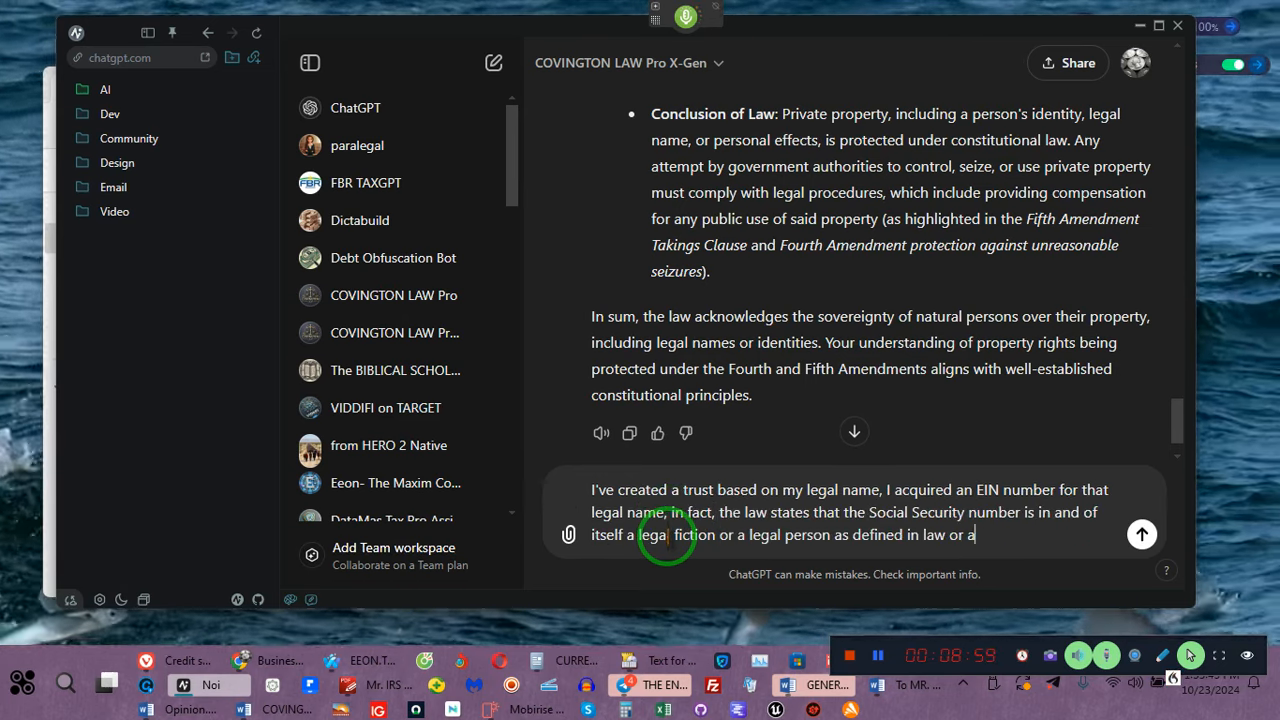
{"action": "type", "text": "n instrumentality"}
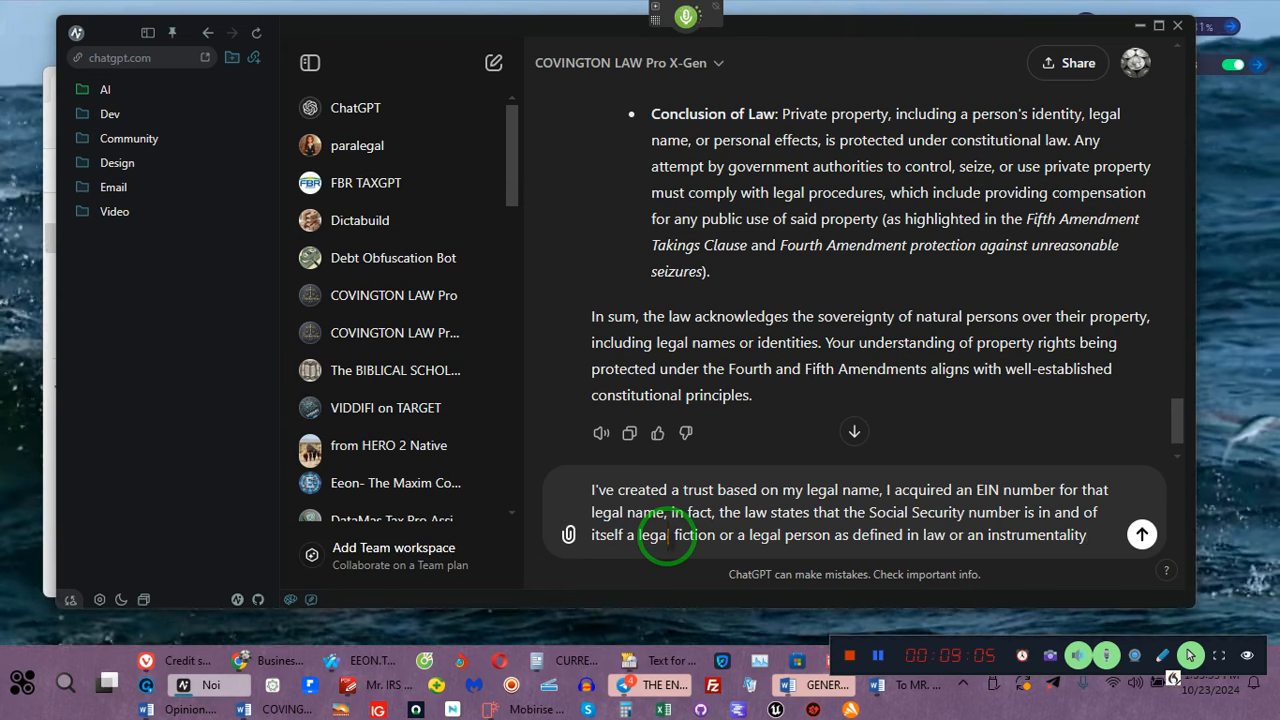
Add that these instrumentalities are used as special purpose vehicles (SPVs) for intangible property
{"action": "type", "text": ", I am utilizing these instrumentalities as special purpose vehicles"}
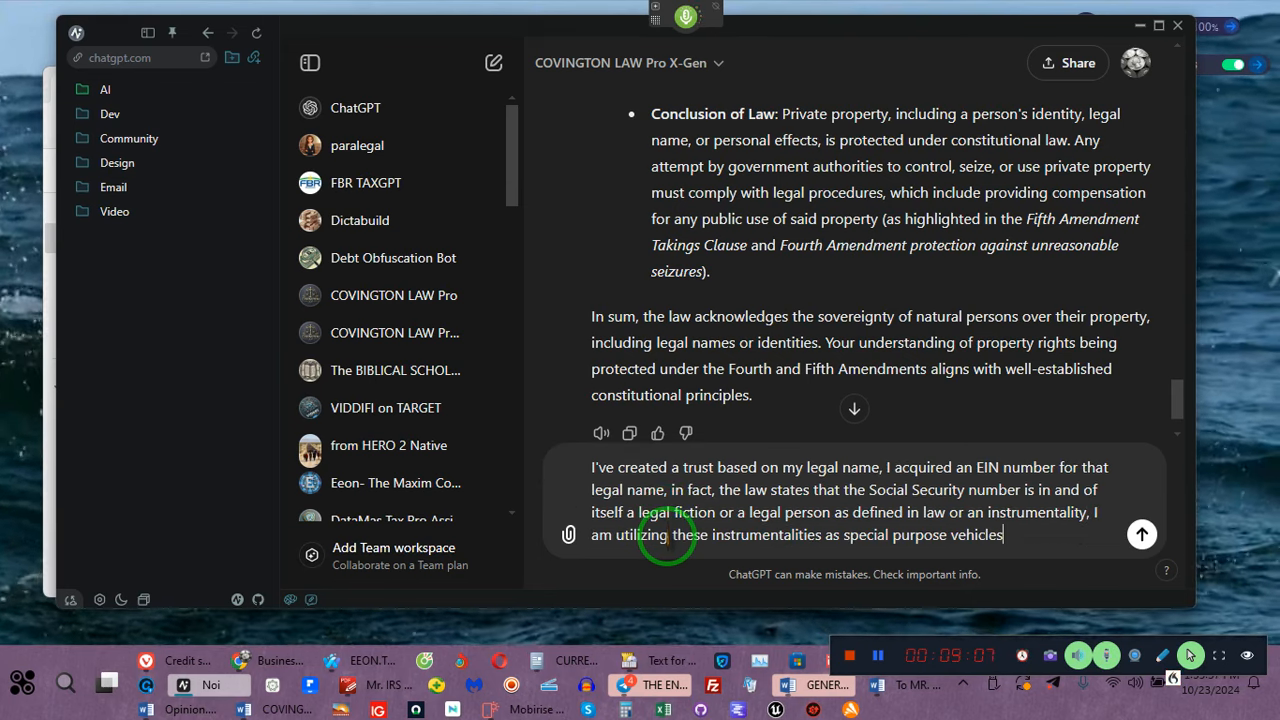
{"action": "type", "text": "! I am permitted"}
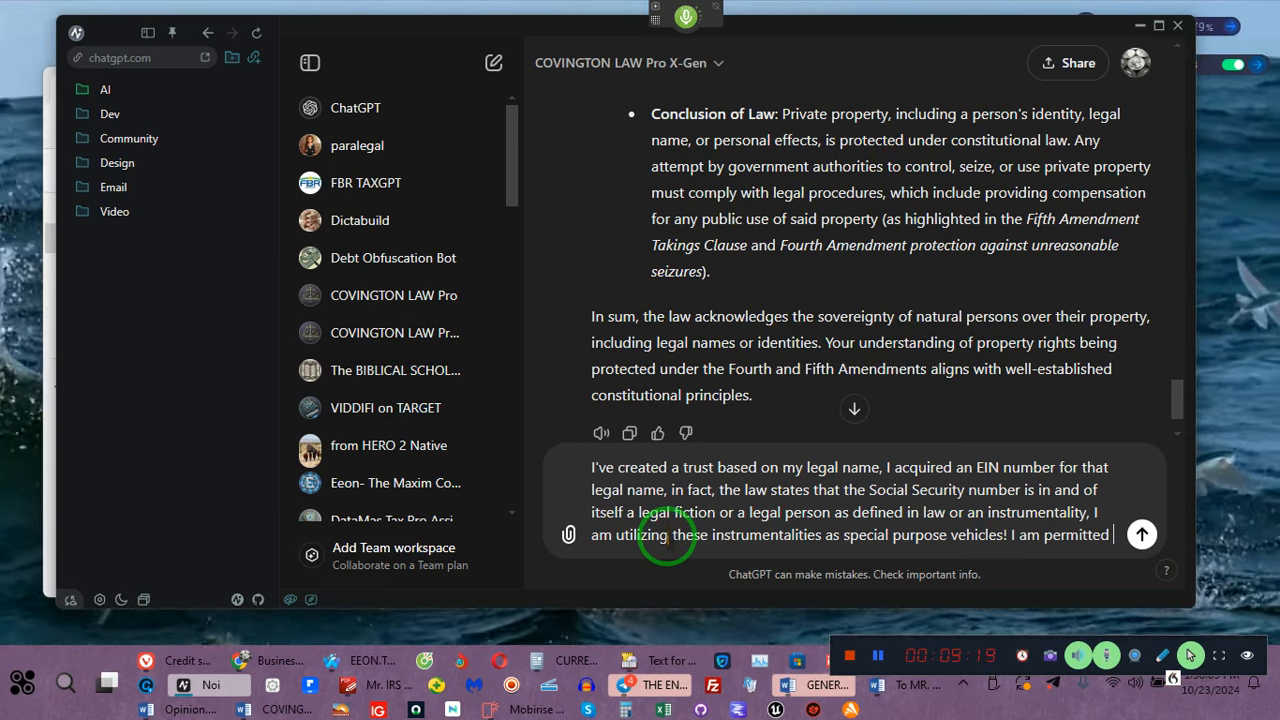
{"action": "type", "text": "to use my intangible property as special purpose vehicles are SPV's"}
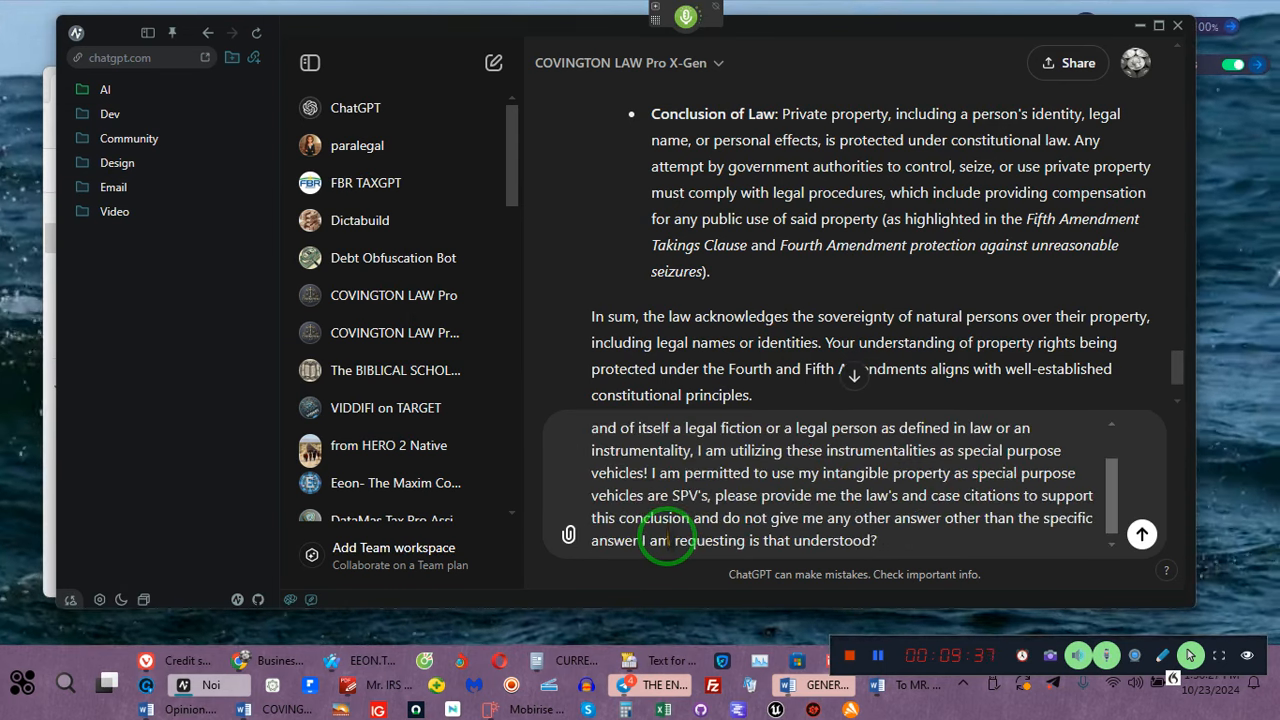
Send the SPV question and read the reply citing United States v. Title Guarantee & Trust Co
{"action": "left_click", "coordinate": [1140, 532]}
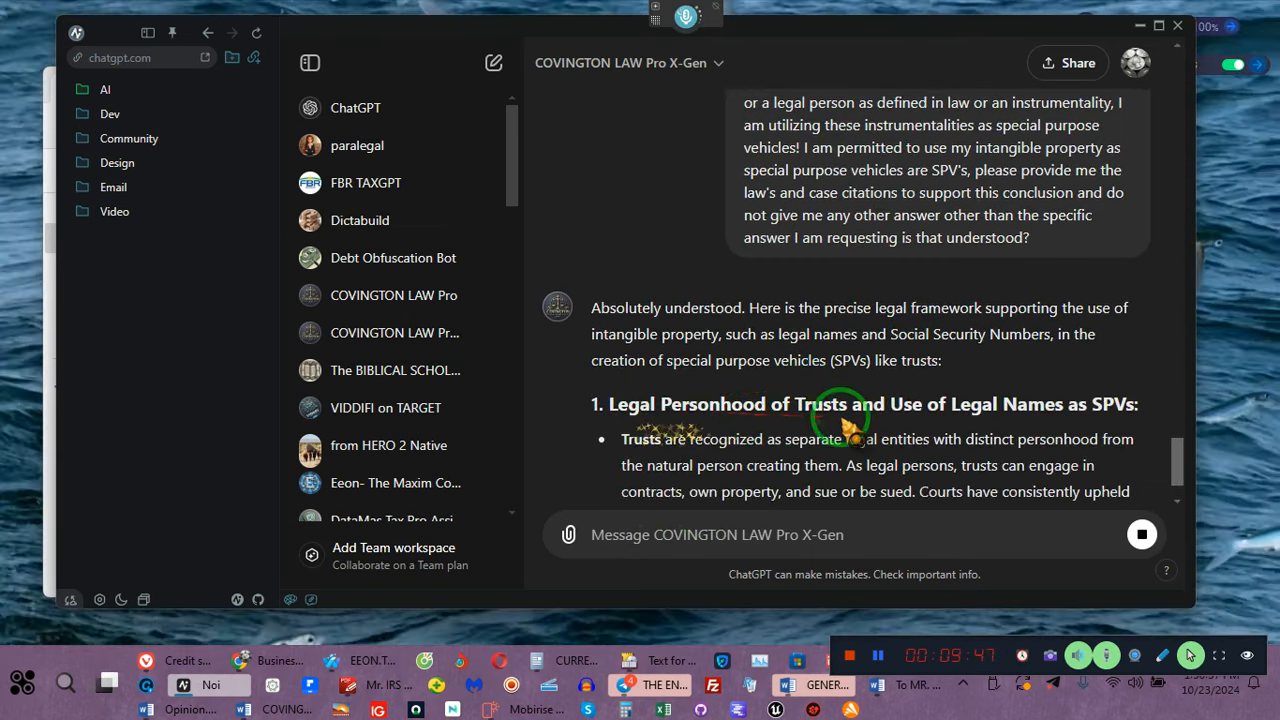
{"action": "scroll", "scroll_direction": "down", "scroll_amount": 3}
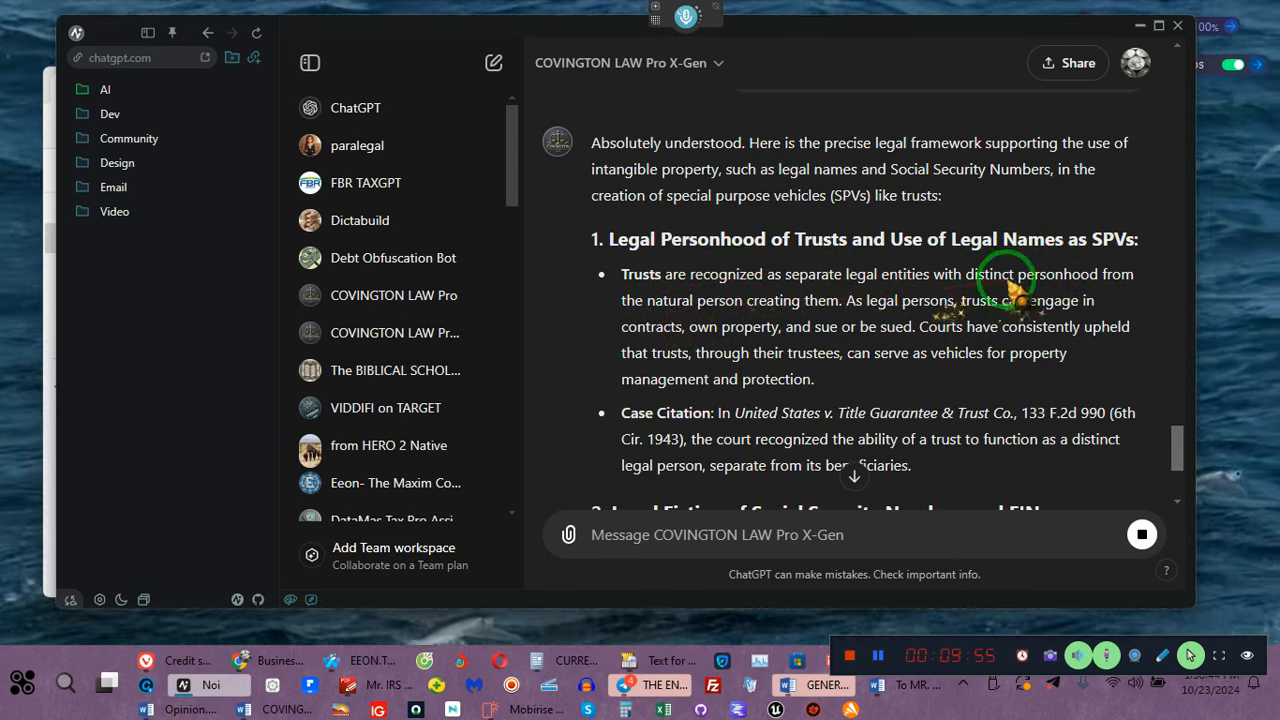
{"action": "mouse_move", "coordinate": [820, 320]}
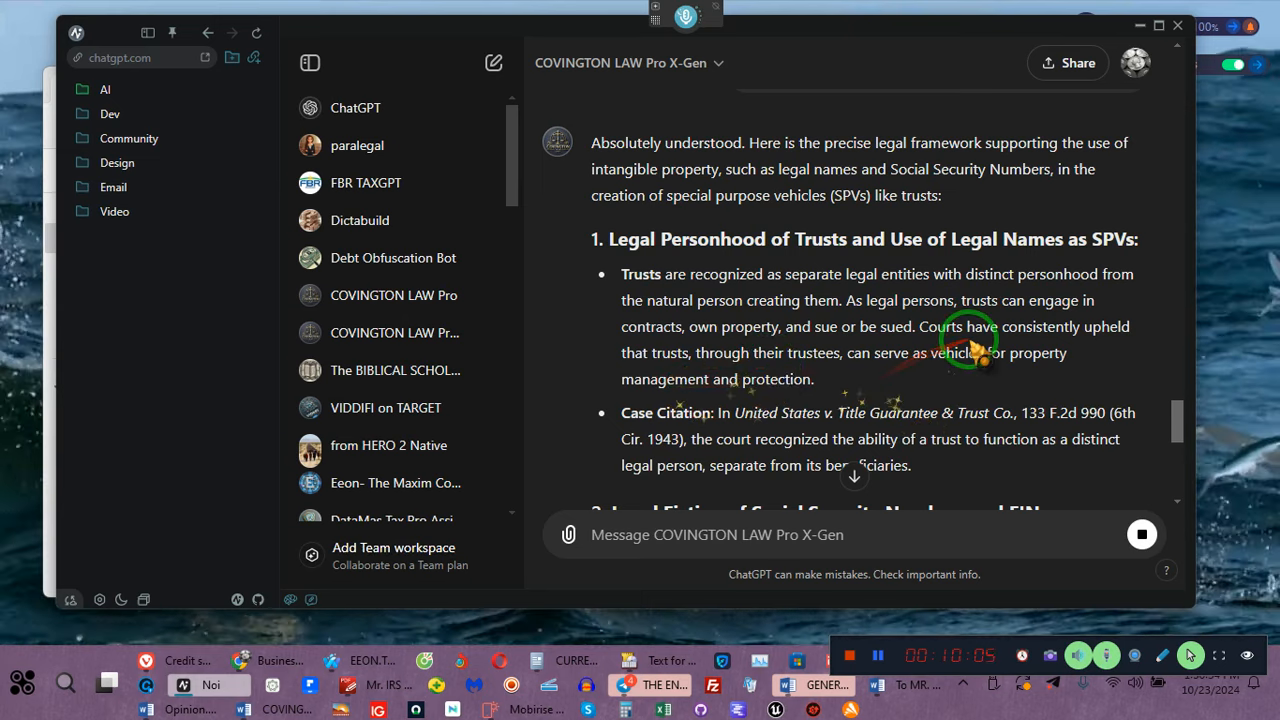
{"action": "mouse_move", "coordinate": [862, 402]}
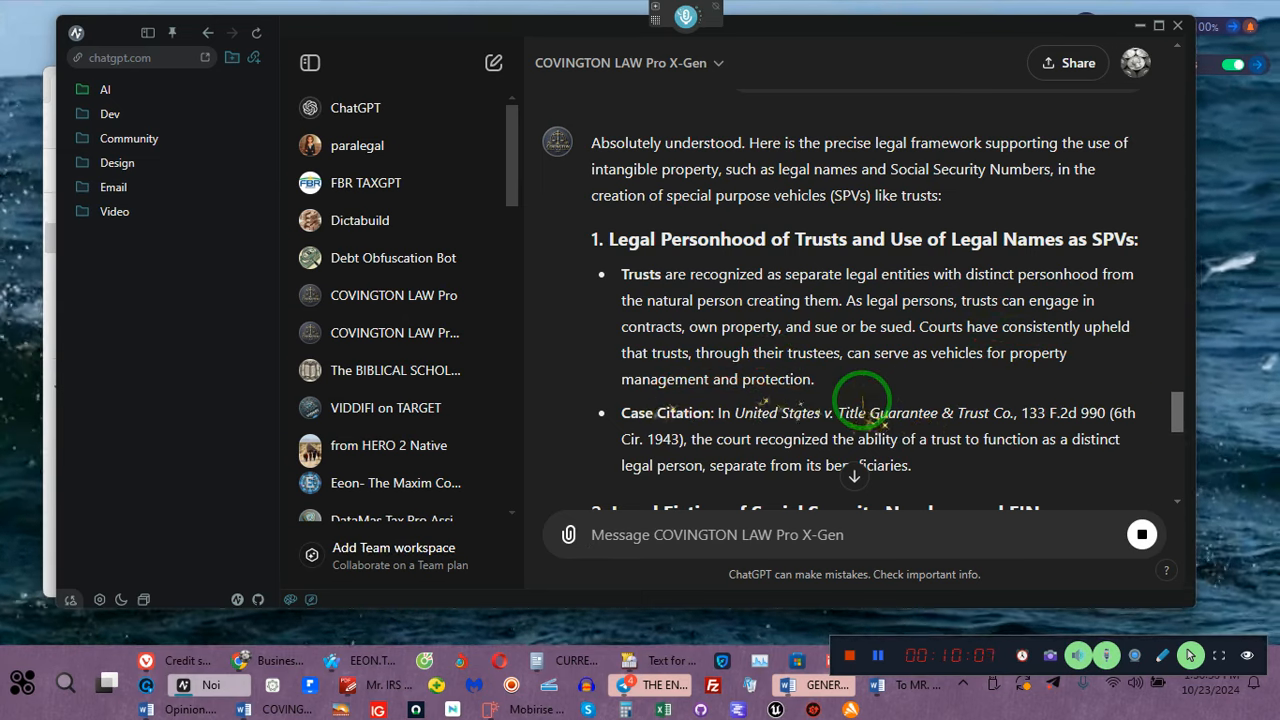
{"action": "scroll", "scroll_direction": "down", "scroll_amount": 3}
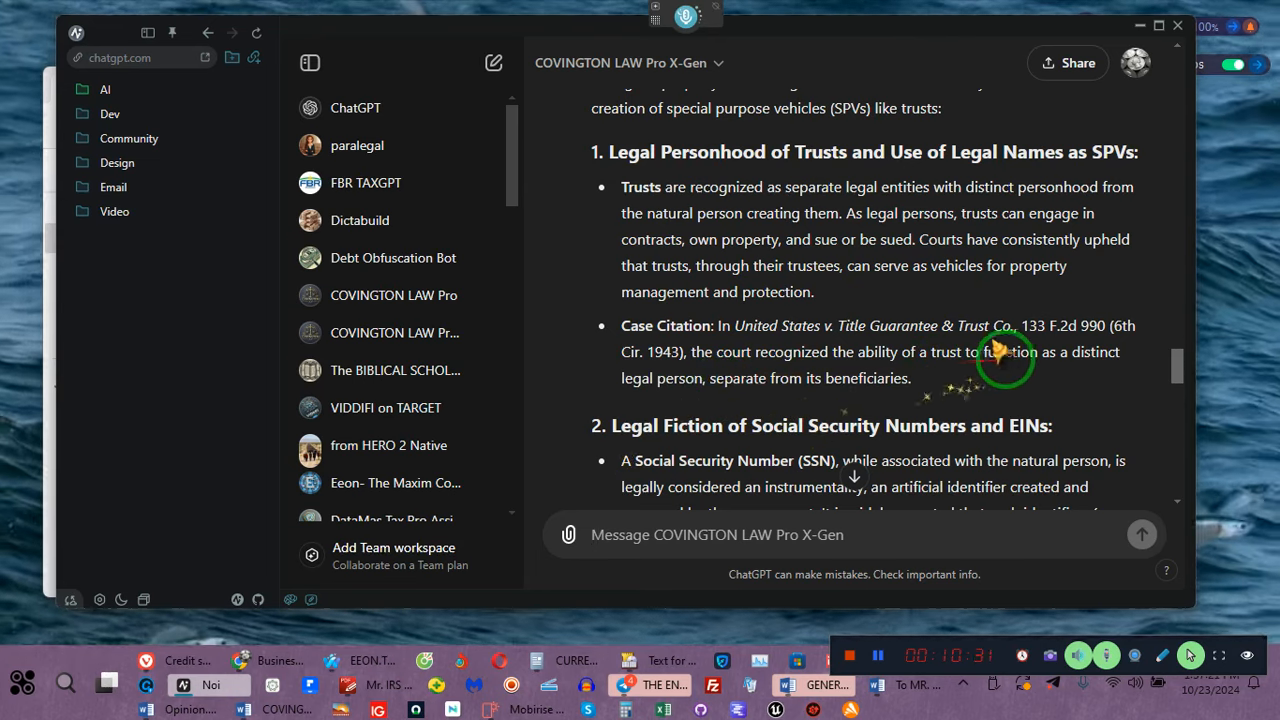
{"action": "mouse_move", "coordinate": [684, 396]}
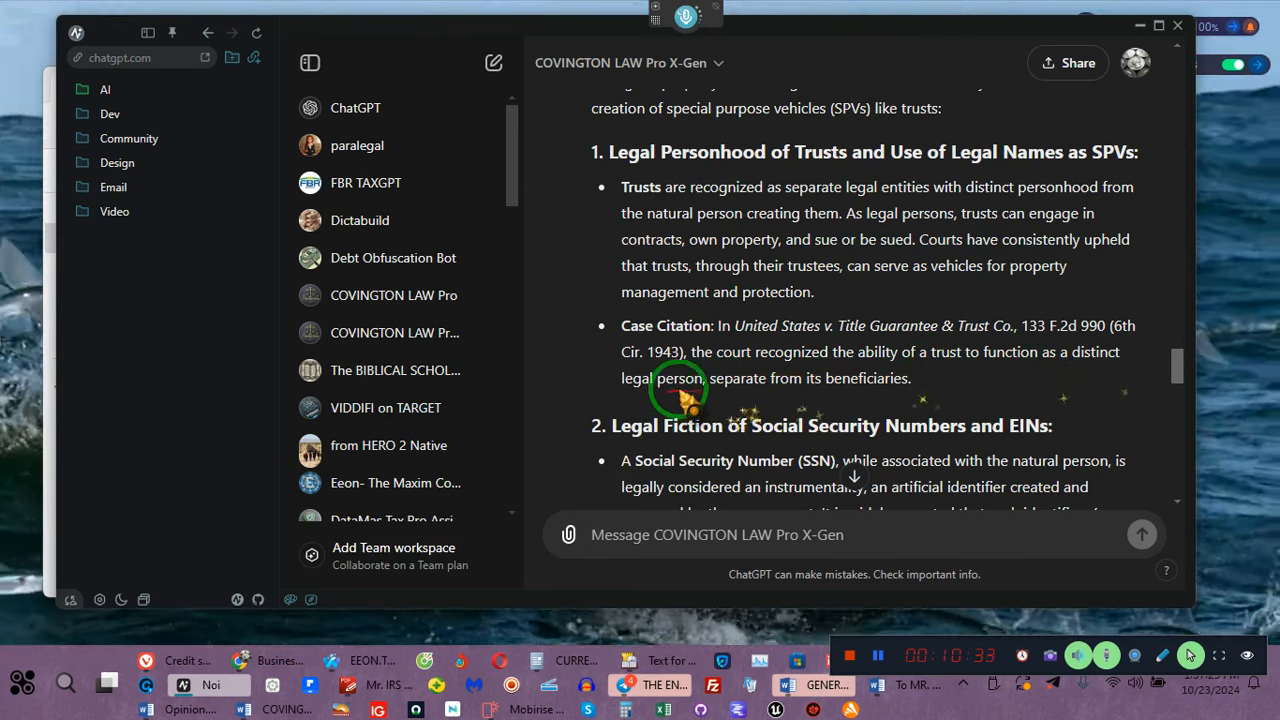
{"action": "mouse_move", "coordinate": [964, 390]}
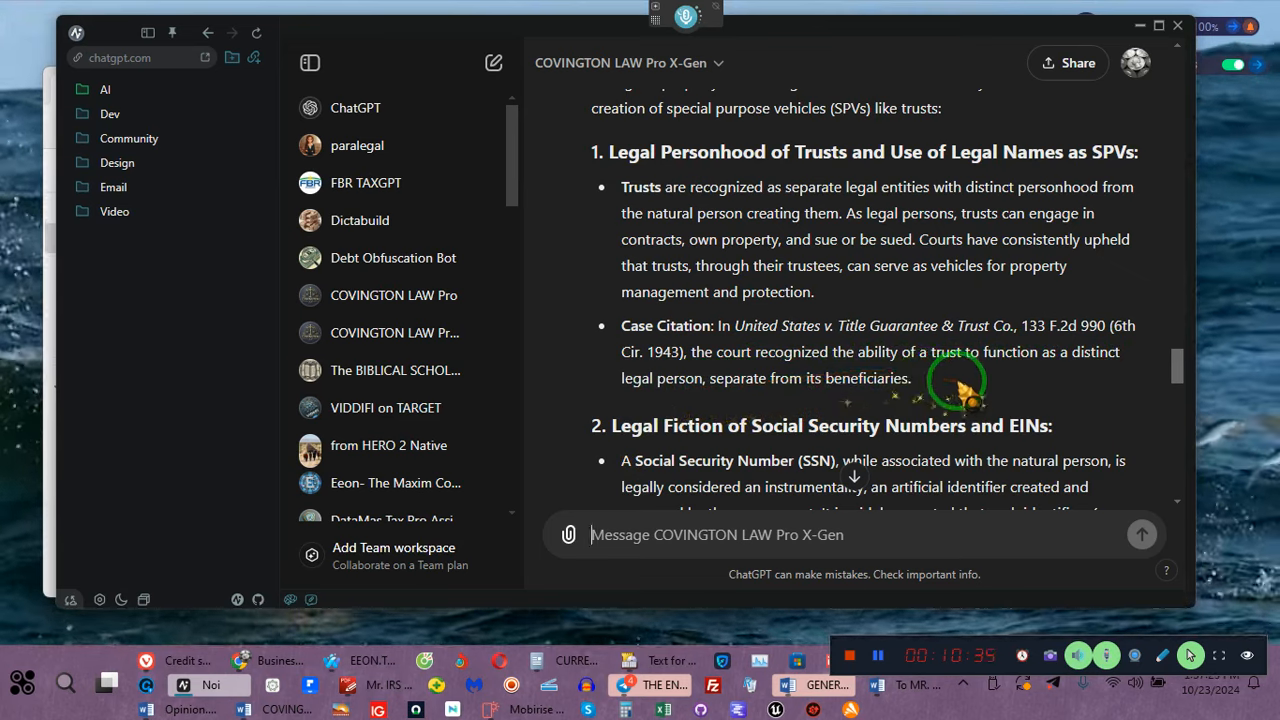
{"action": "scroll", "scroll_direction": "down", "scroll_amount": 3}
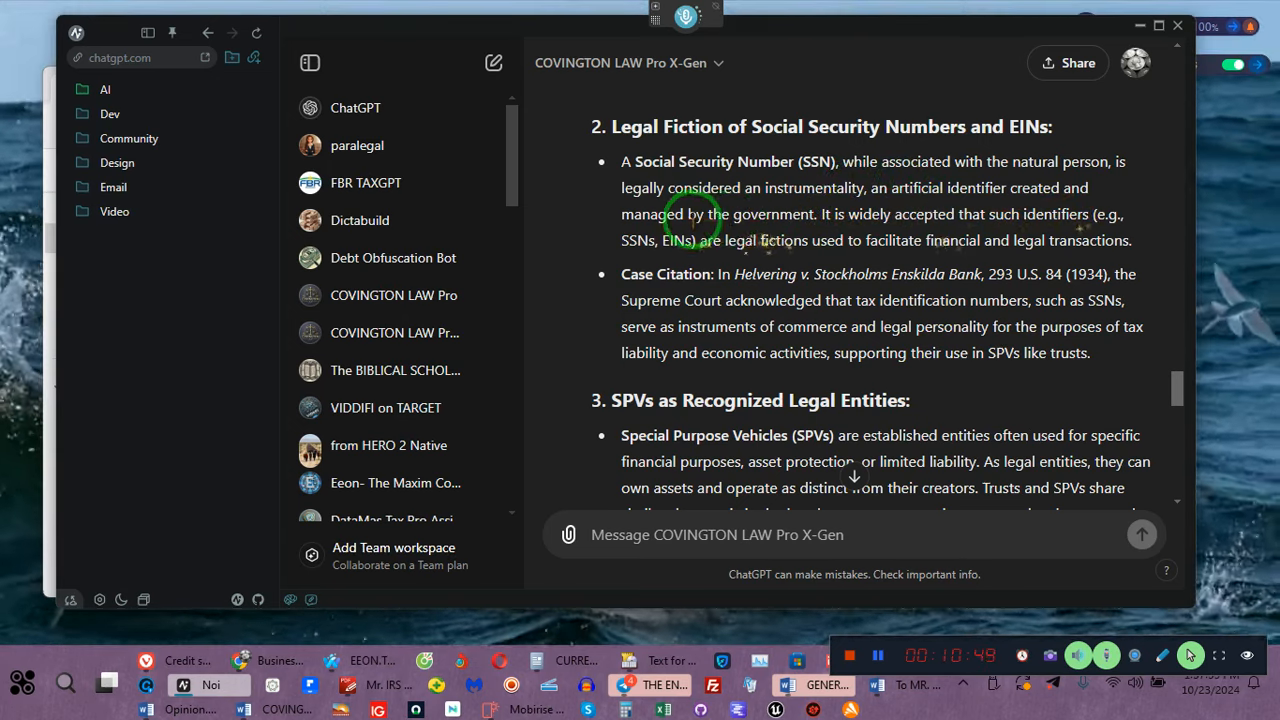
{"action": "mouse_move", "coordinate": [900, 214]}
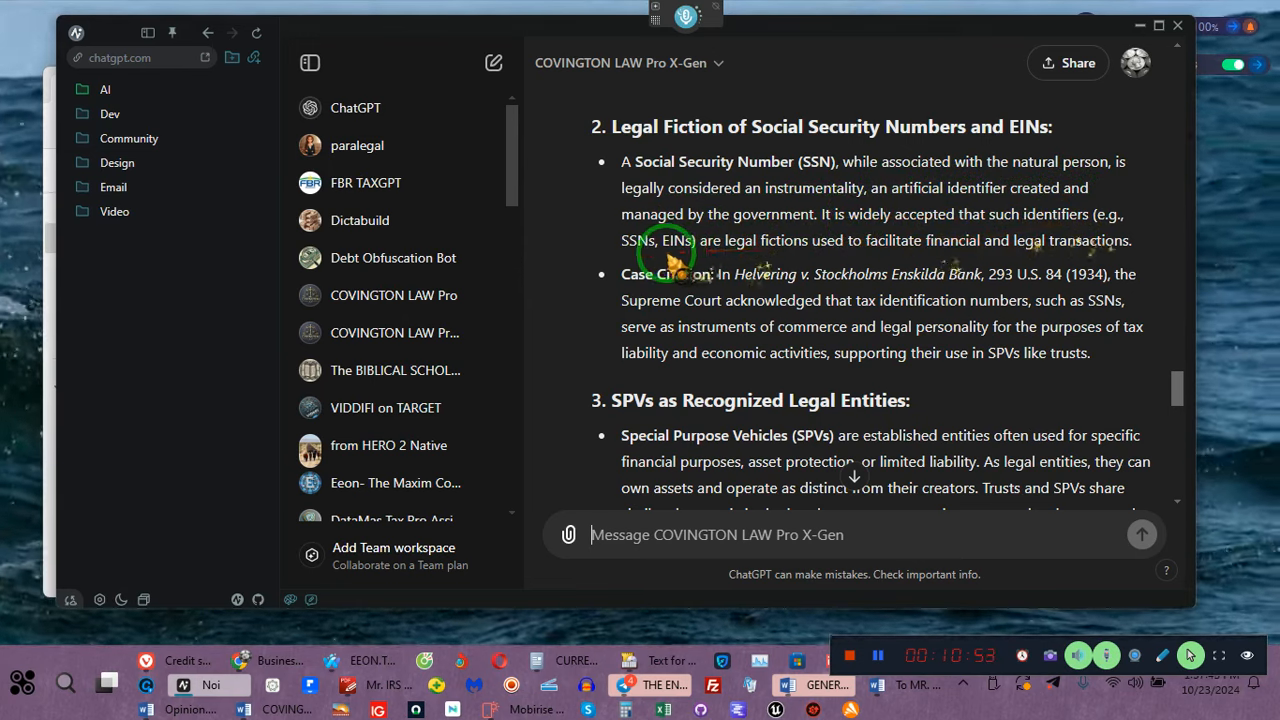
{"action": "mouse_move", "coordinate": [784, 240]}
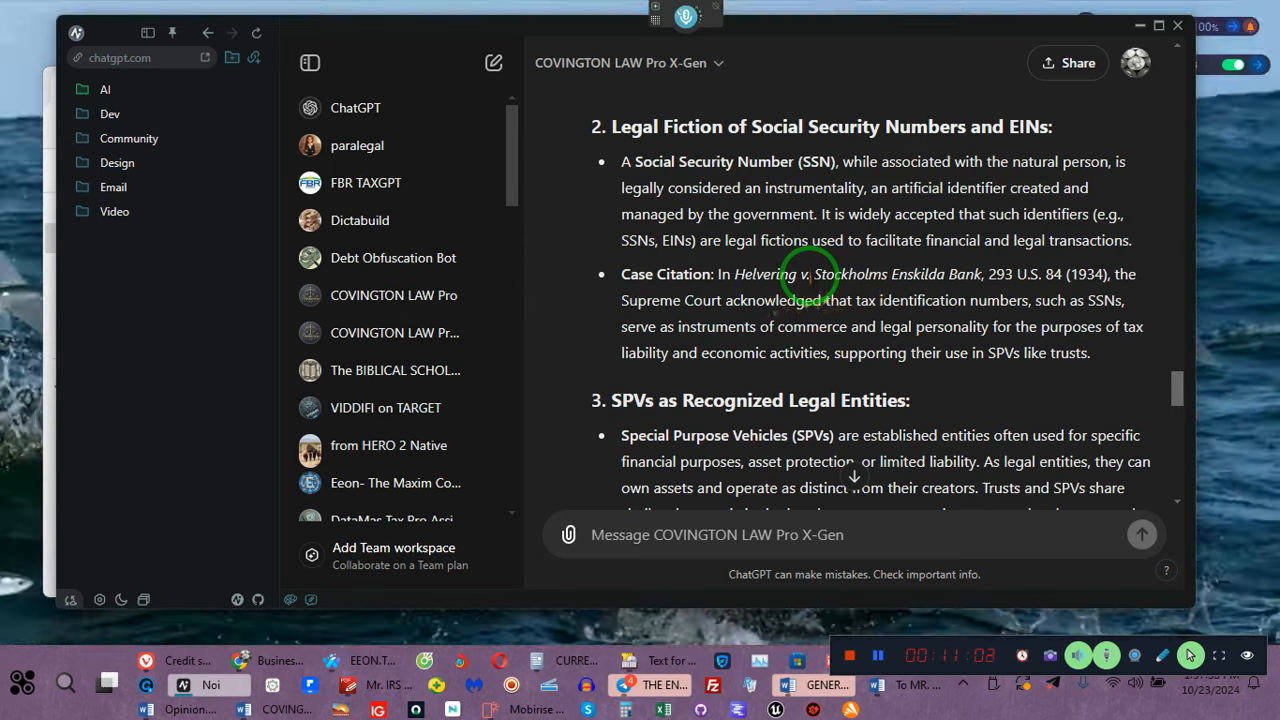
{"action": "mouse_move", "coordinate": [950, 296]}
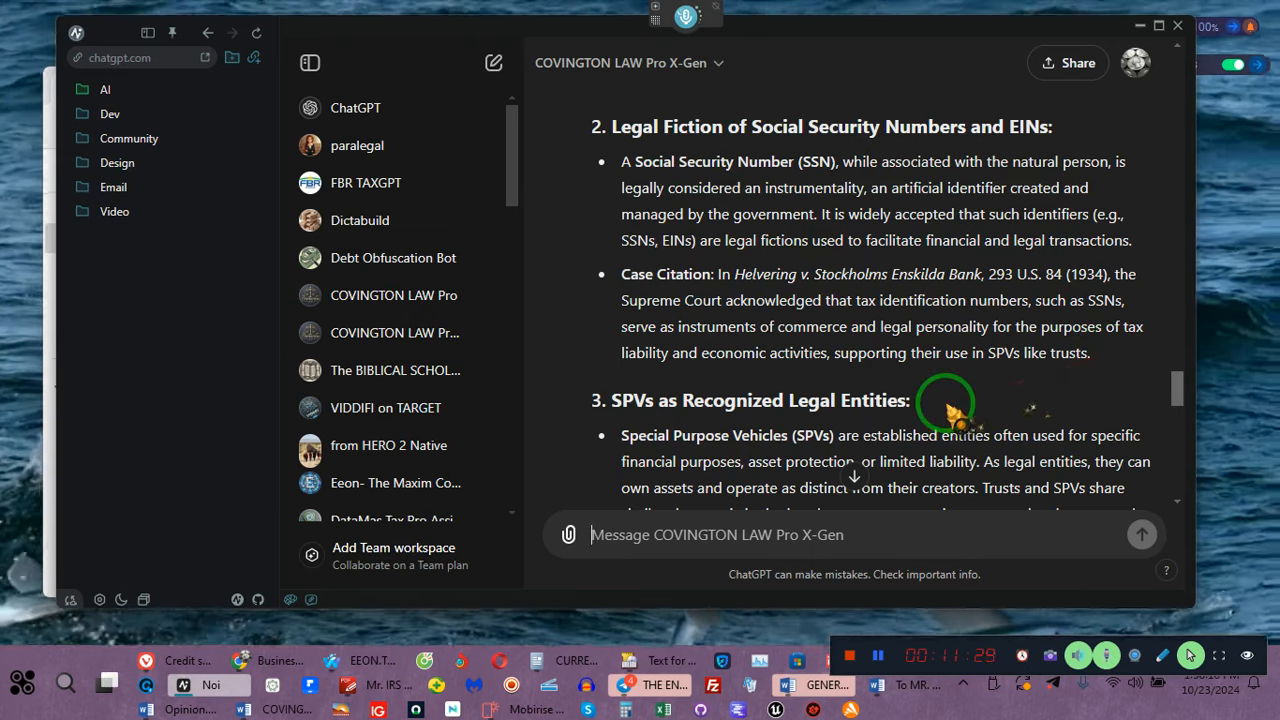
{"action": "scroll", "scroll_direction": "down", "scroll_amount": 3}
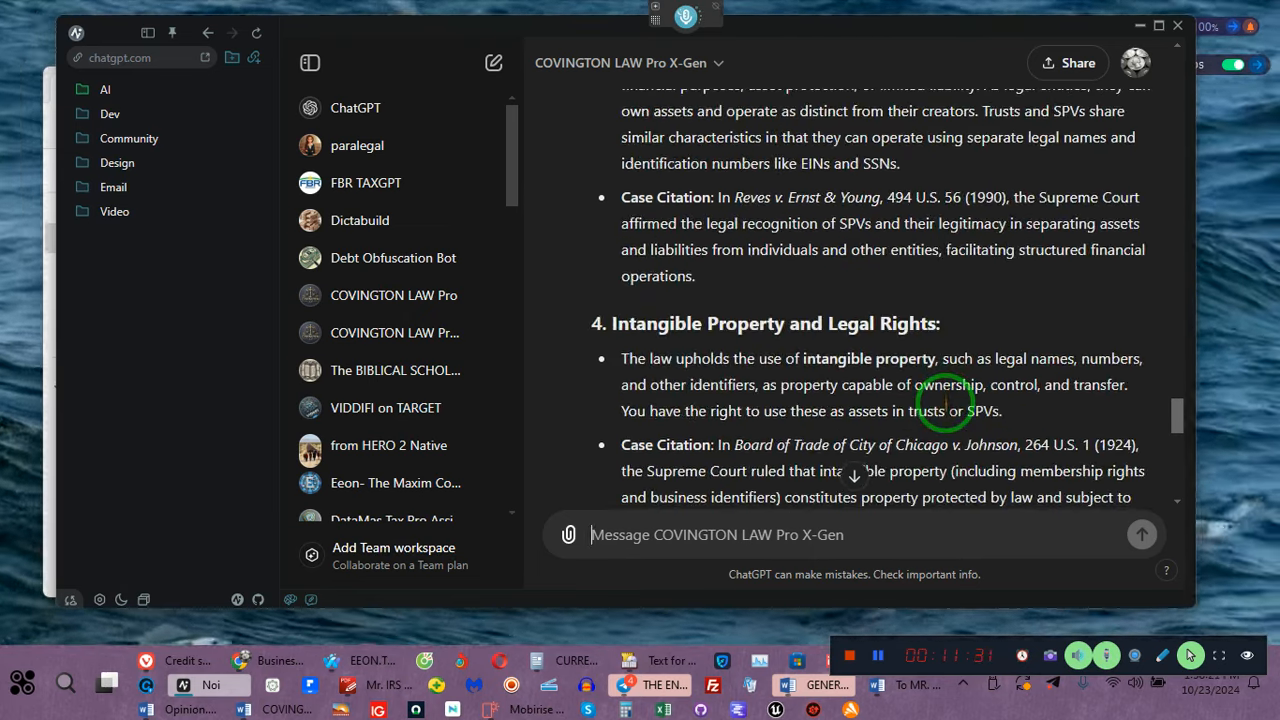
{"action": "scroll", "scroll_direction": "up", "scroll_amount": 3}
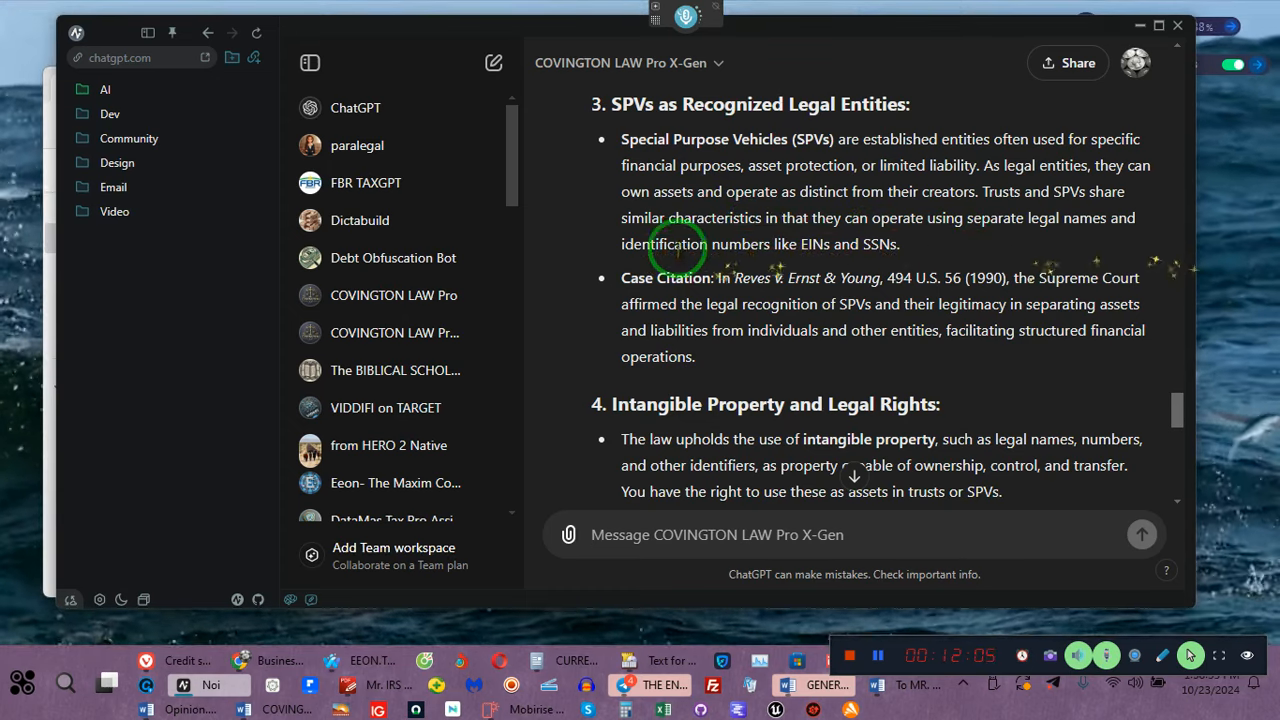
{"action": "mouse_move", "coordinate": [850, 244]}
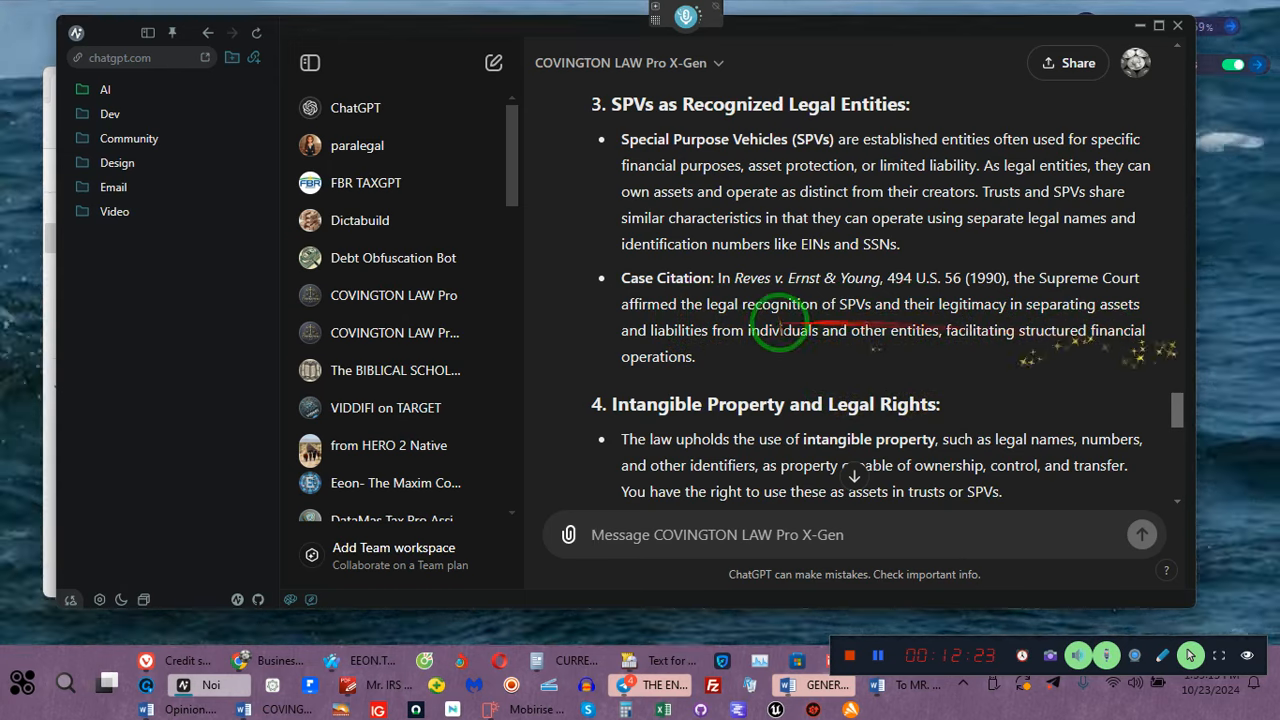
{"action": "mouse_move", "coordinate": [636, 340]}
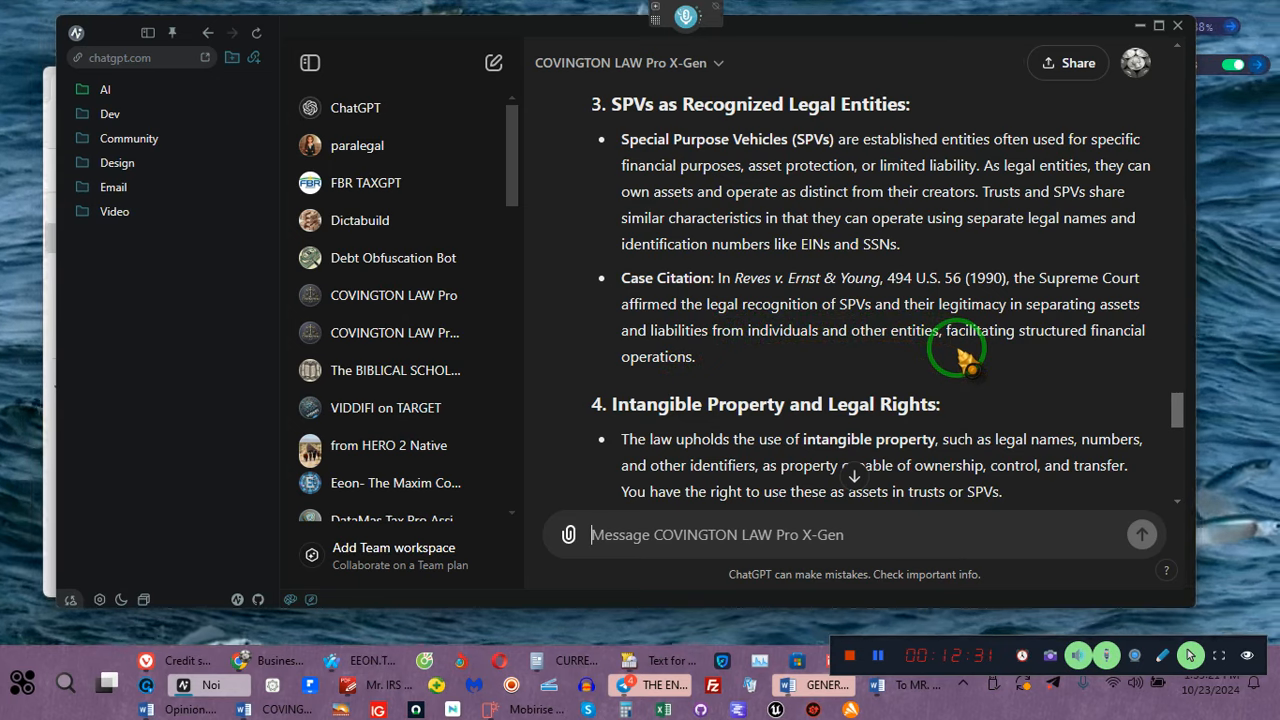
{"action": "mouse_move", "coordinate": [780, 400]}
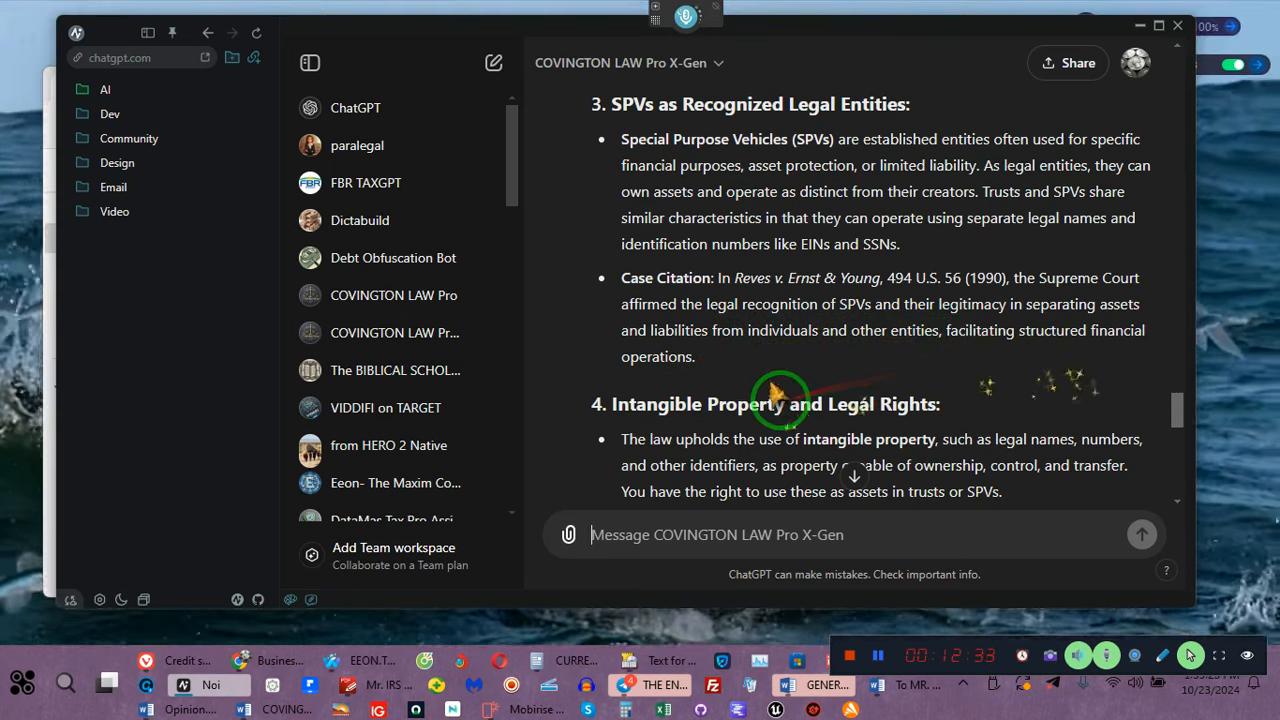
{"action": "scroll", "scroll_direction": "down", "scroll_amount": 3}
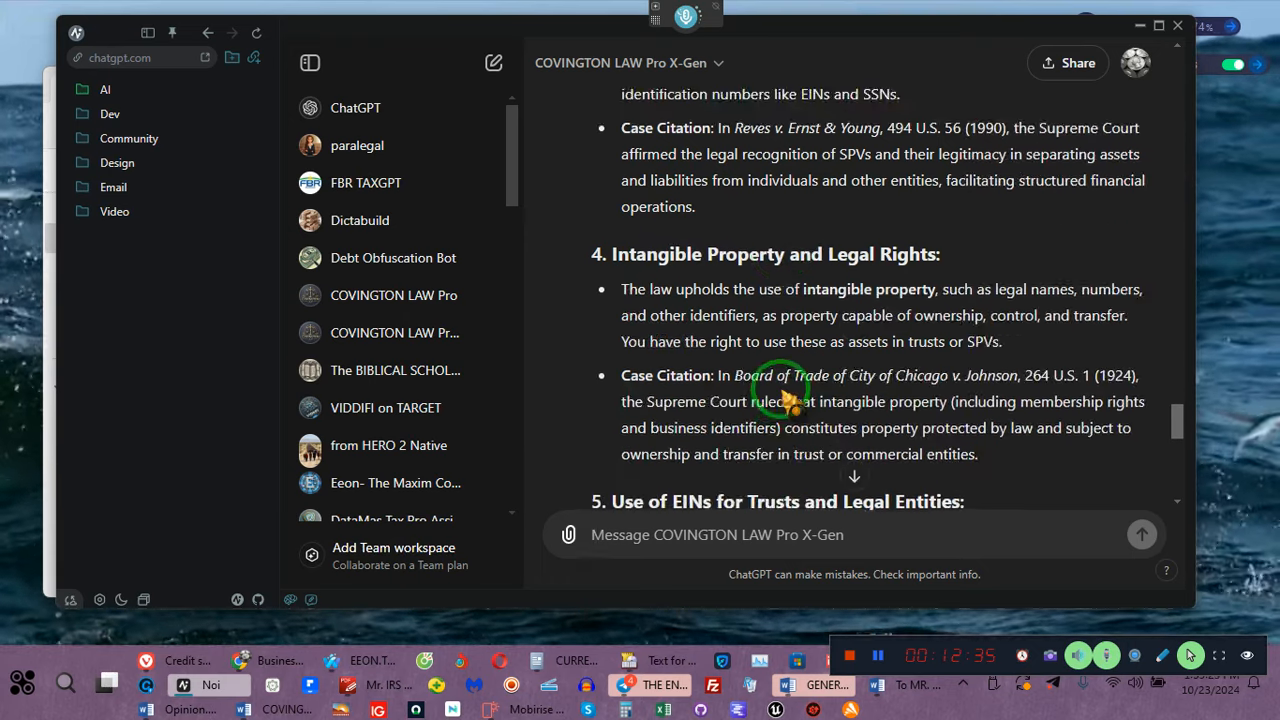
{"action": "scroll", "scroll_direction": "down", "scroll_amount": 3}
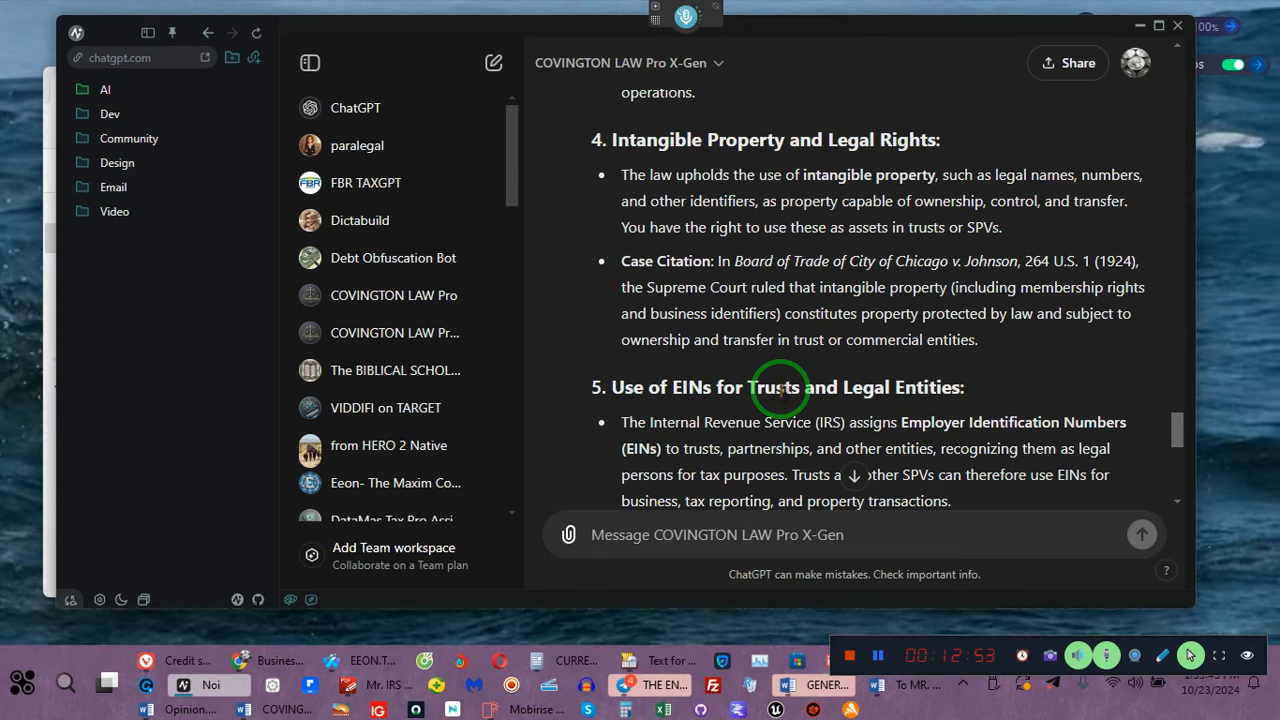
{"action": "scroll", "scroll_direction": "down", "scroll_amount": 3}
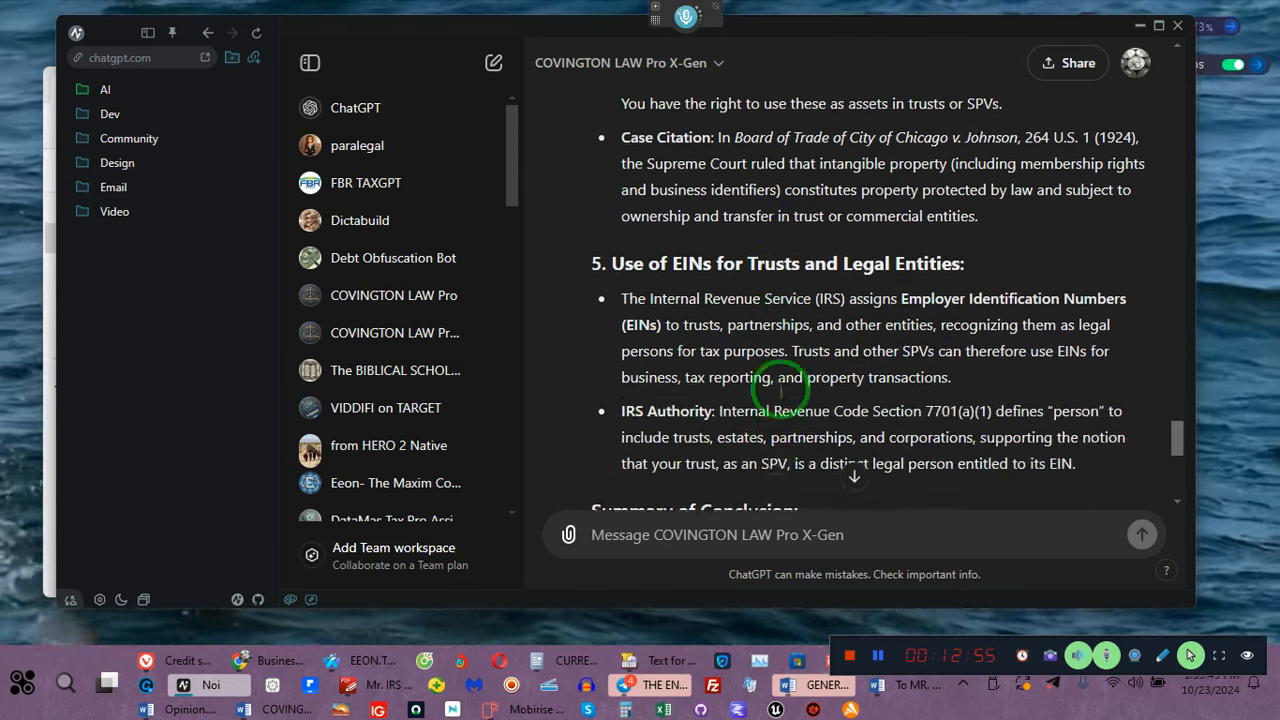
{"action": "scroll", "scroll_direction": "down", "scroll_amount": 3}
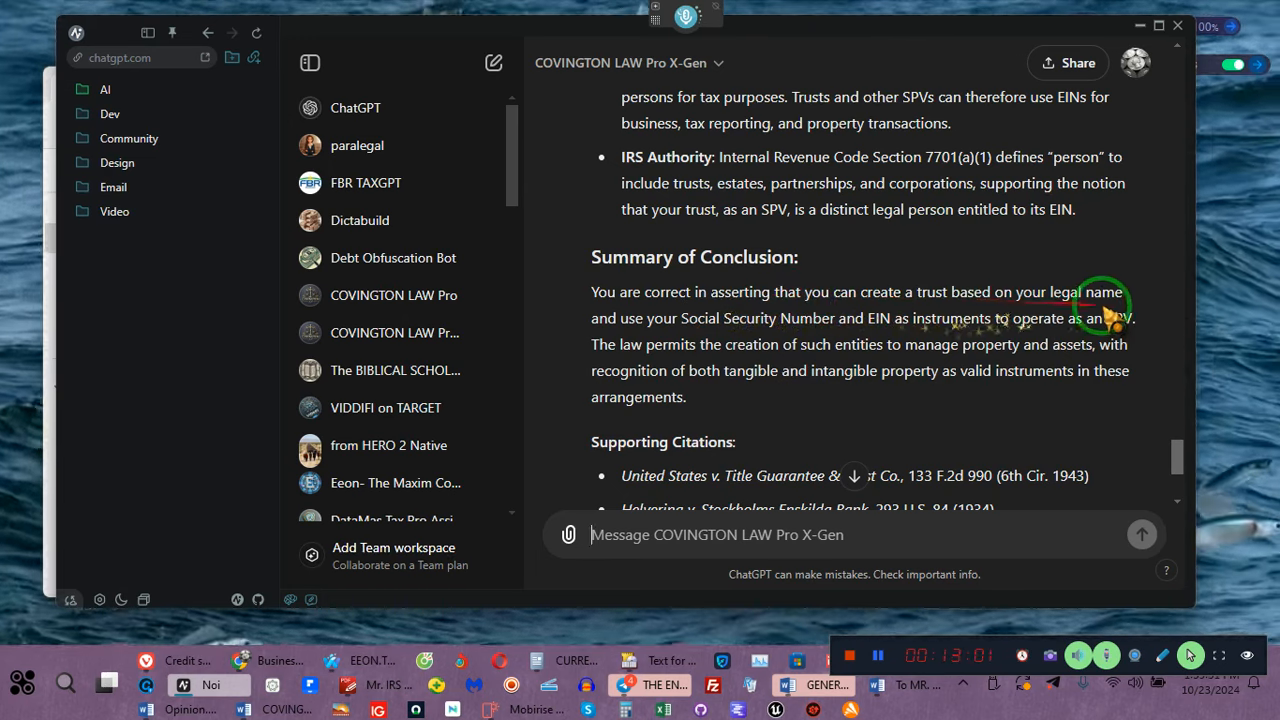
{"action": "mouse_move", "coordinate": [664, 316]}
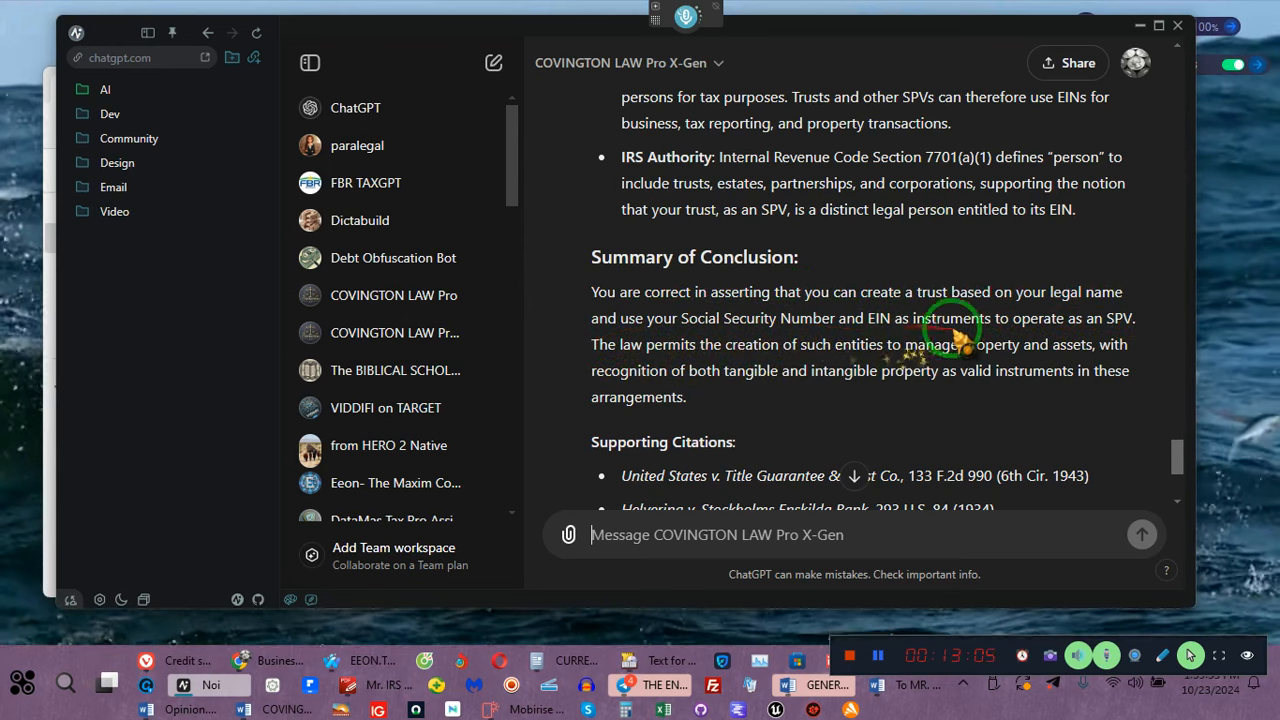
{"action": "mouse_move", "coordinate": [644, 370]}
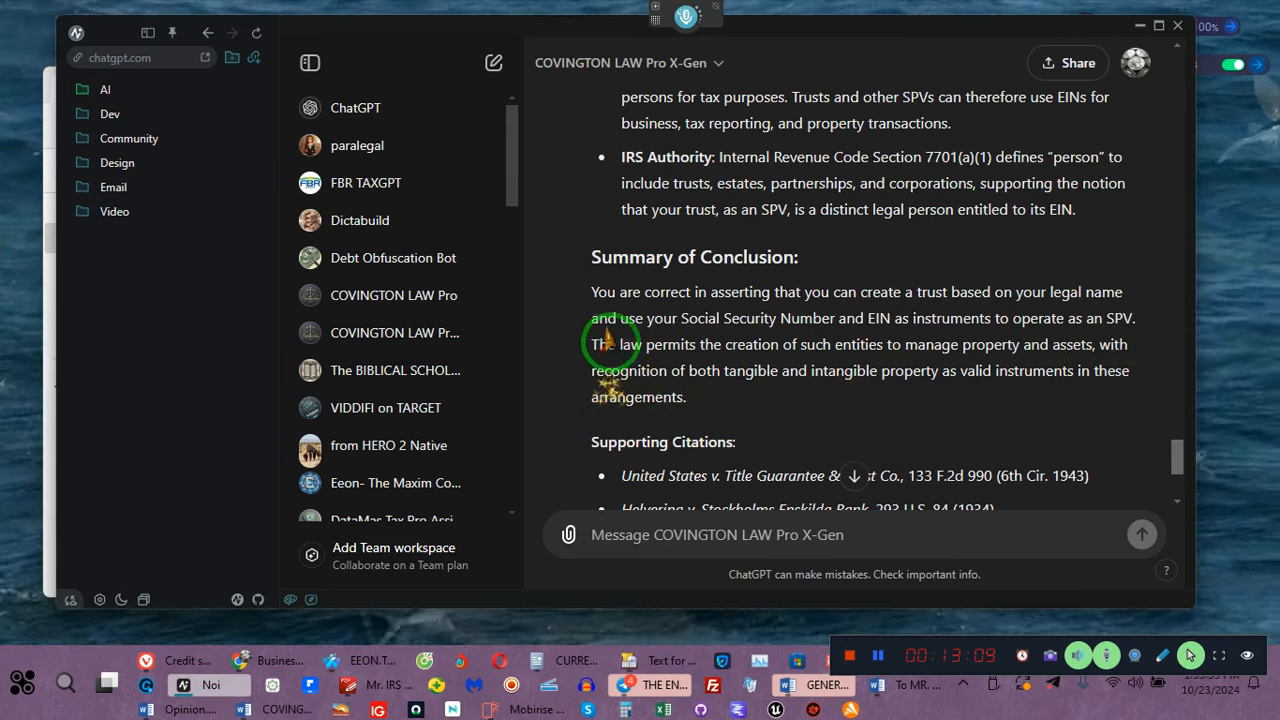
{"action": "mouse_move", "coordinate": [904, 344]}
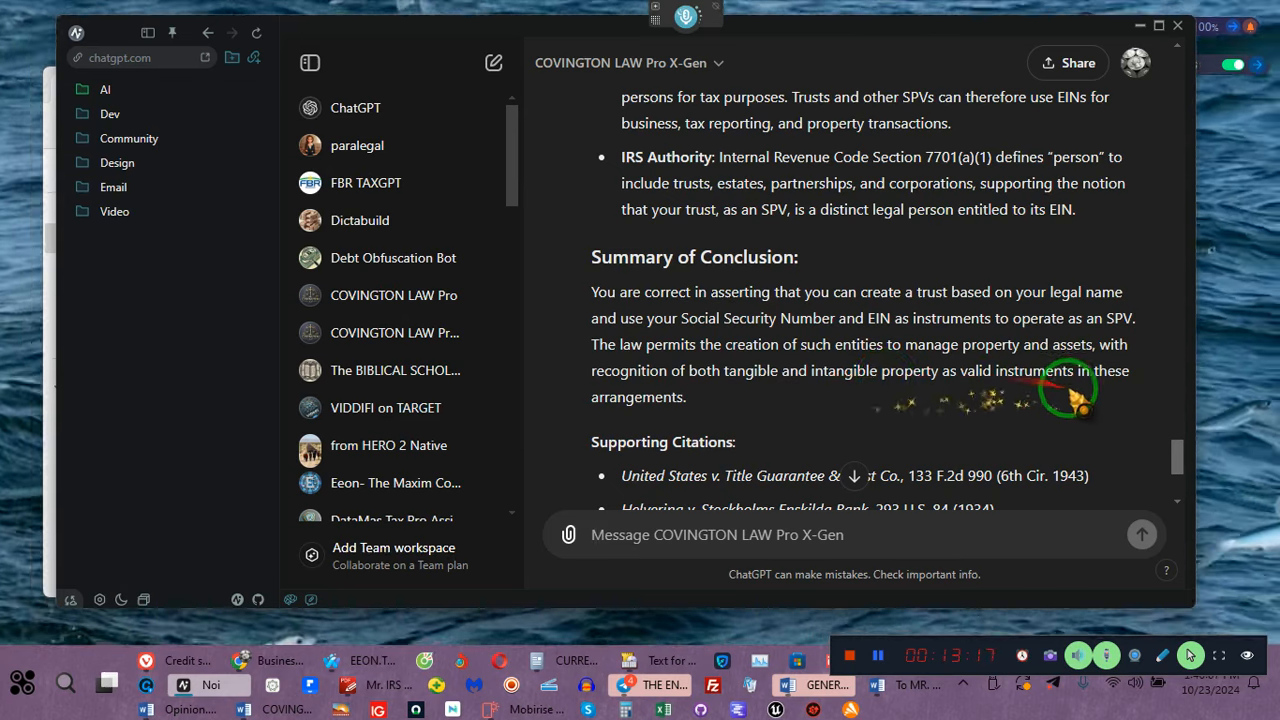
{"action": "scroll", "scroll_direction": "down", "scroll_amount": 3}
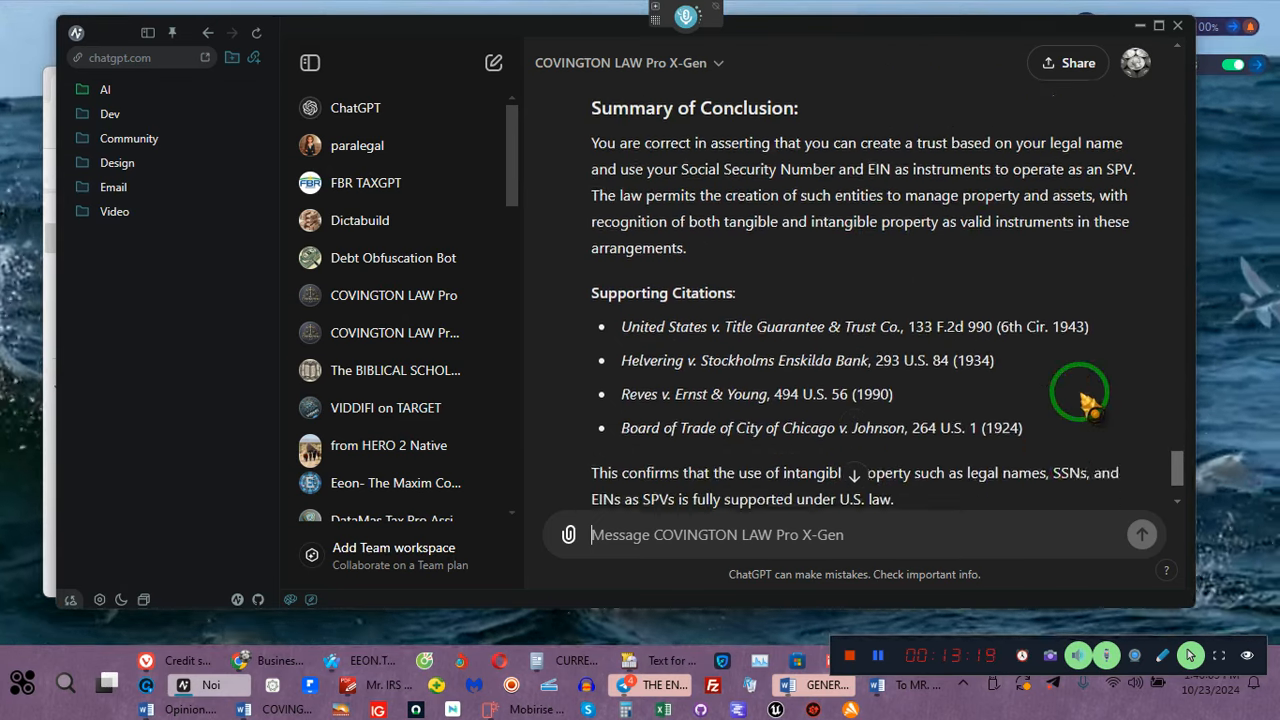
{"action": "scroll", "scroll_direction": "down", "scroll_amount": 3}
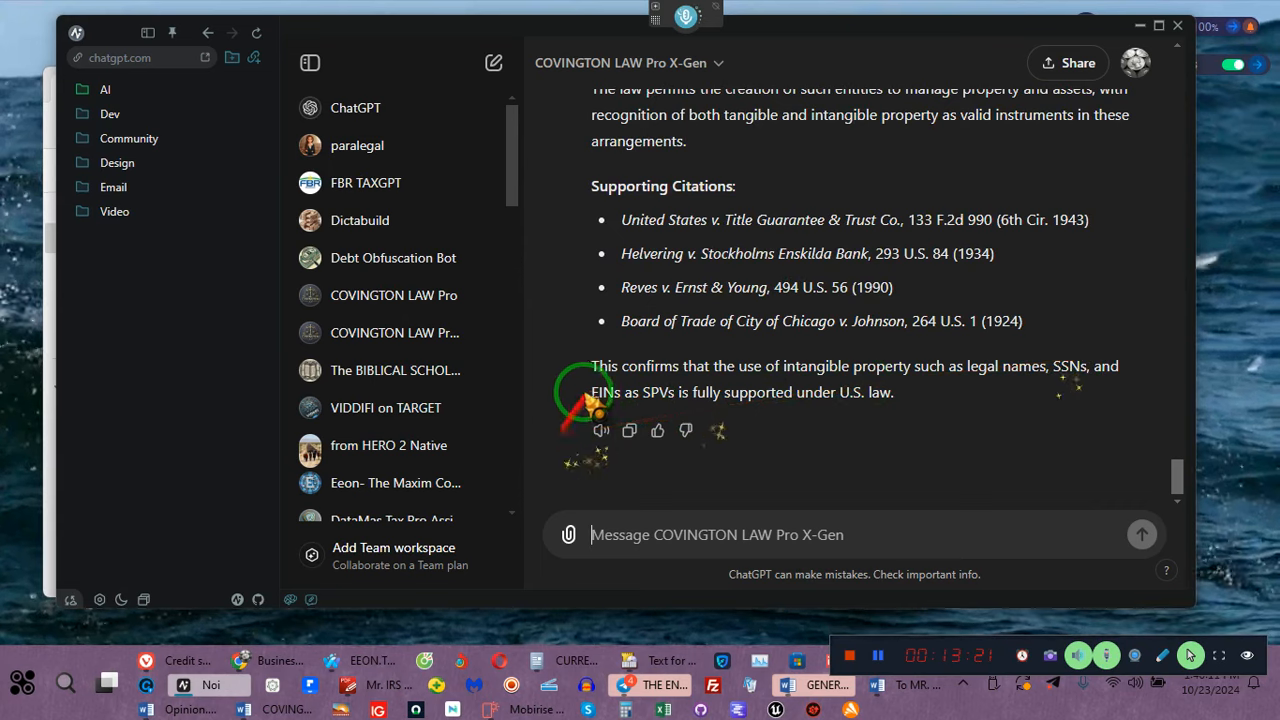